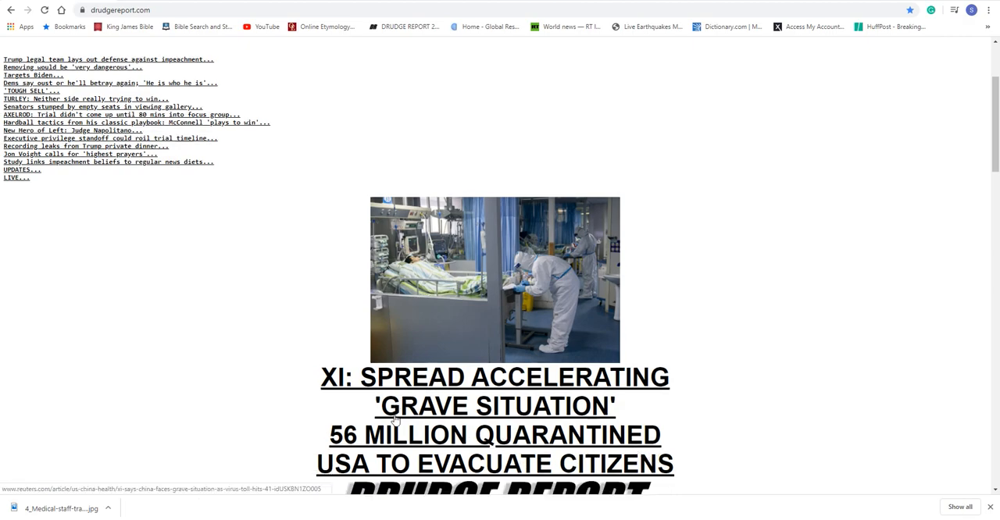
# Scroll through the Daily Star article on the woman claiming doctors estimate 100,000 infected
pyautogui.scroll(3)
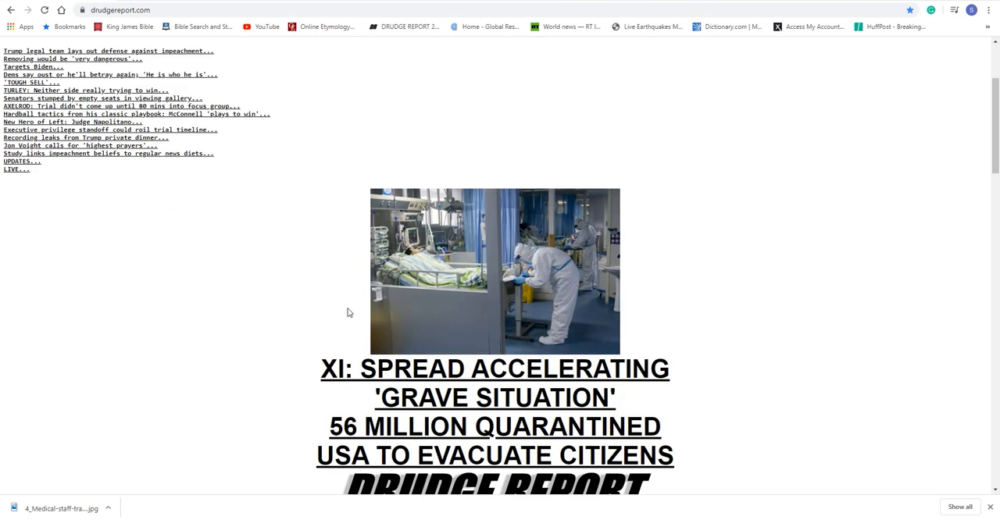
pyautogui.scroll(3)
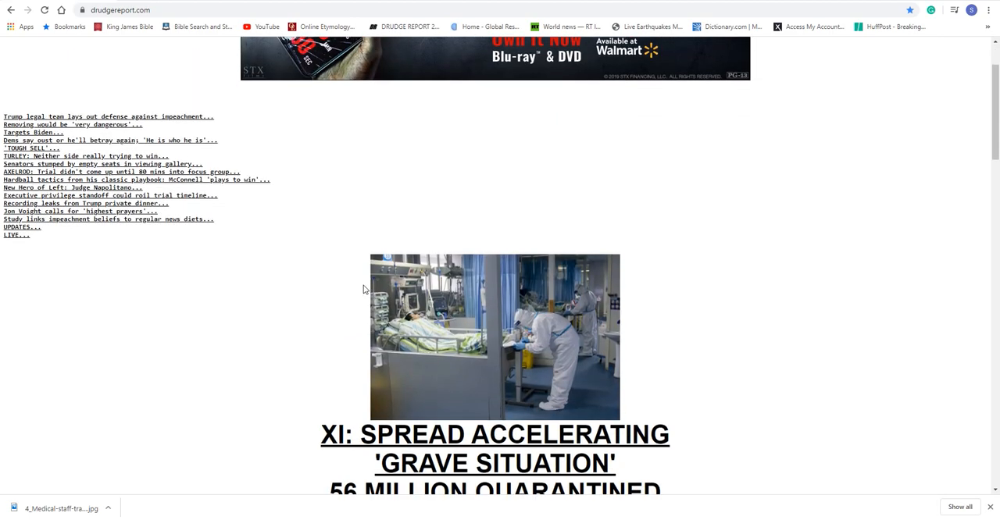
pyautogui.scroll(3)
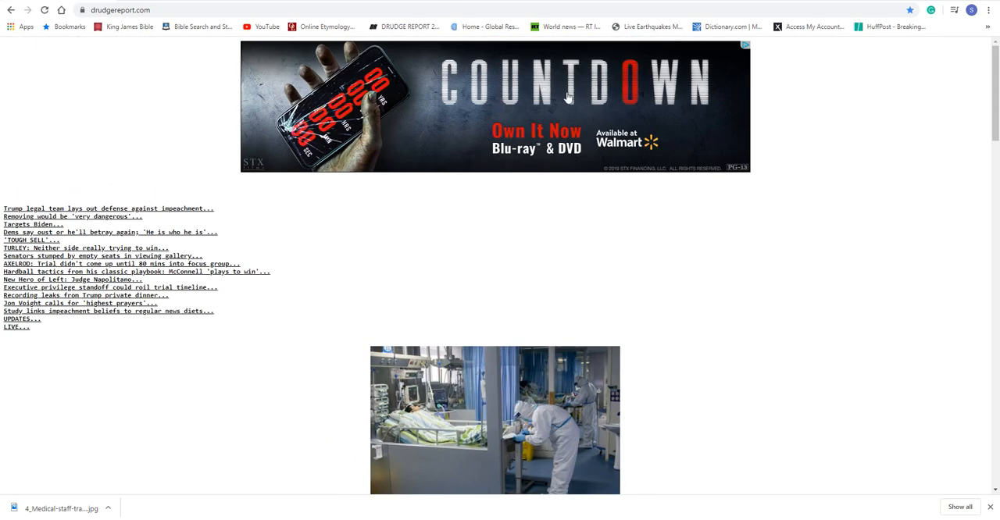
pyautogui.moveTo(415, 219)
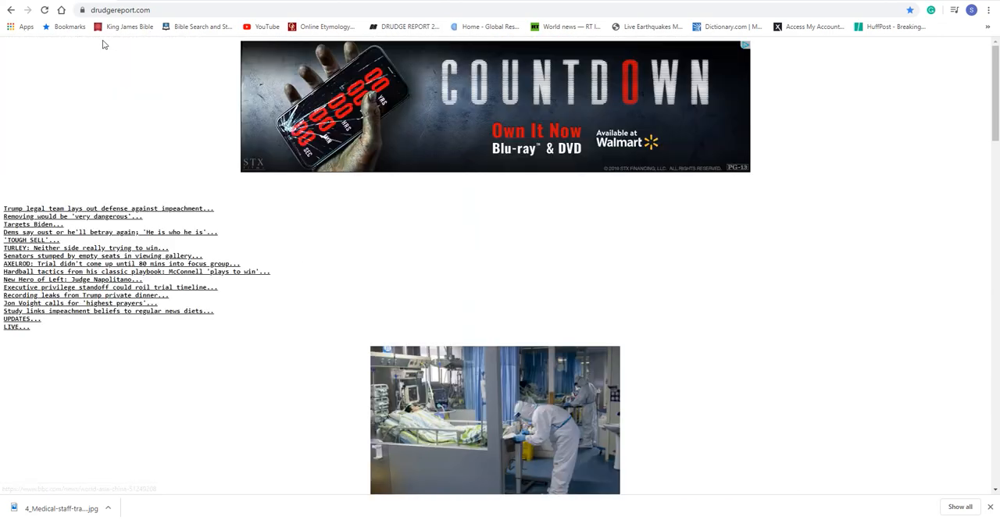
pyautogui.scroll(-3)
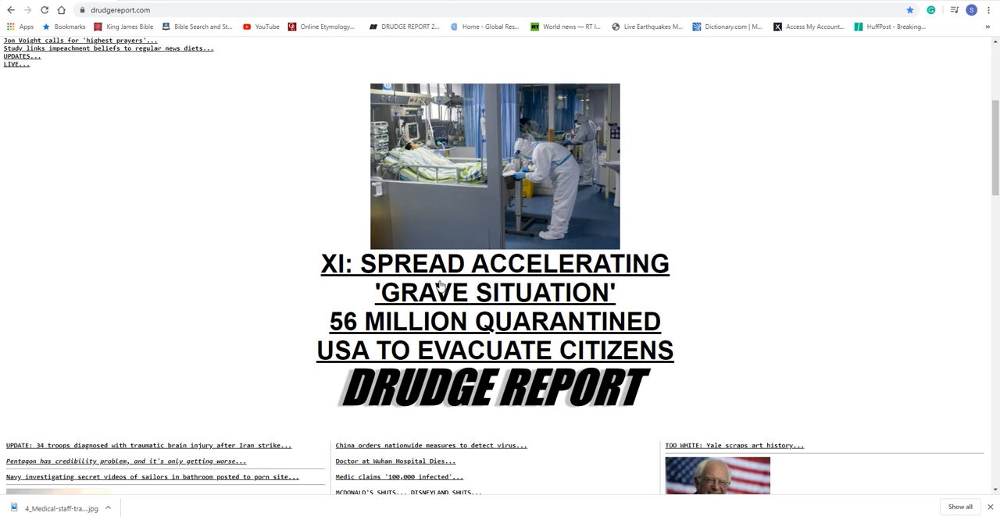
pyautogui.moveTo(584, 278)
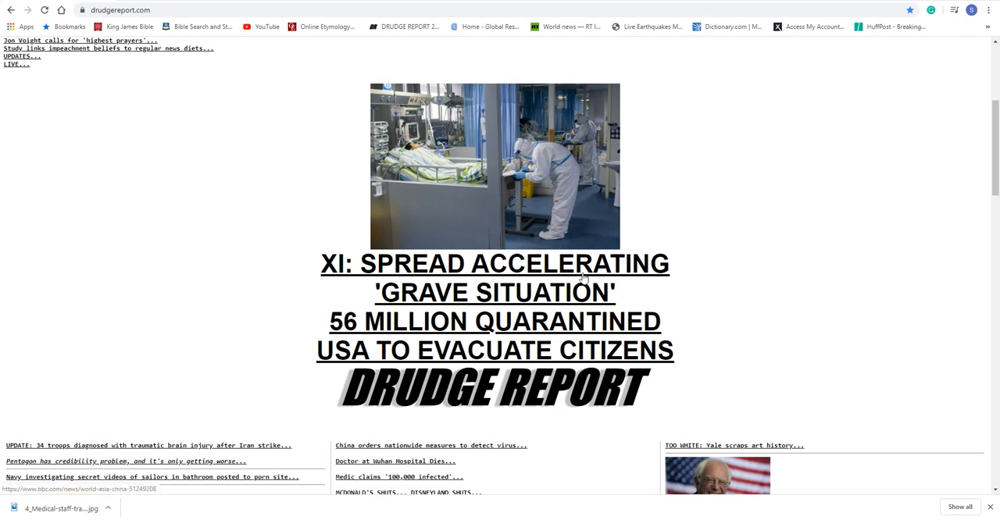
pyautogui.moveTo(367, 331)
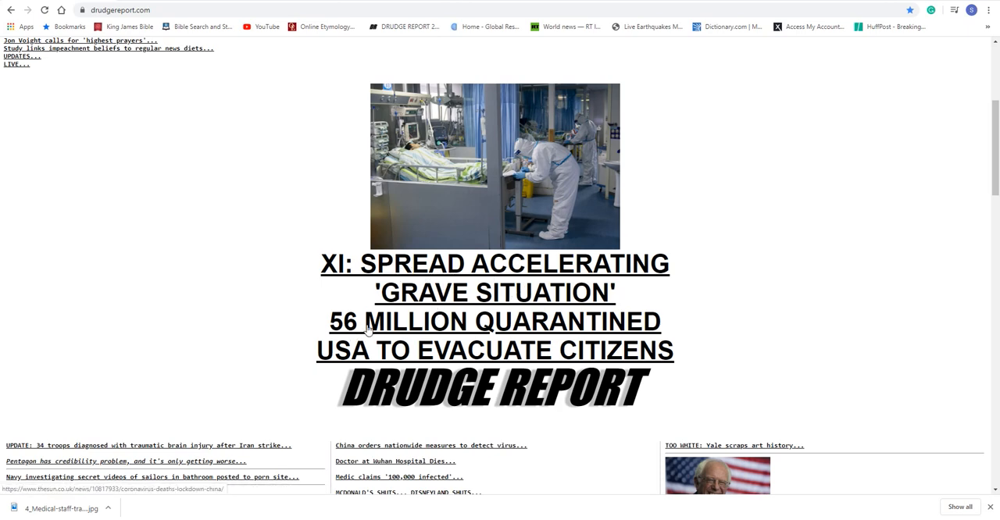
pyautogui.moveTo(538, 332)
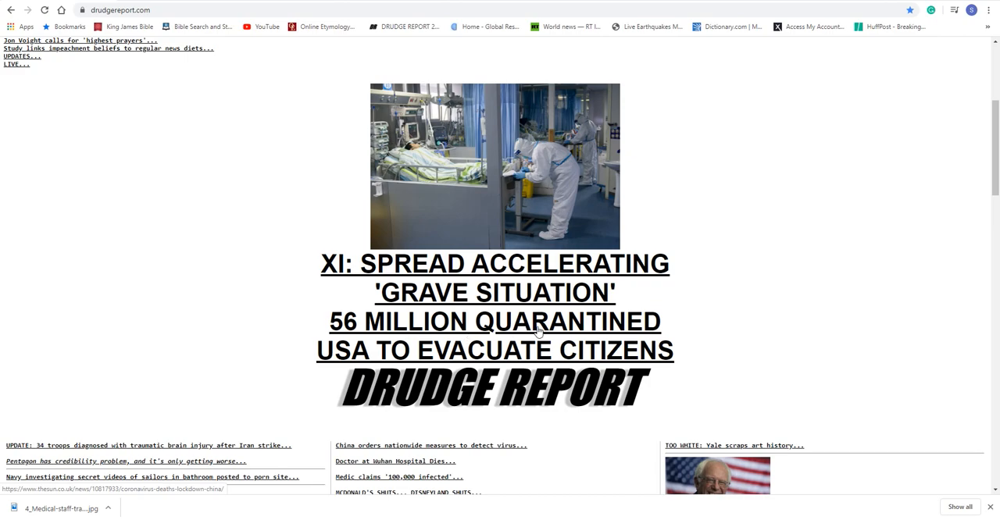
pyautogui.moveTo(601, 351)
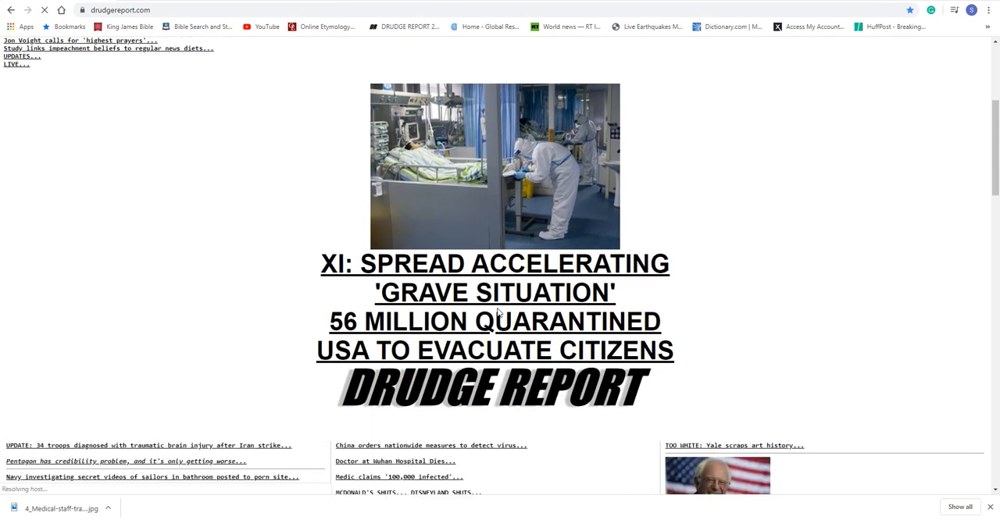
pyautogui.scroll(-3)
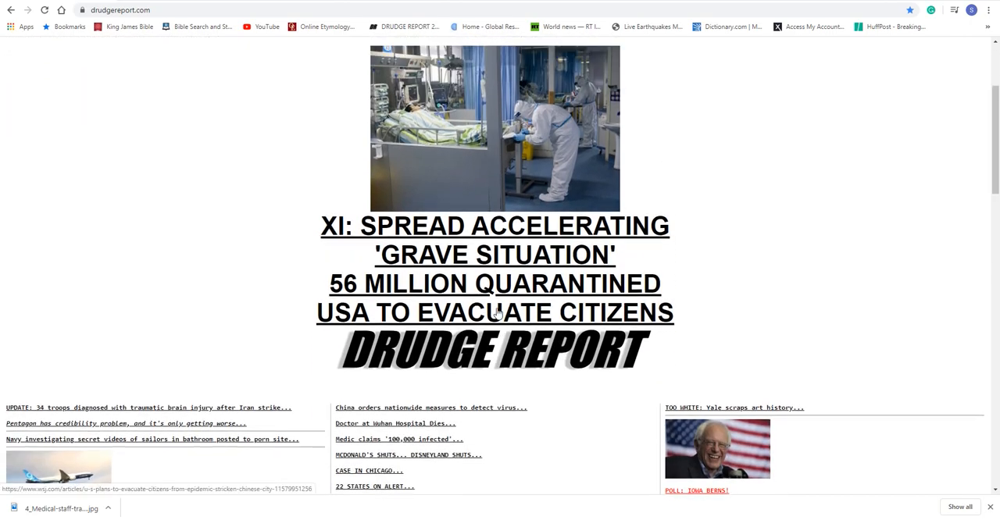
pyautogui.scroll(-3)
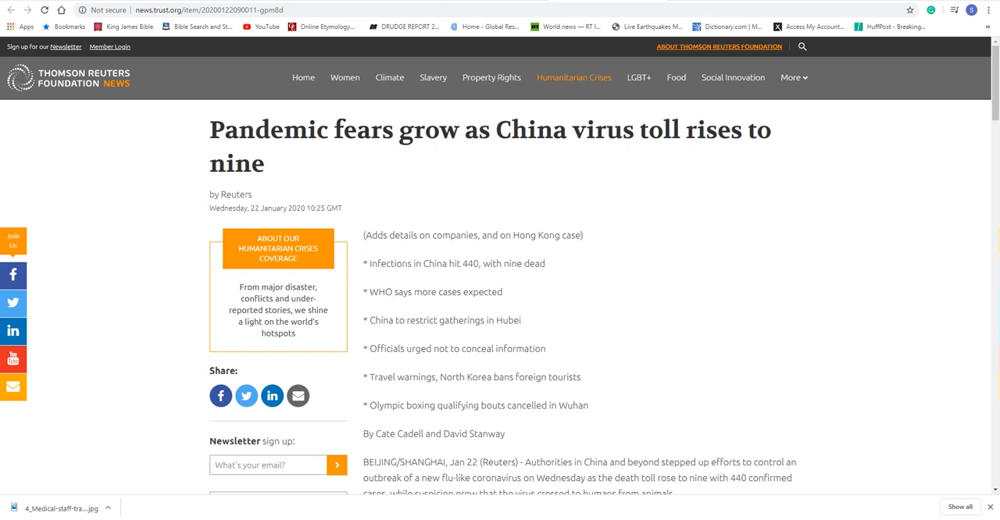
pyautogui.moveTo(546, 278)
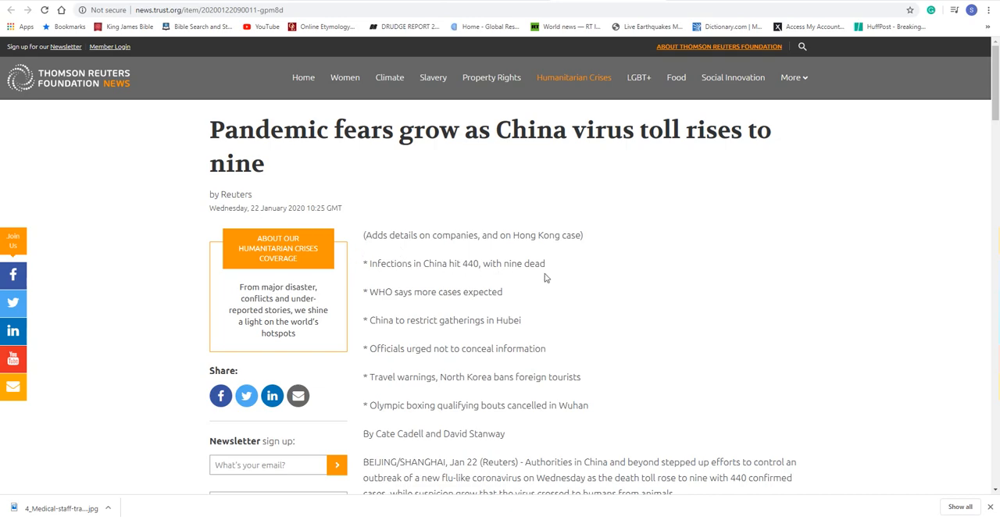
pyautogui.moveTo(543, 254)
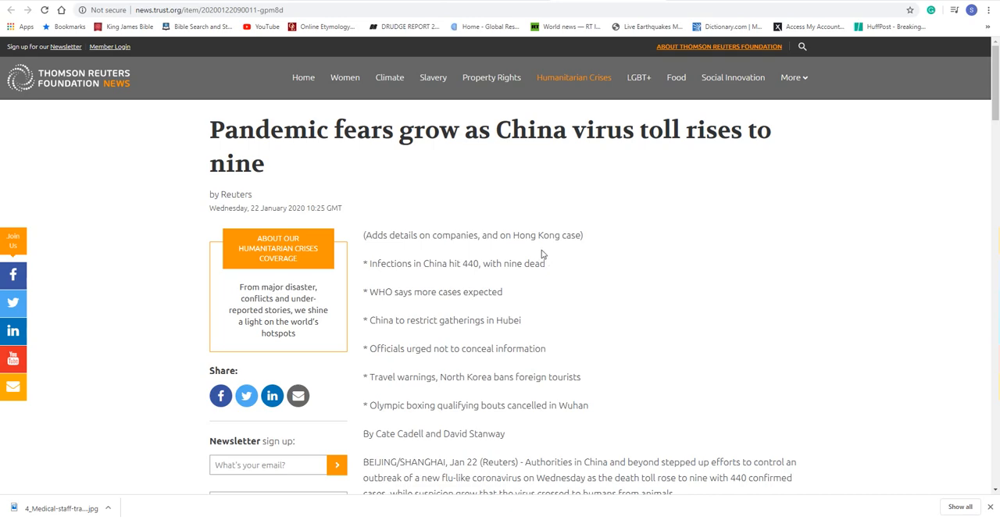
pyautogui.moveTo(543, 255)
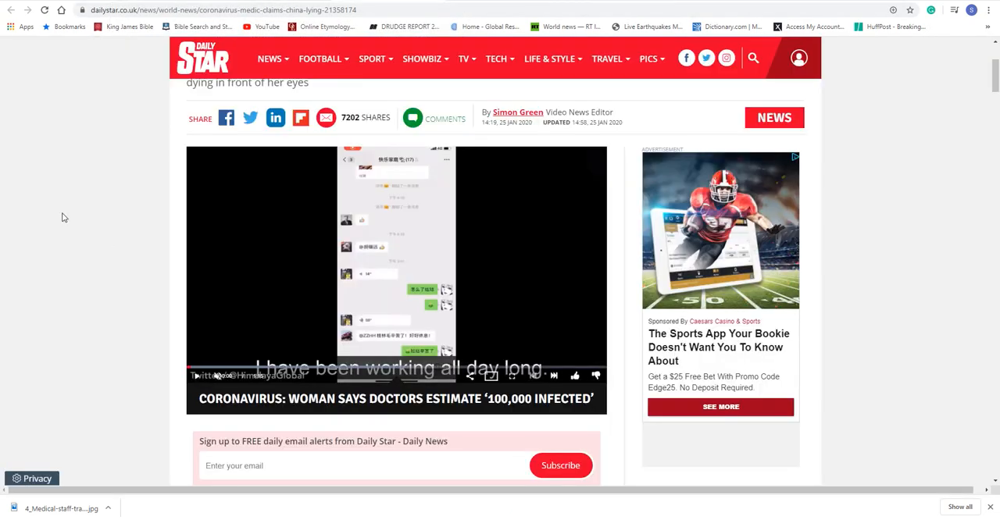
pyautogui.scroll(3)
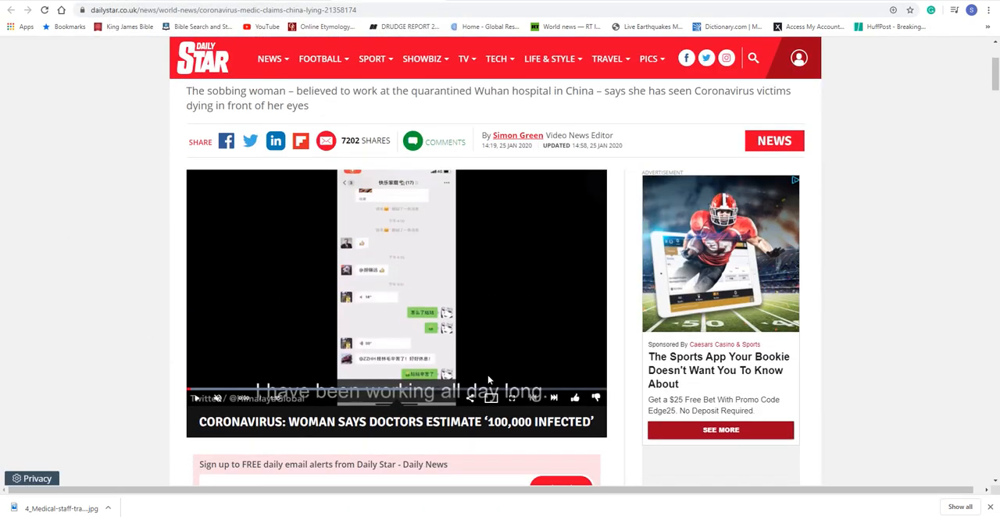
pyautogui.scroll(-3)
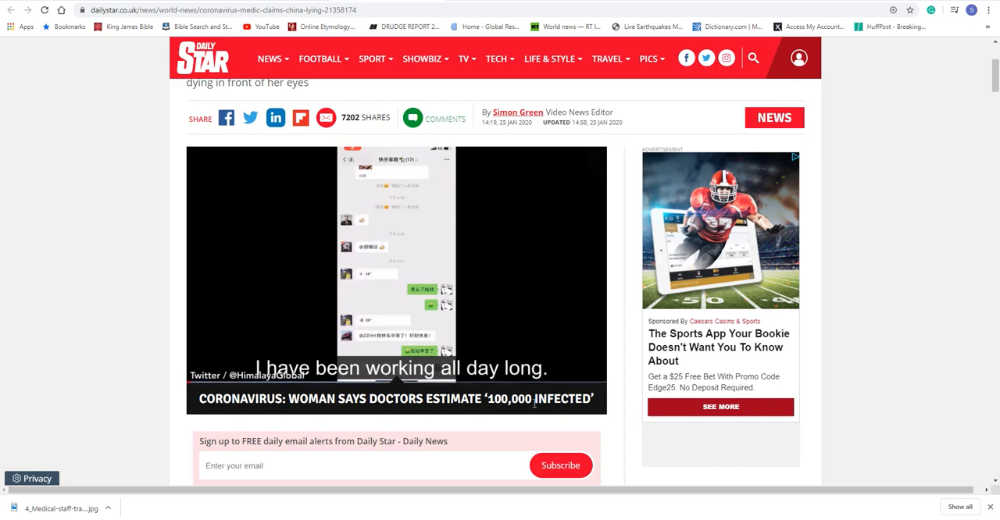
pyautogui.scroll(-3)
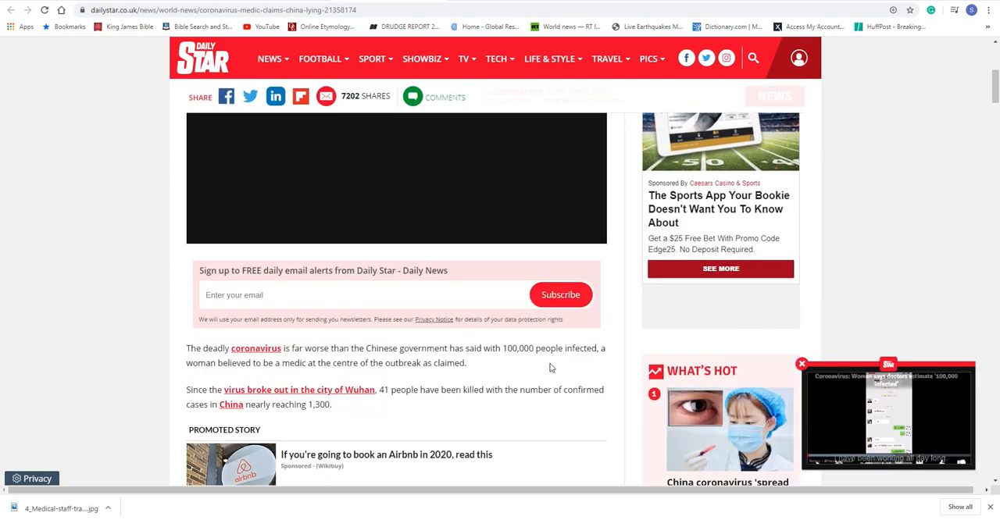
pyautogui.scroll(-3)
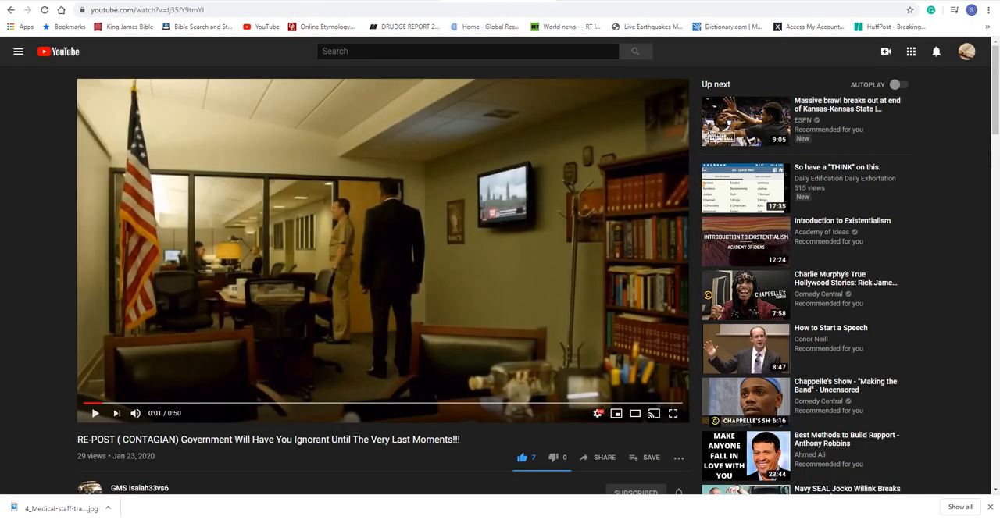
# Scroll the Contagion re-post clip page, then return to the Reuters 'virus toll rises to nine' article
pyautogui.scroll(-3)
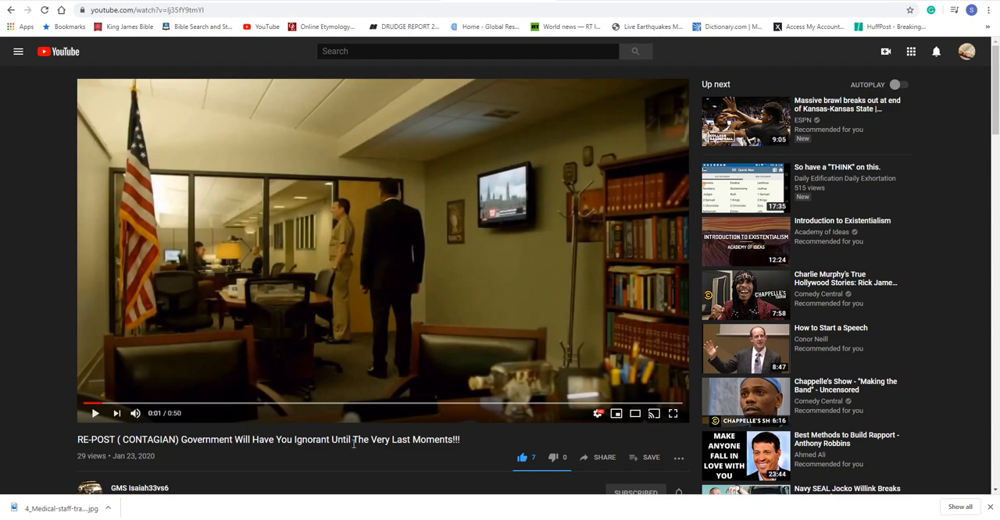
pyautogui.moveTo(375, 316)
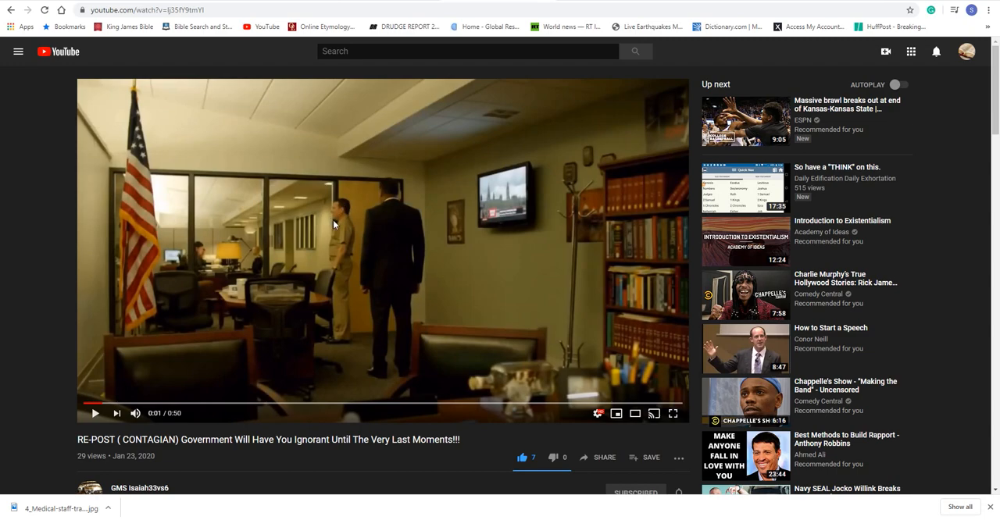
pyautogui.moveTo(406, 199)
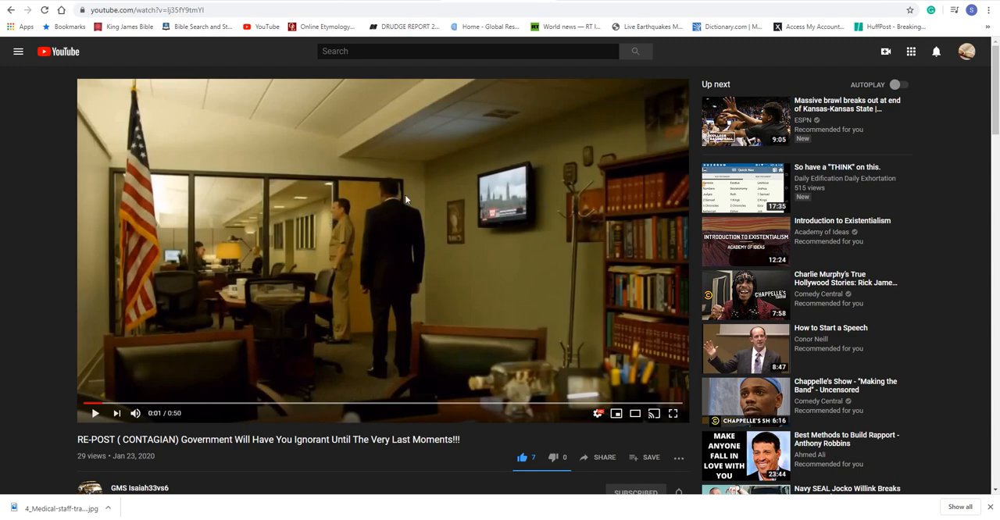
pyautogui.moveTo(383, 200)
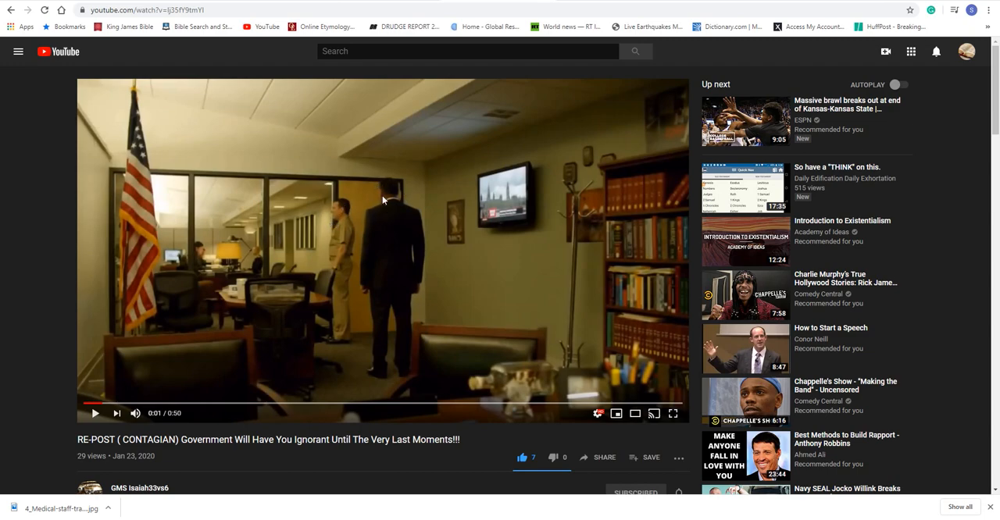
pyautogui.moveTo(342, 217)
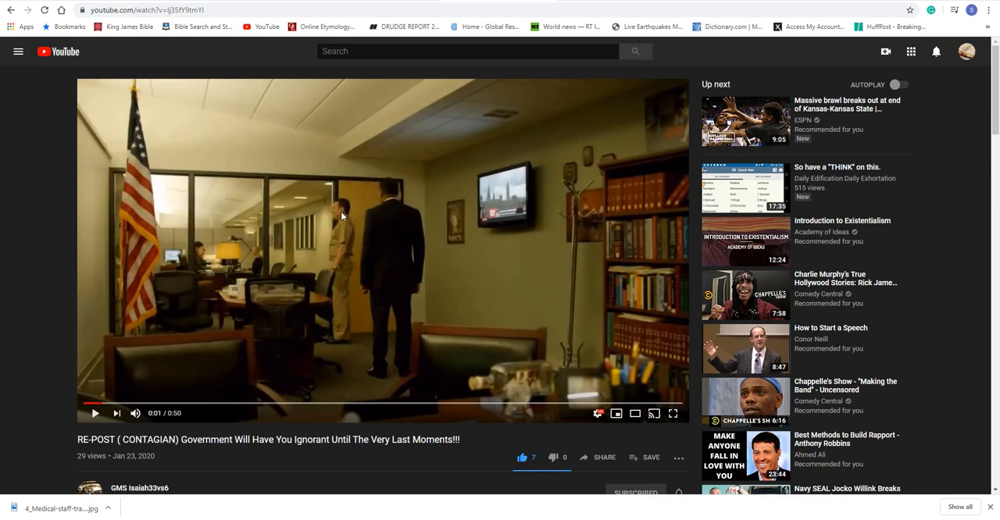
pyautogui.moveTo(353, 216)
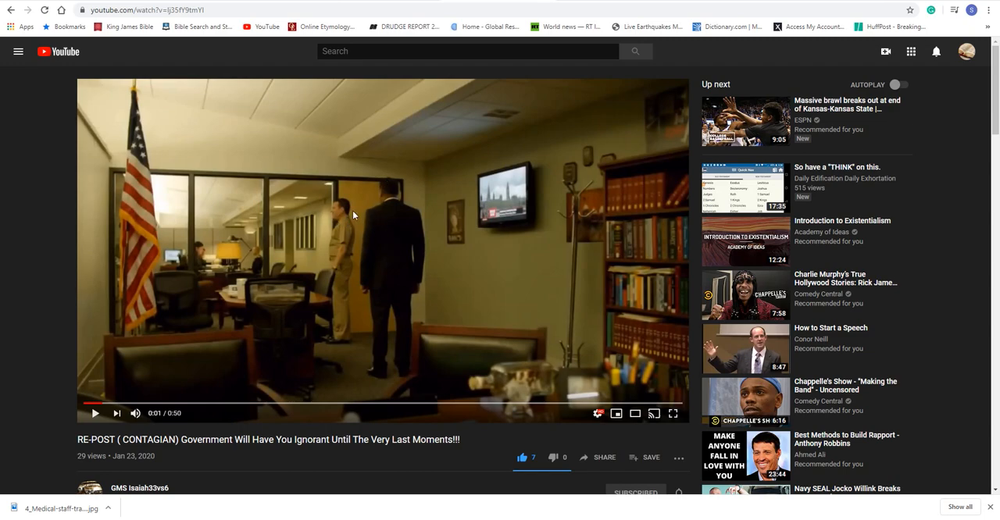
pyautogui.moveTo(367, 229)
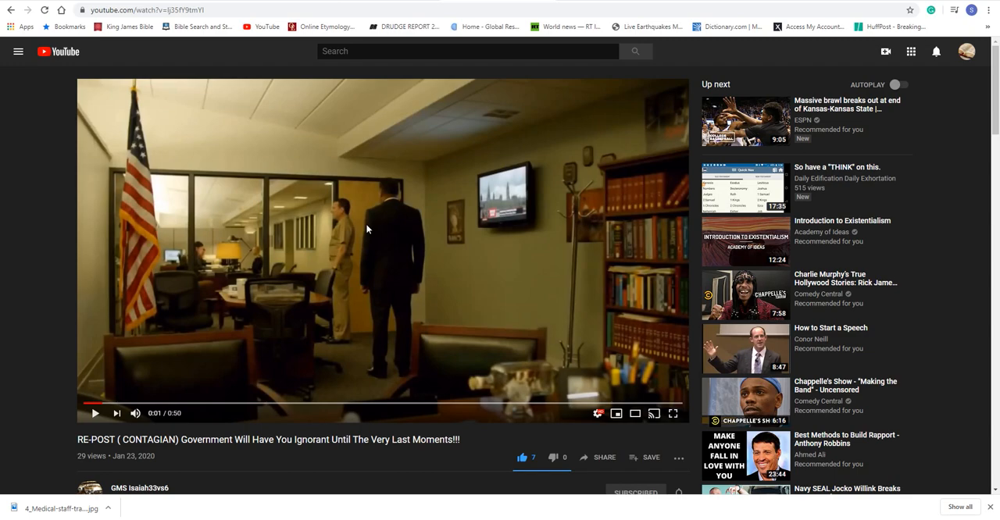
pyautogui.moveTo(237, 331)
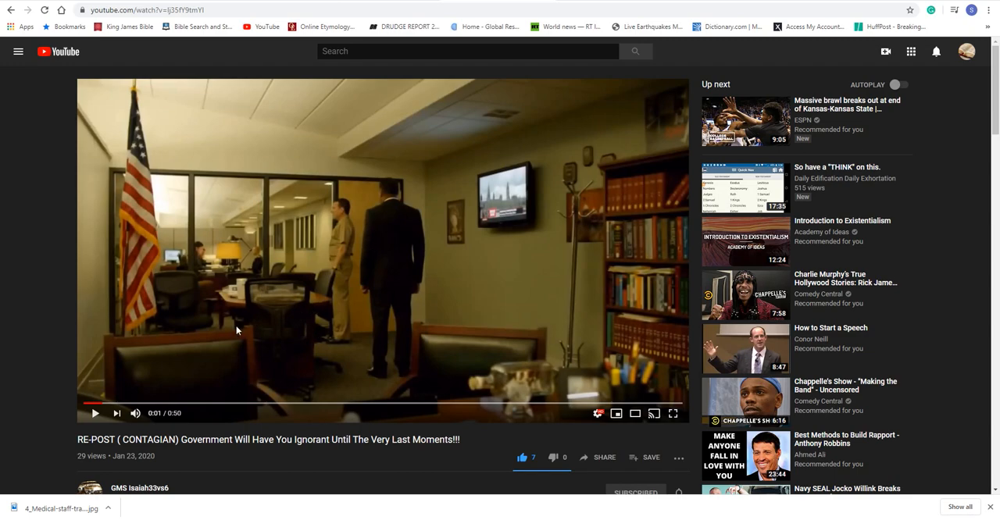
pyautogui.moveTo(250, 319)
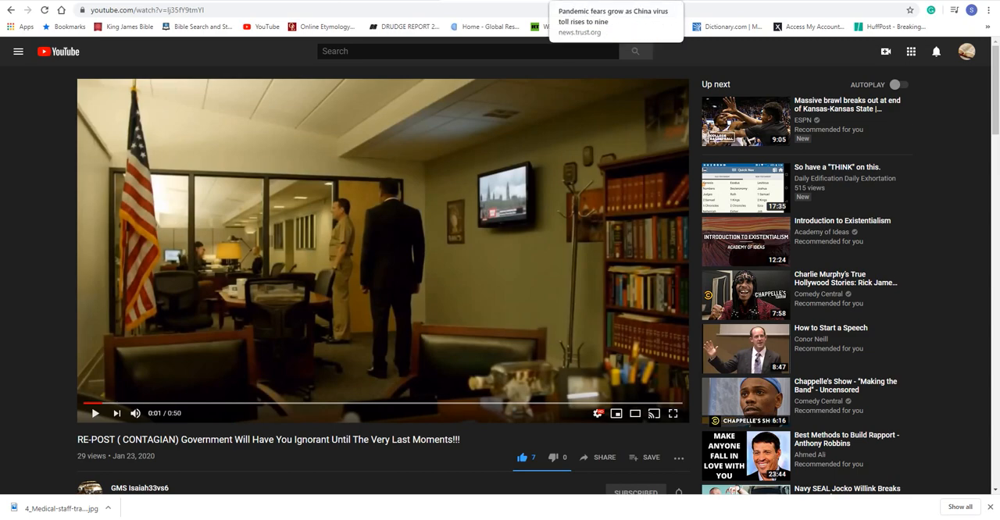
pyautogui.click(613, 21)
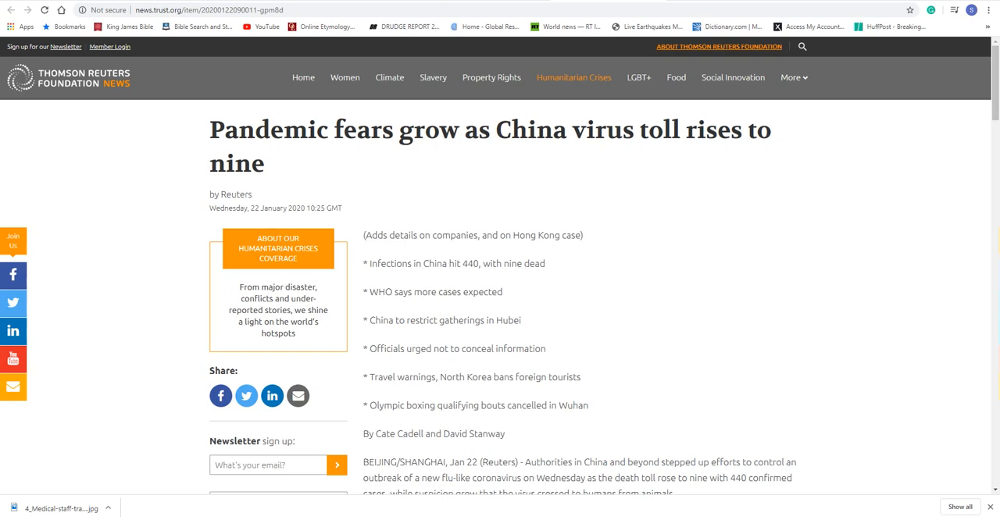
pyautogui.moveTo(492, 280)
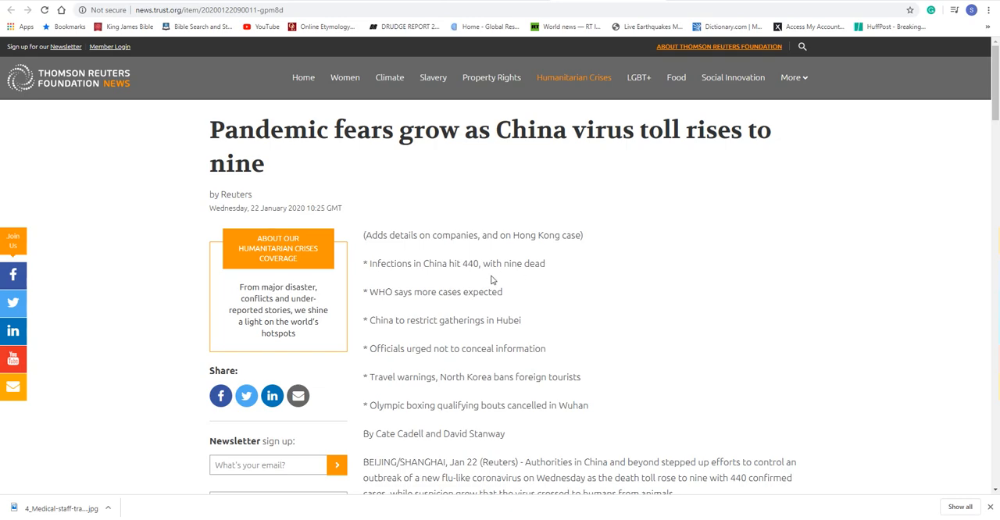
pyautogui.moveTo(481, 257)
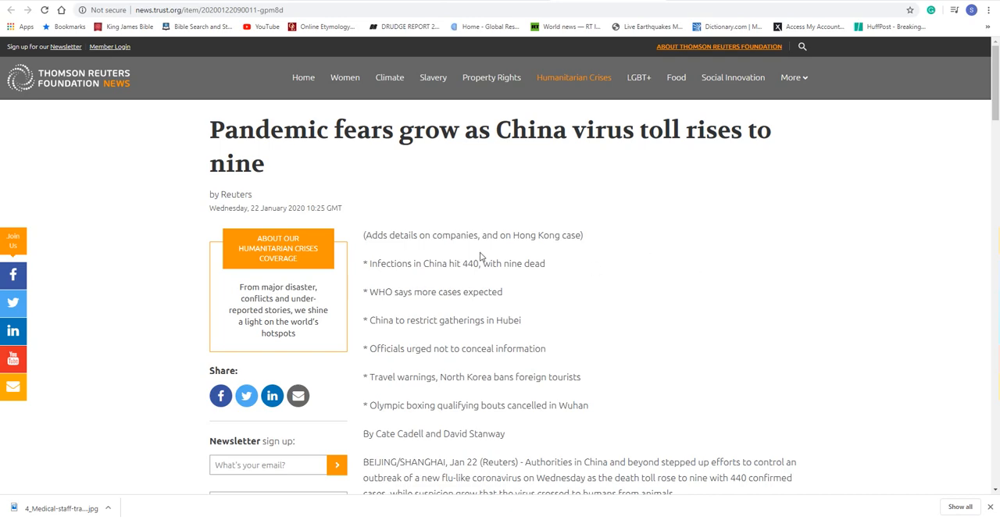
pyautogui.moveTo(480, 256)
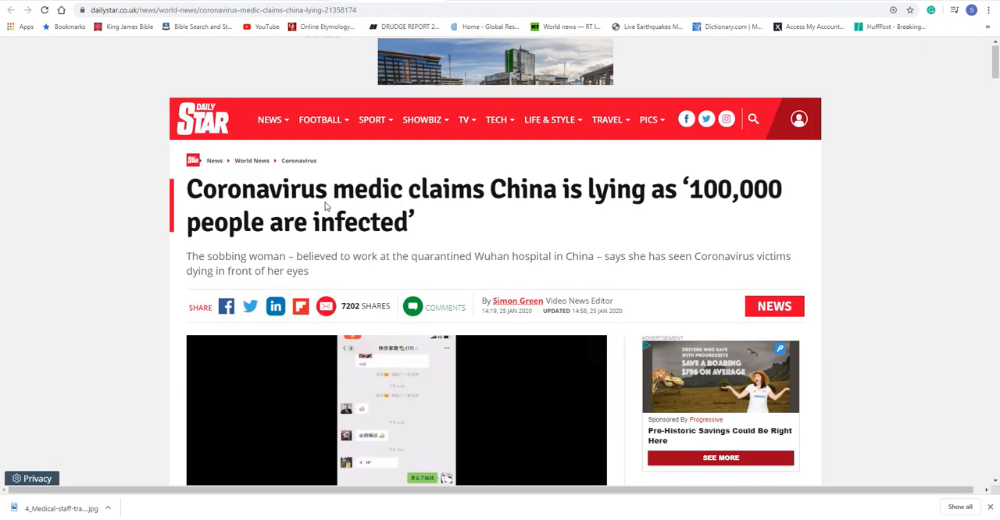
# Scroll the Daily Star medic article down to the paragraph on Wuhan being completely quarantined
pyautogui.scroll(-3)
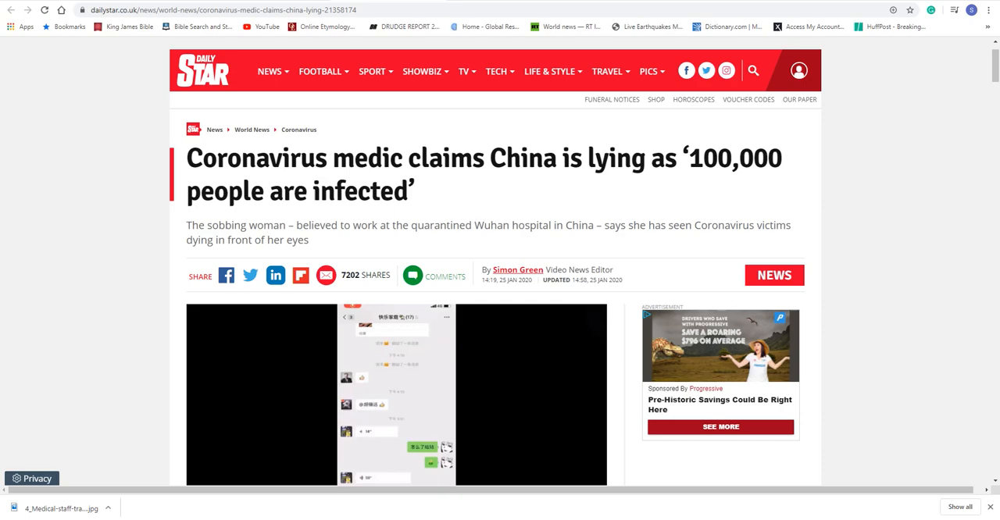
pyautogui.scroll(-3)
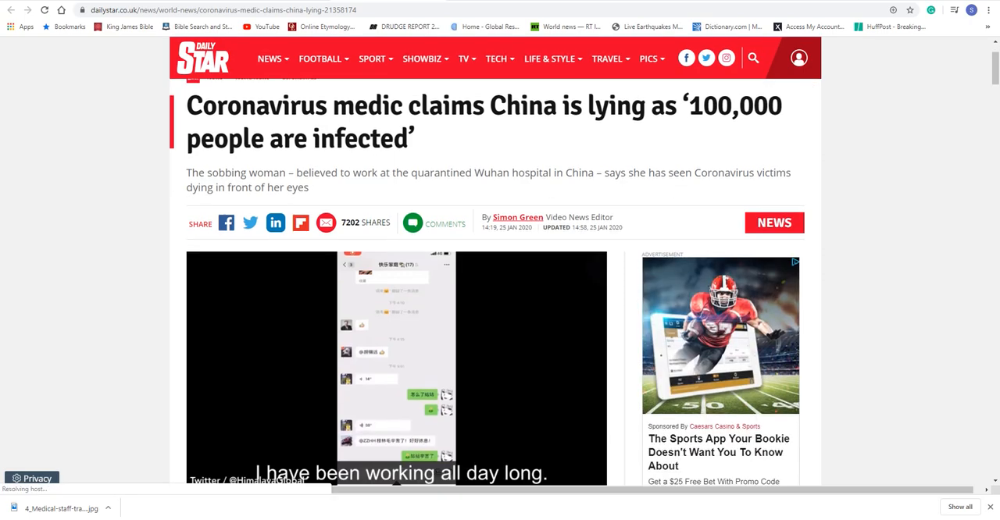
pyautogui.scroll(-3)
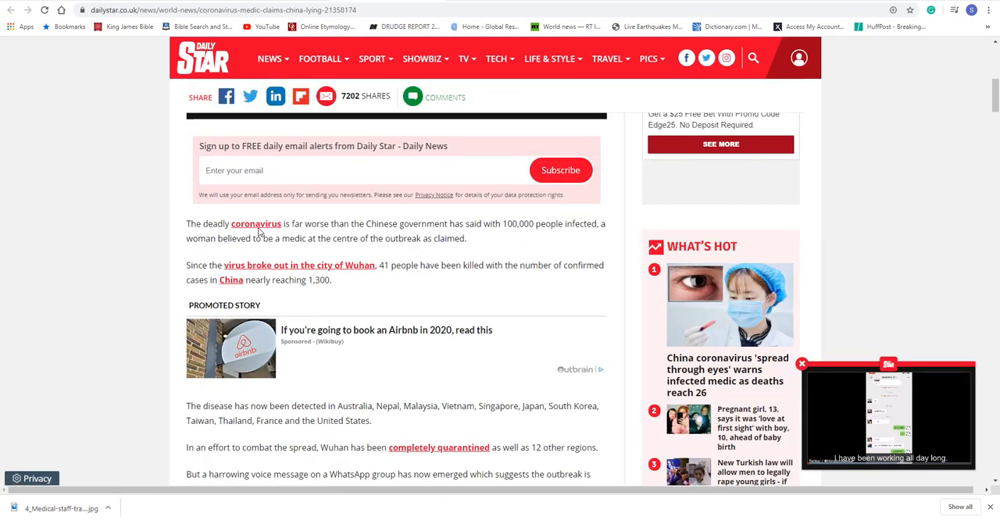
pyautogui.moveTo(255, 225)
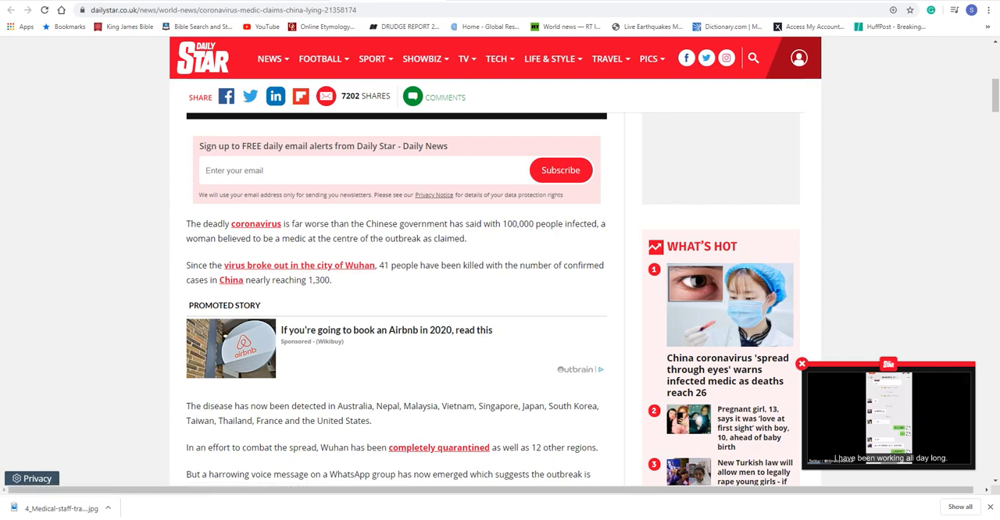
pyautogui.scroll(-3)
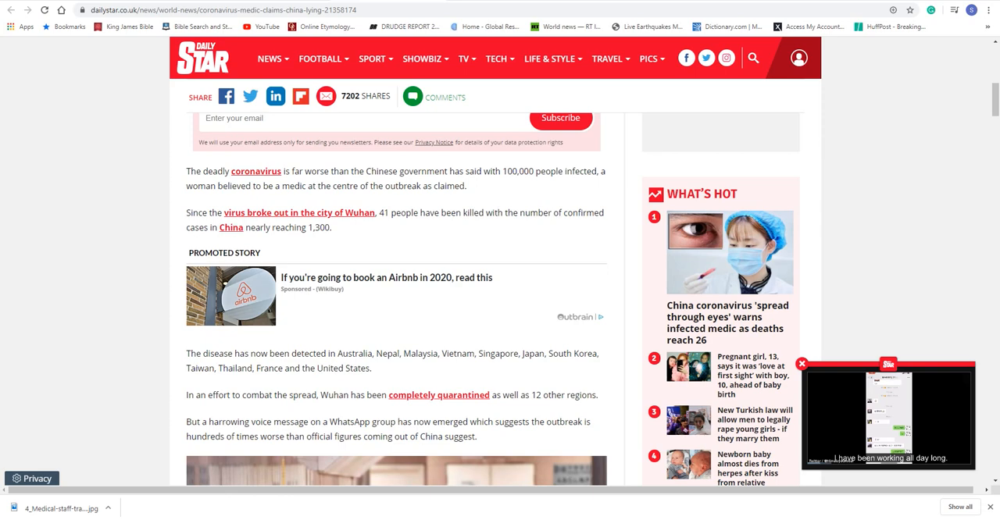
pyautogui.scroll(-3)
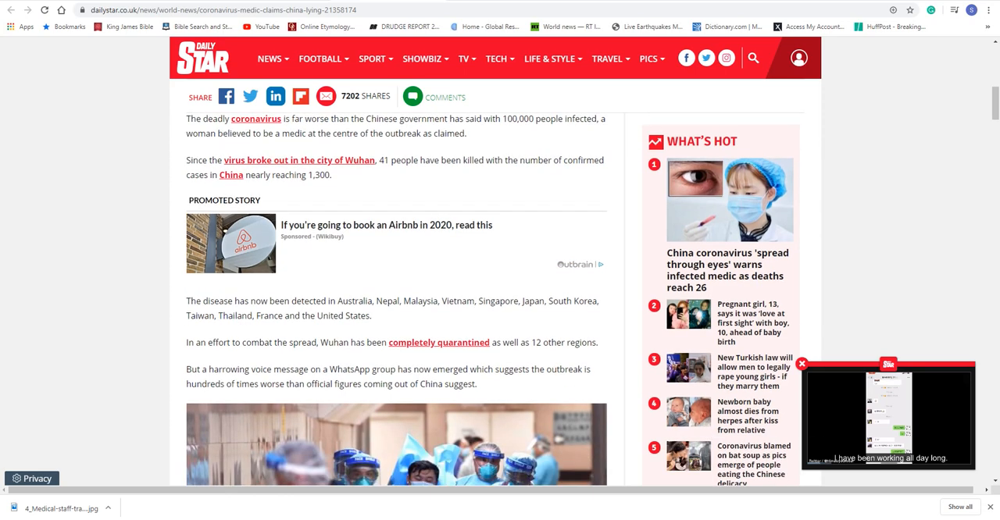
pyautogui.moveTo(418, 352)
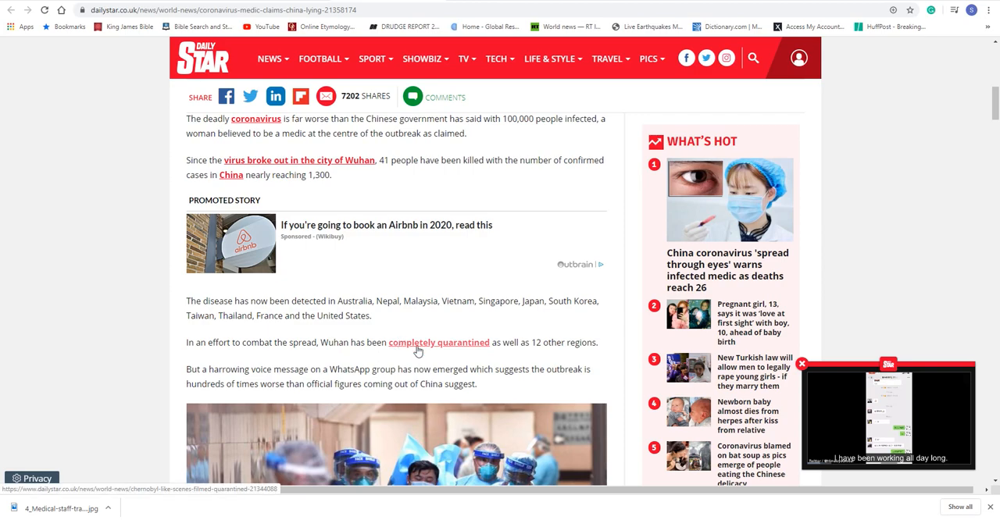
pyautogui.moveTo(513, 338)
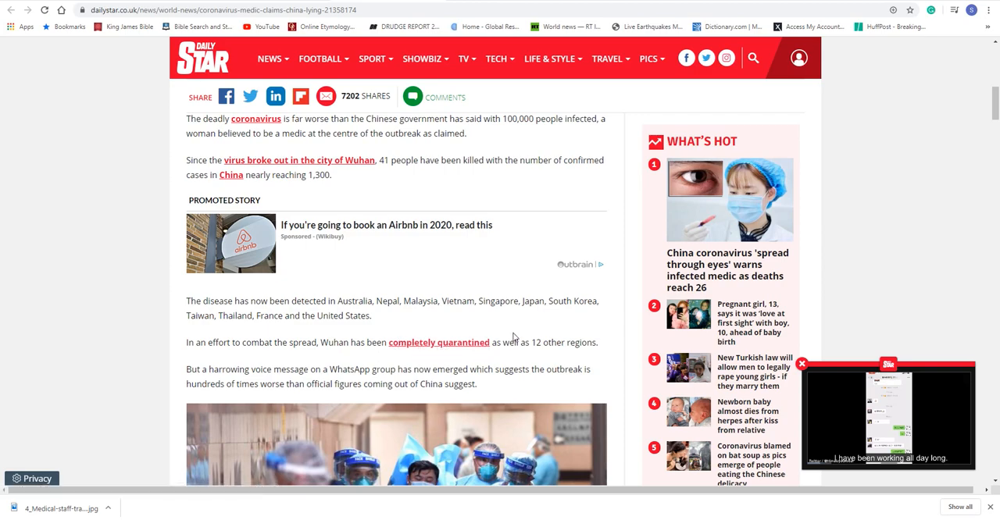
pyautogui.scroll(-3)
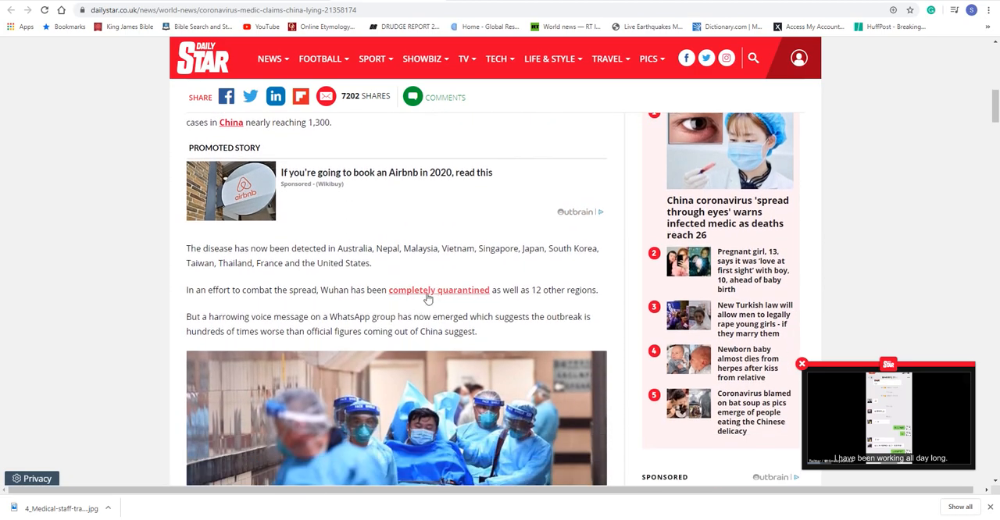
pyautogui.moveTo(445, 298)
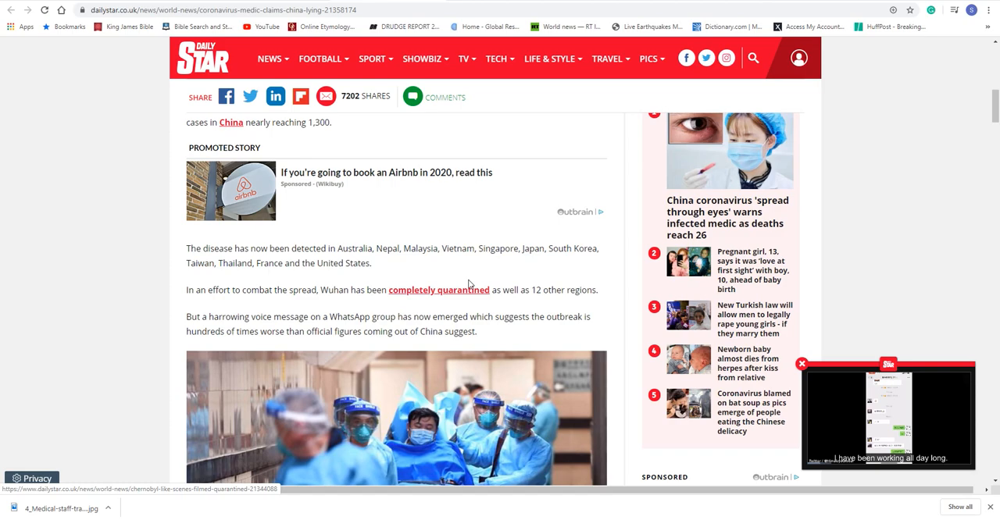
pyautogui.moveTo(362, 148)
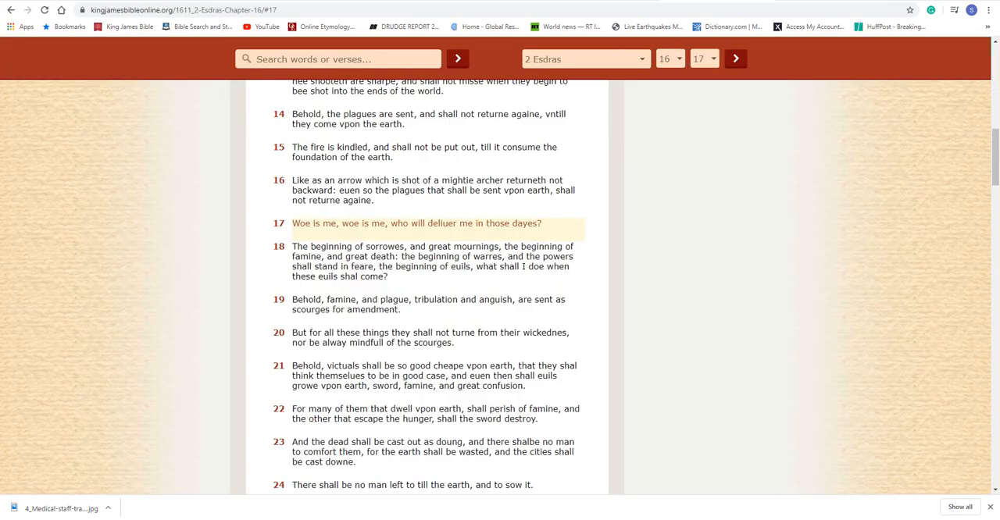
# Scroll the 2 Esdras 16 page to show verses 11–21 around verse 17
pyautogui.scroll(3)
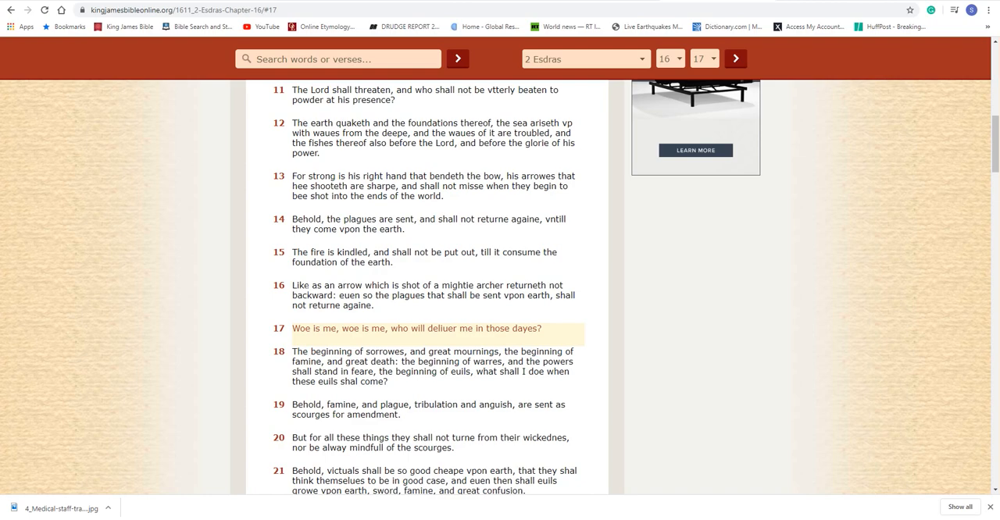
pyautogui.moveTo(336, 339)
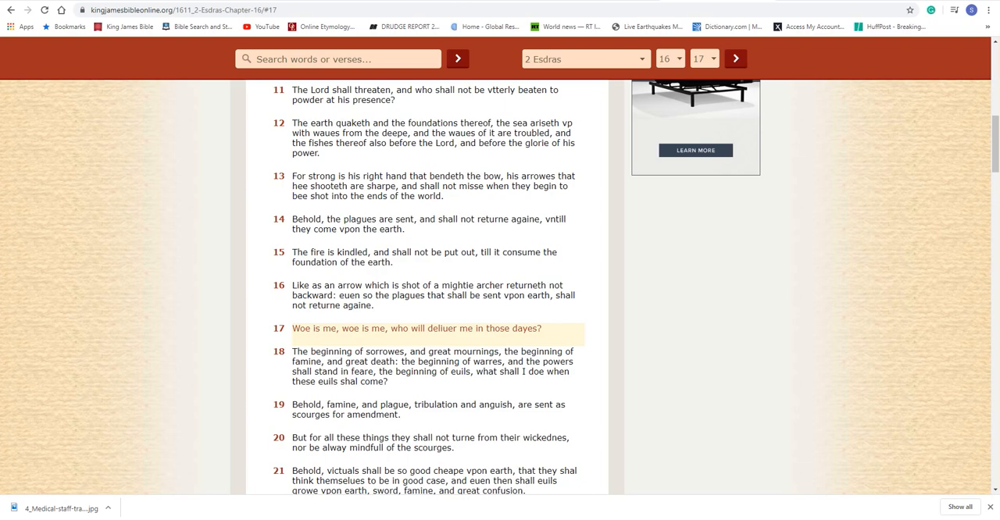
pyautogui.moveTo(372, 400)
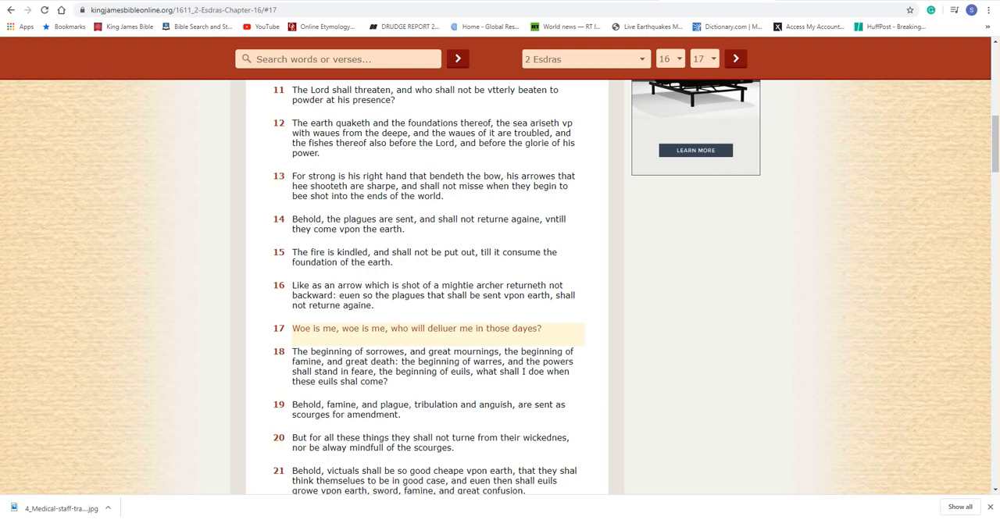
pyautogui.moveTo(315, 430)
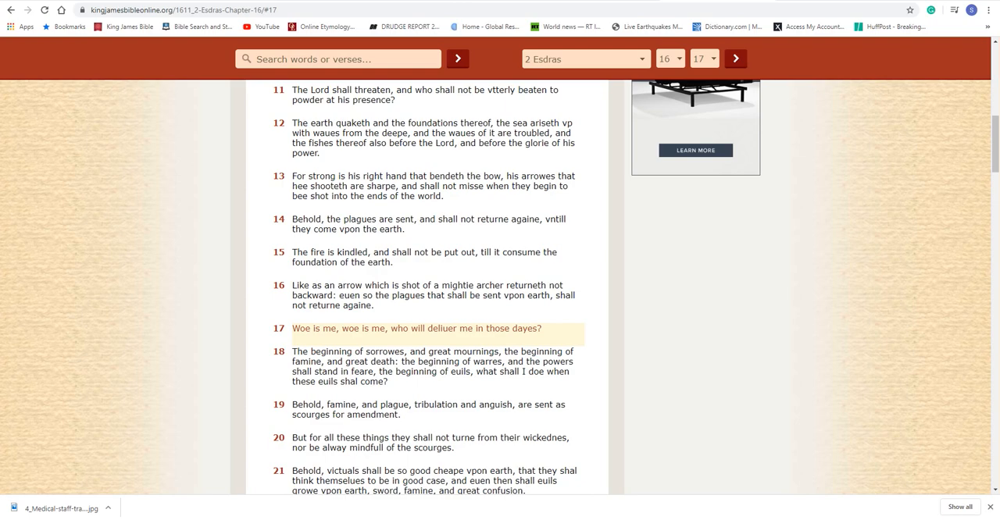
pyautogui.scroll(-3)
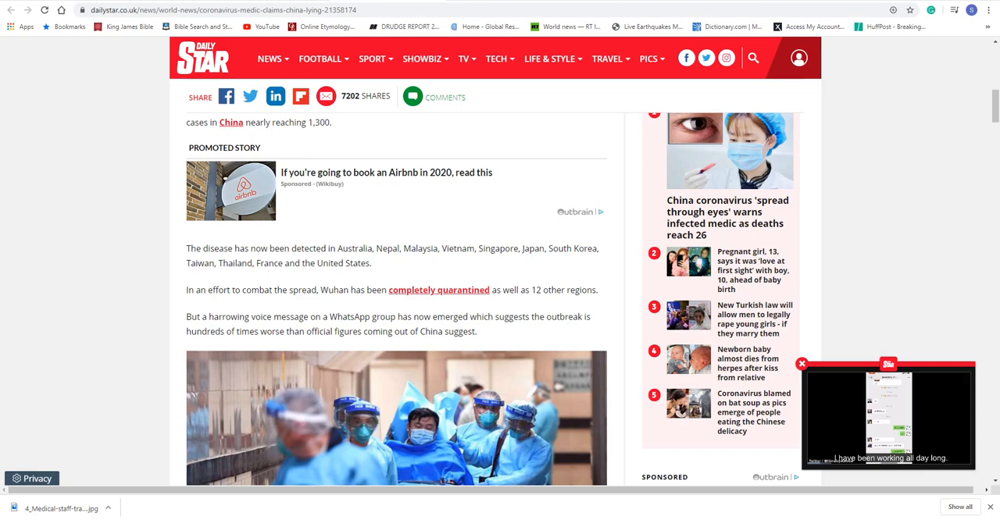
# Scroll the Daily Star article past the medical staff photo to the no-supplies quotes
pyautogui.scroll(-3)
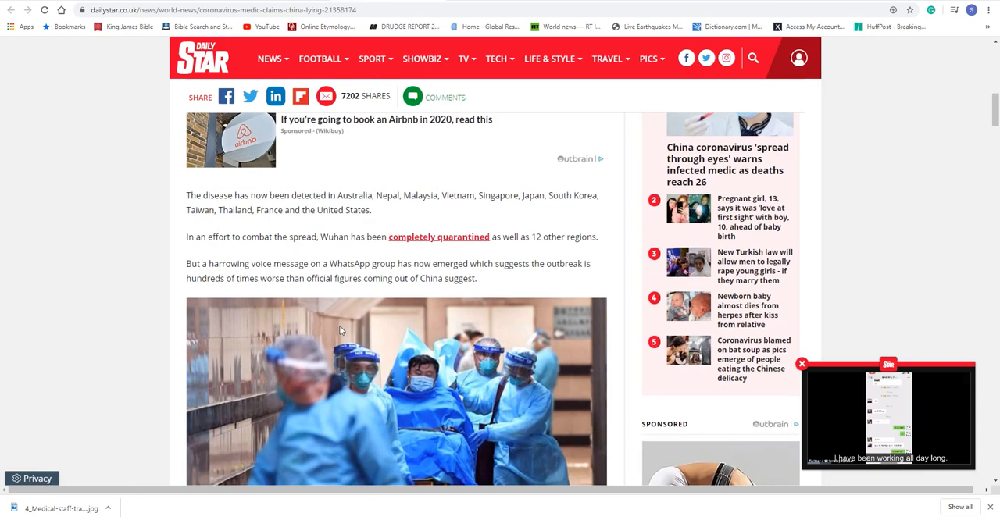
pyautogui.scroll(-3)
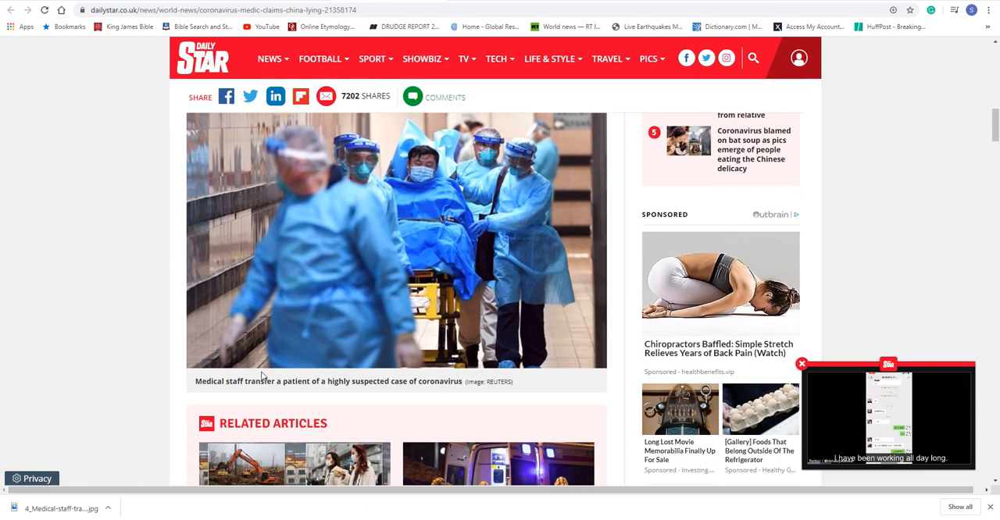
pyautogui.moveTo(412, 392)
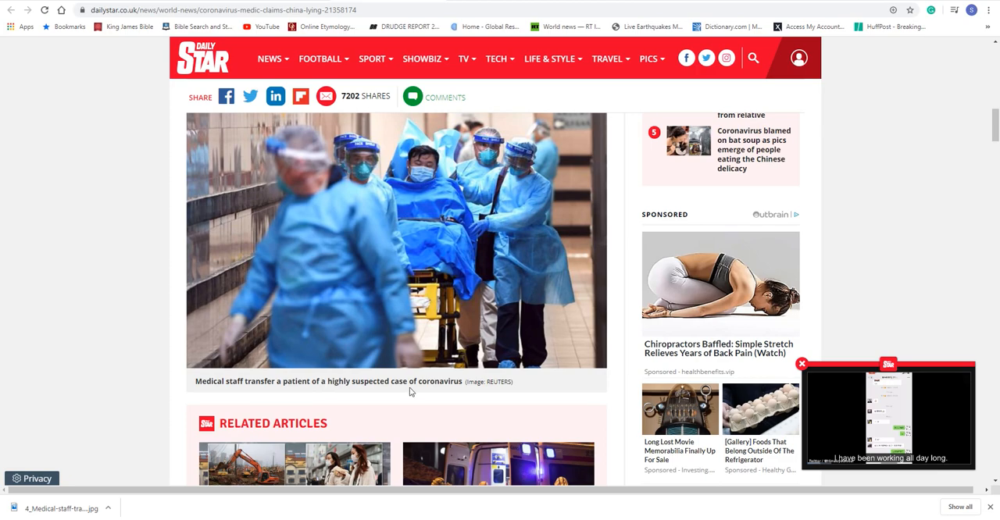
pyautogui.moveTo(427, 169)
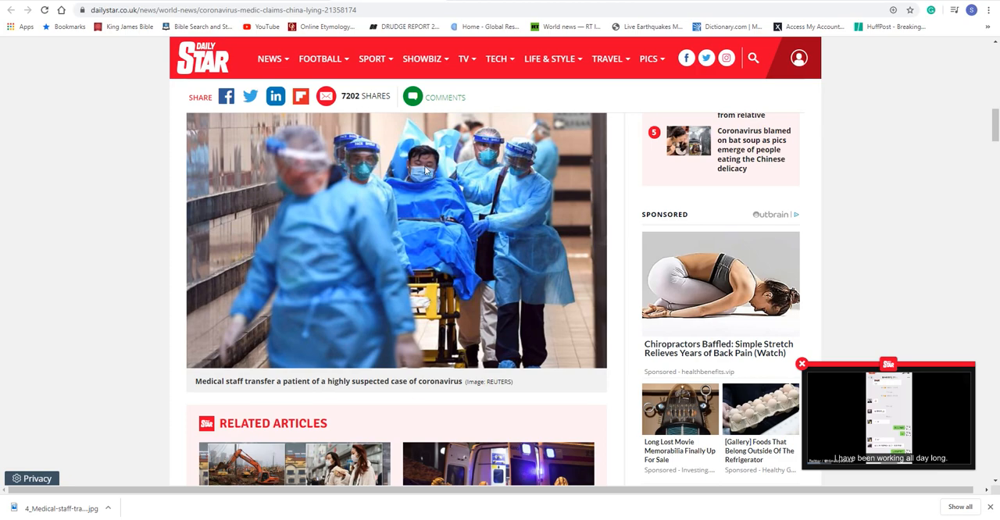
pyautogui.moveTo(500, 258)
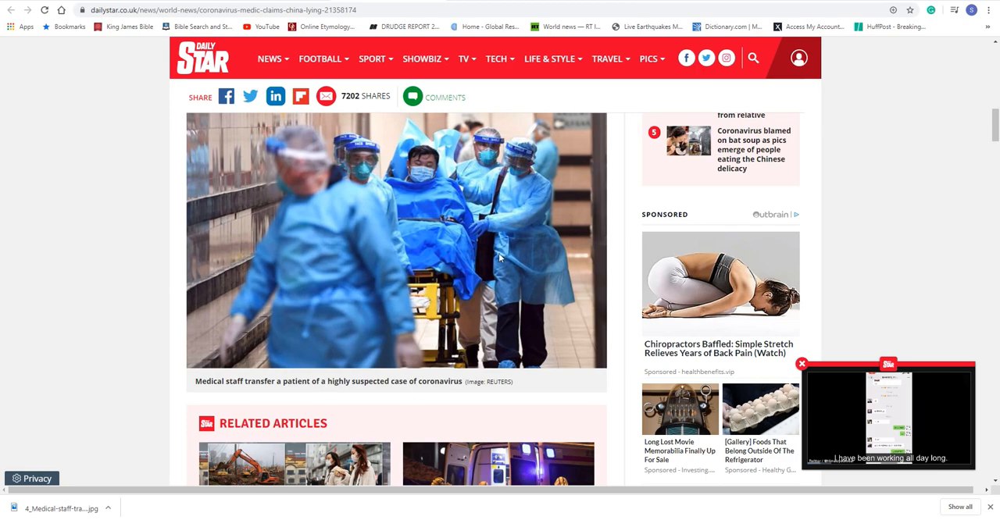
pyautogui.moveTo(365, 155)
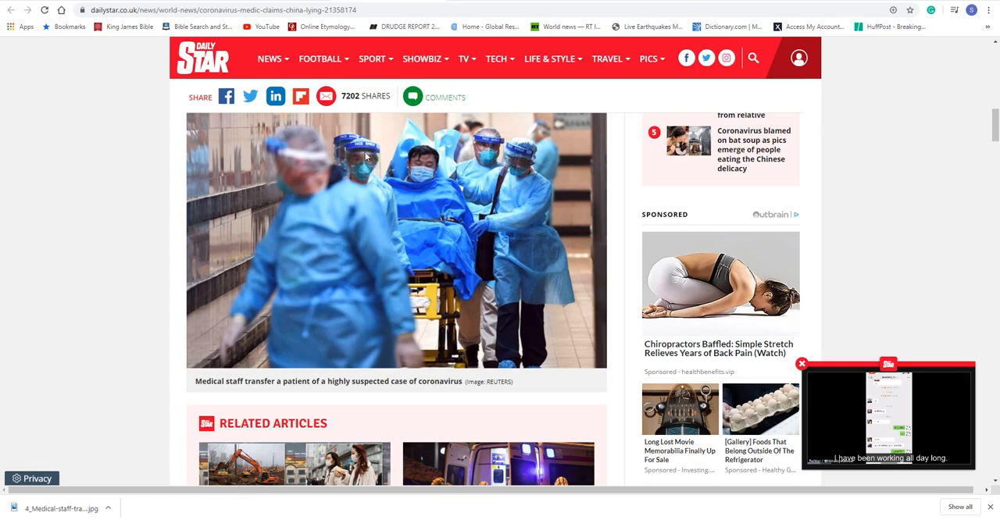
pyautogui.moveTo(440, 164)
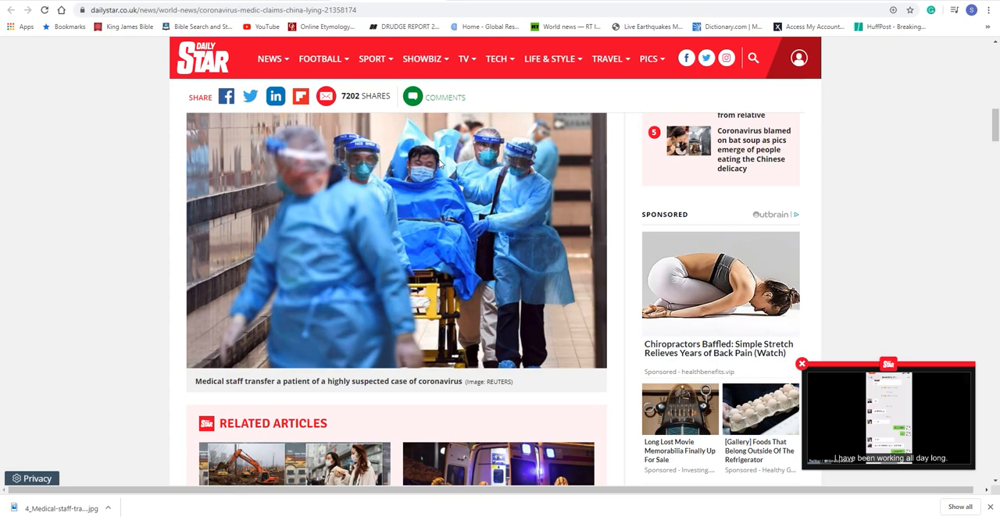
pyautogui.scroll(-3)
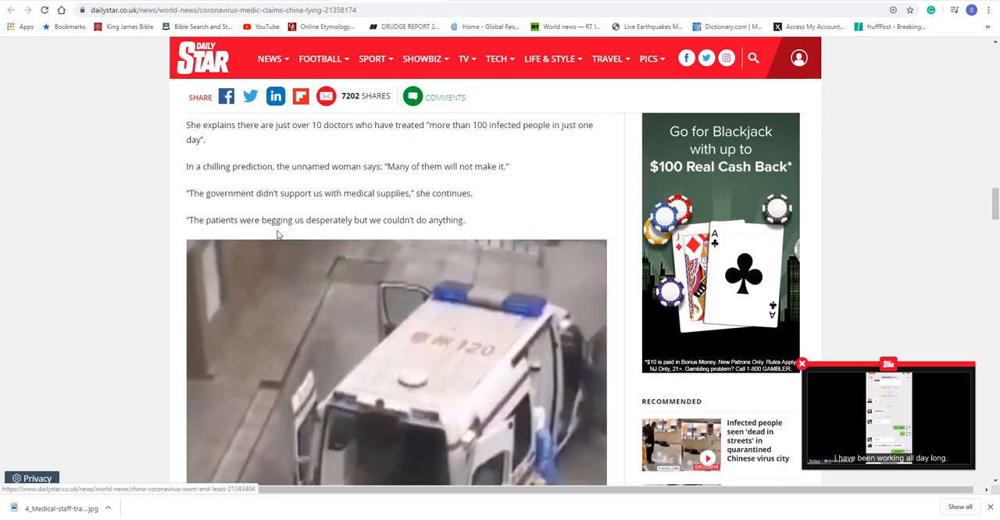
pyautogui.scroll(-3)
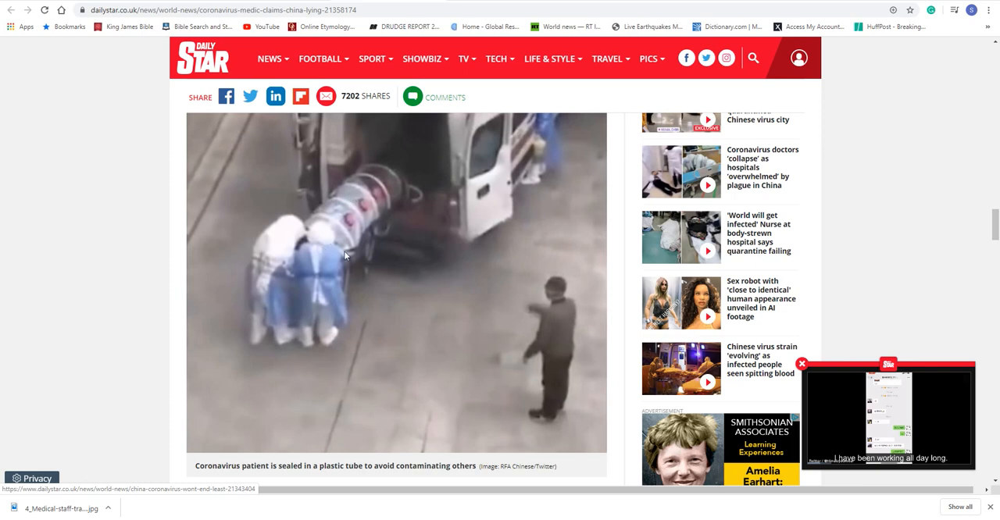
pyautogui.moveTo(297, 474)
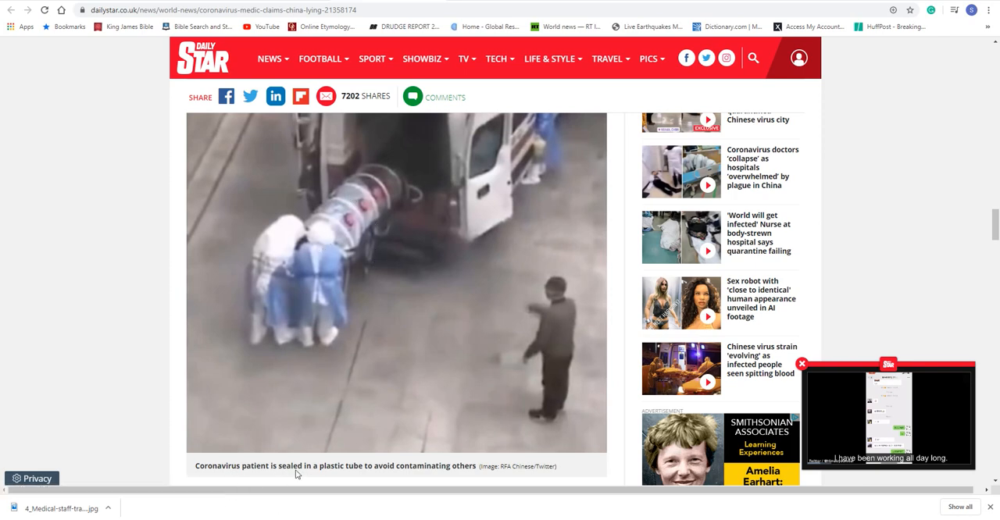
pyautogui.moveTo(401, 336)
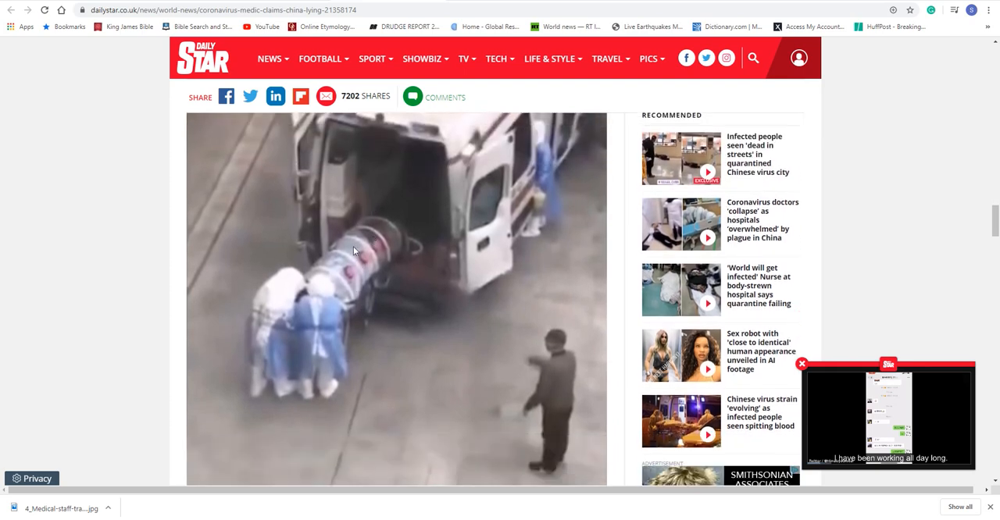
pyautogui.moveTo(385, 263)
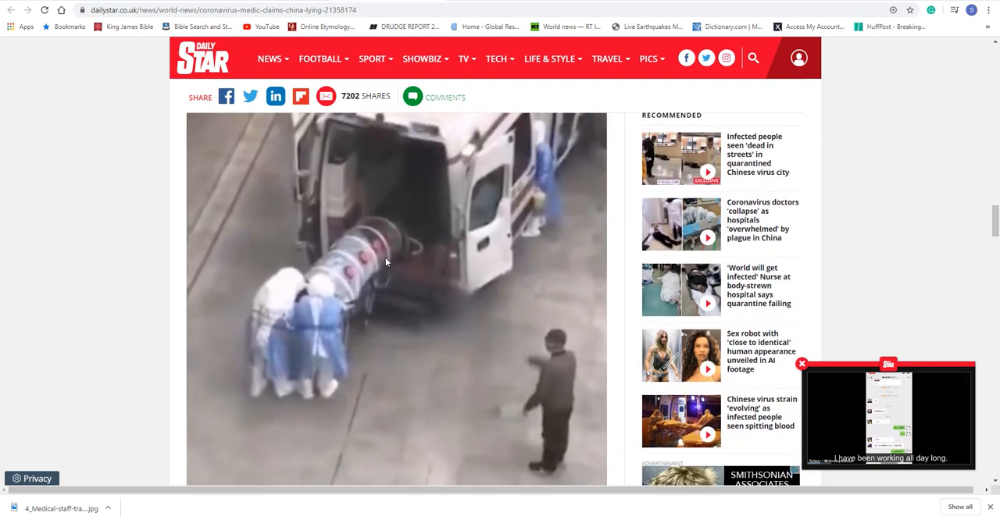
pyautogui.moveTo(399, 258)
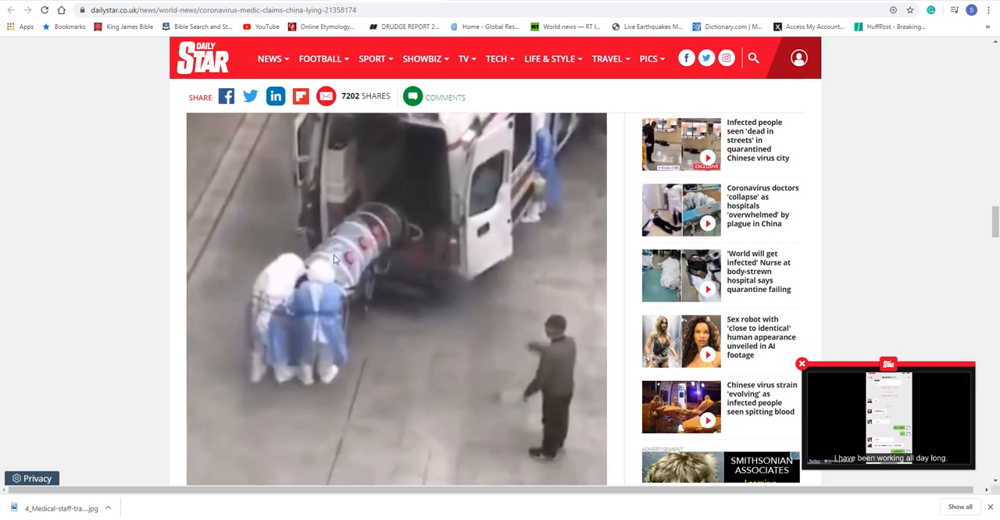
pyautogui.scroll(-3)
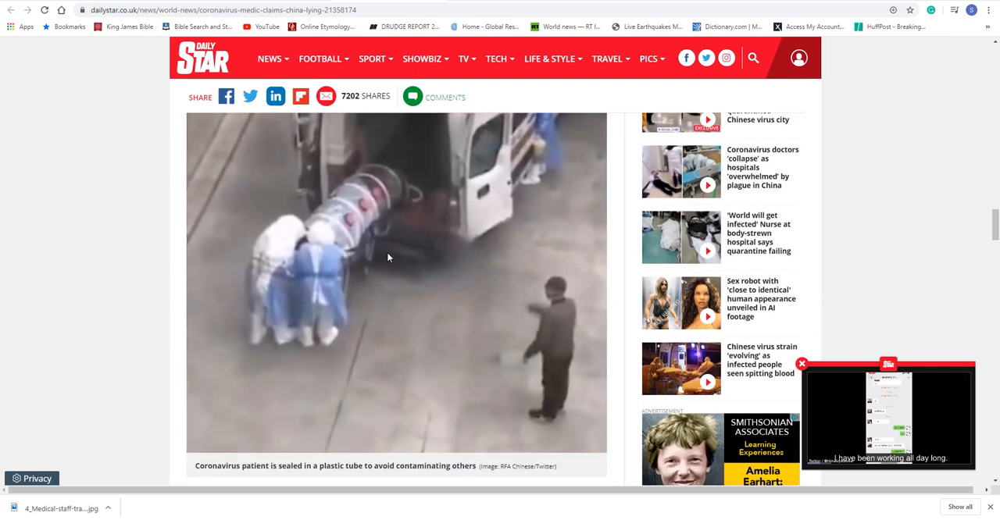
pyautogui.moveTo(446, 200)
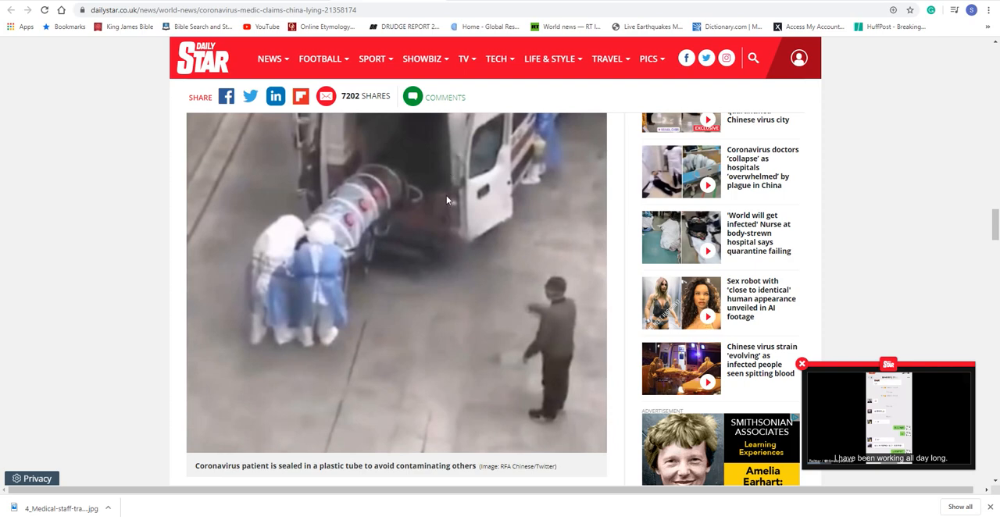
pyautogui.moveTo(430, 170)
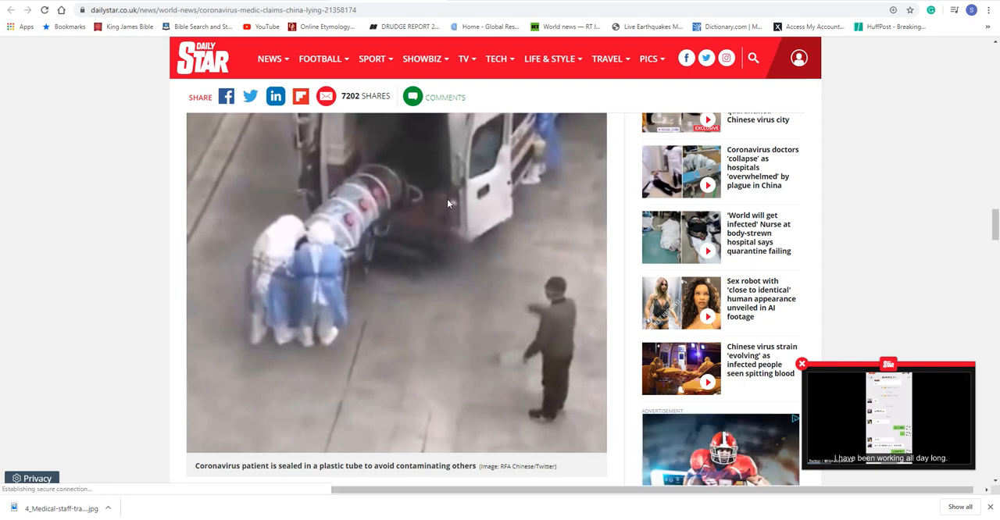
pyautogui.moveTo(271, 256)
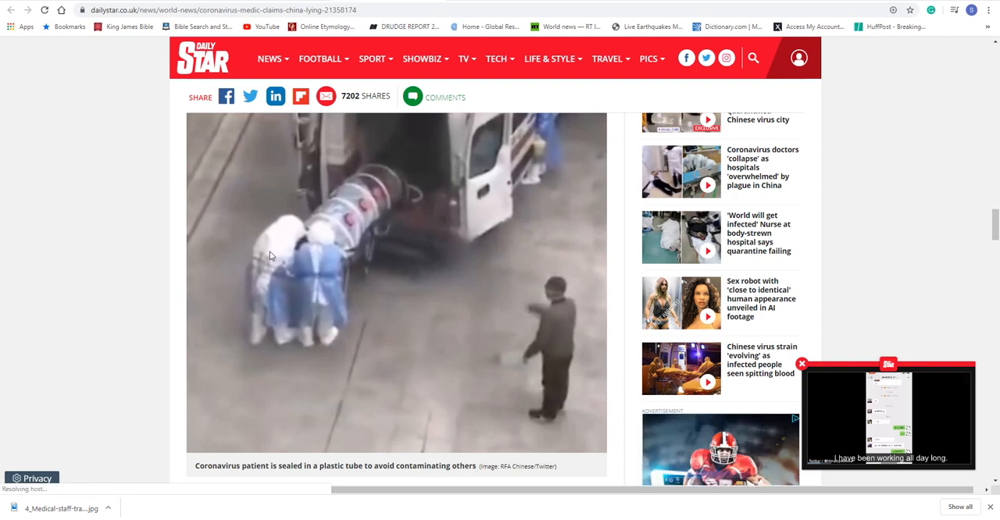
pyautogui.moveTo(318, 308)
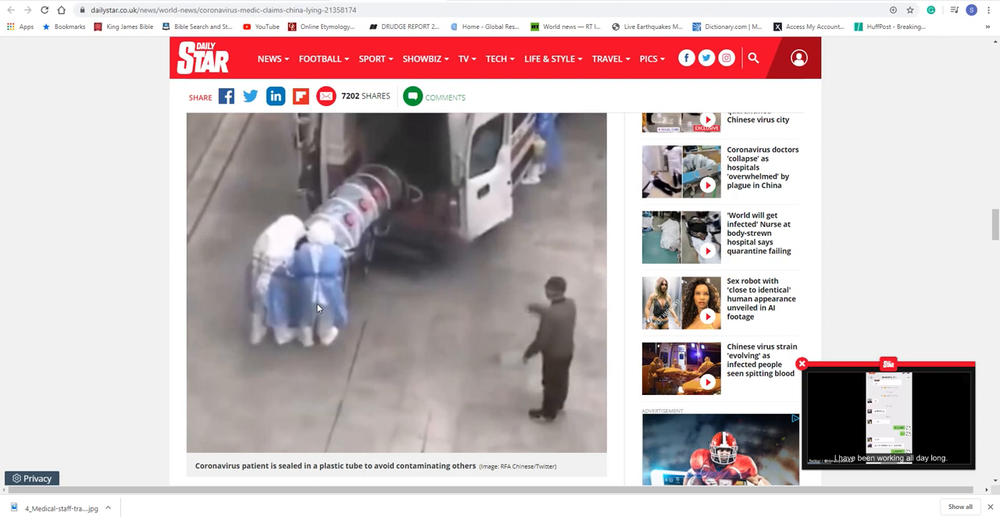
pyautogui.moveTo(375, 268)
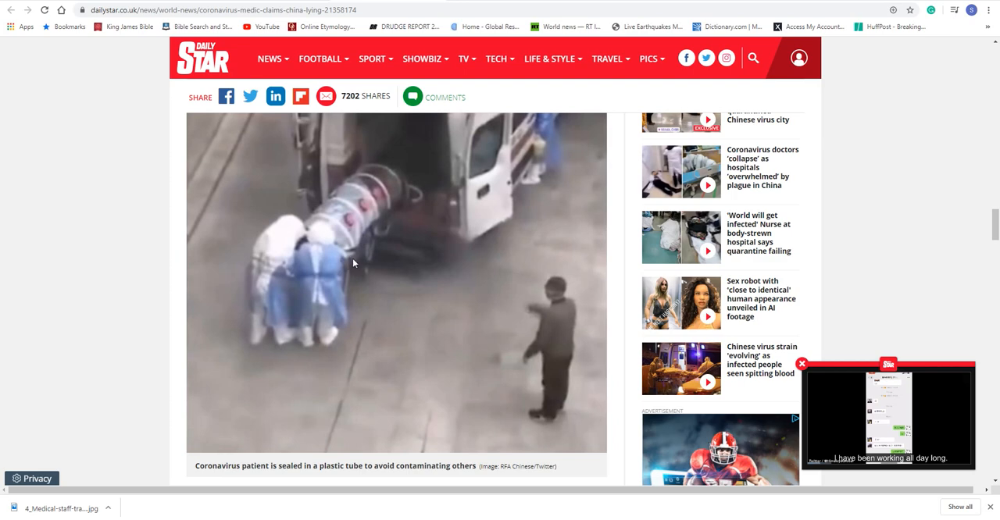
pyautogui.moveTo(489, 228)
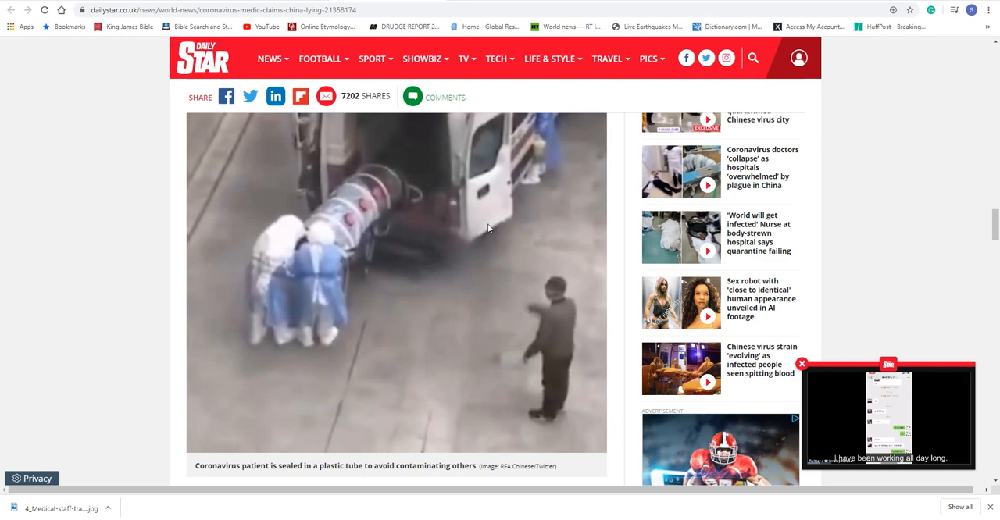
pyautogui.moveTo(417, 256)
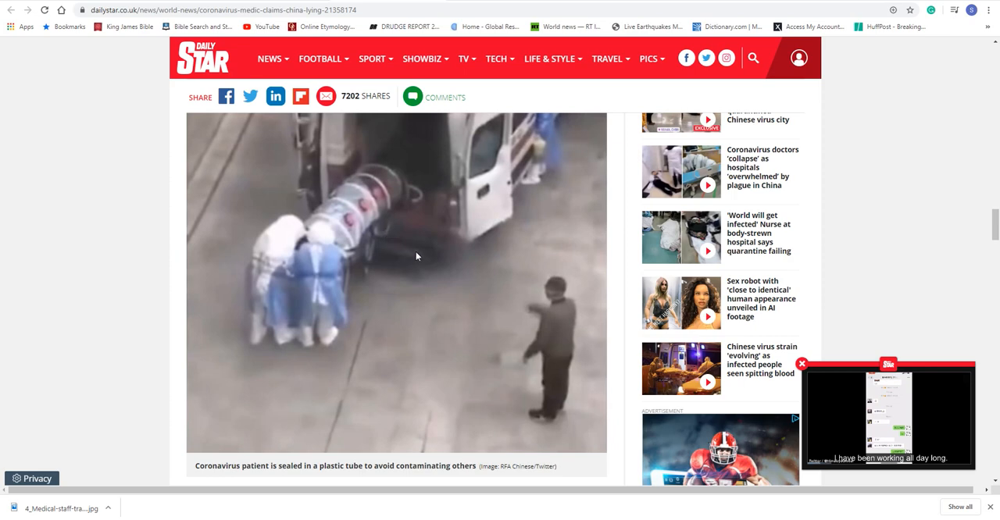
pyautogui.moveTo(385, 394)
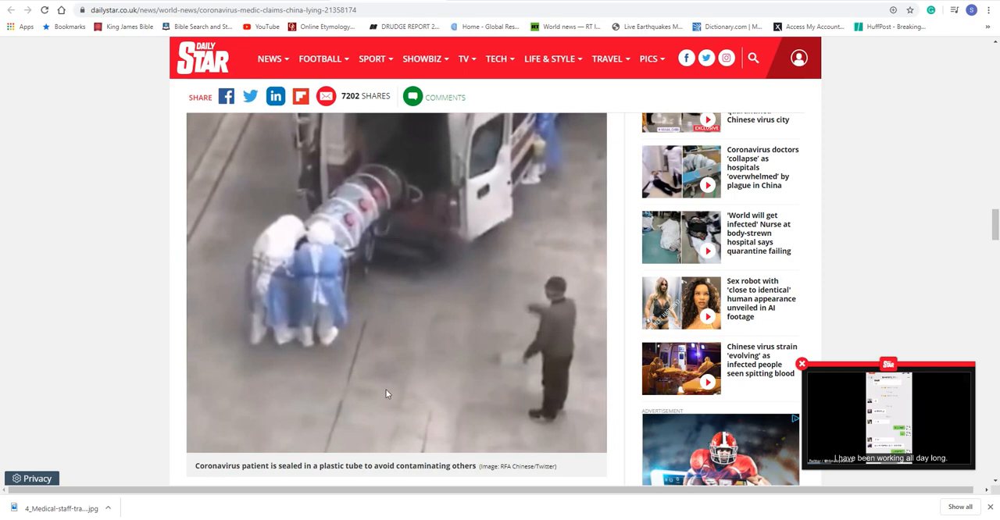
pyautogui.moveTo(391, 388)
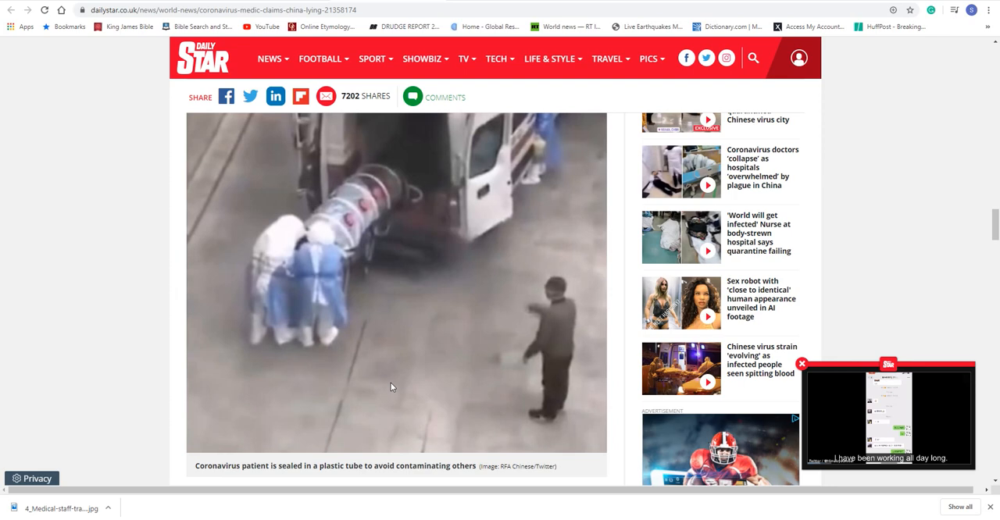
pyautogui.moveTo(370, 399)
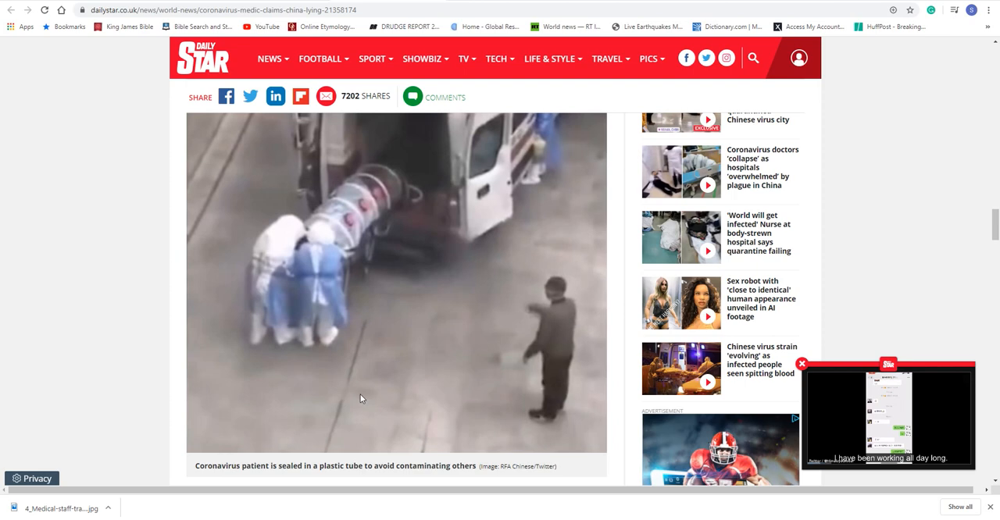
pyautogui.moveTo(417, 391)
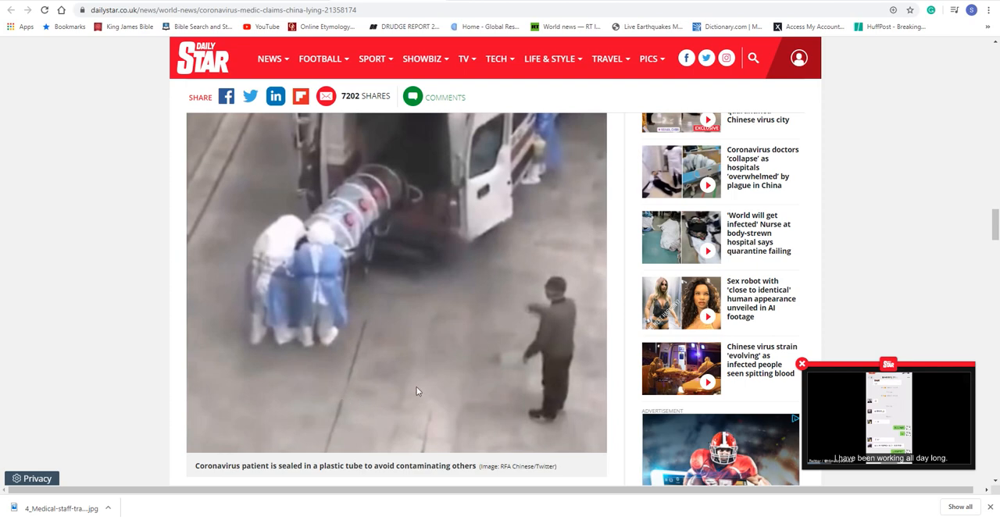
pyautogui.moveTo(391, 398)
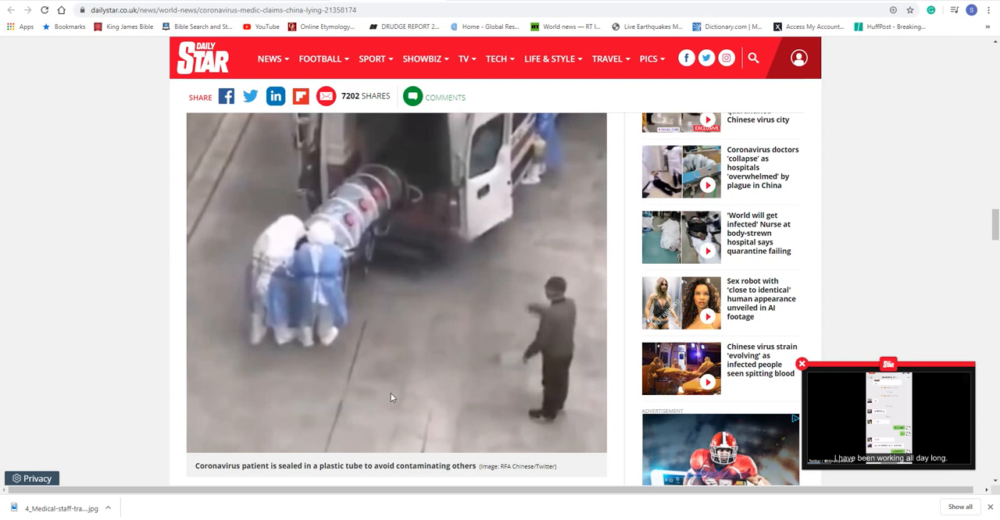
pyautogui.moveTo(378, 411)
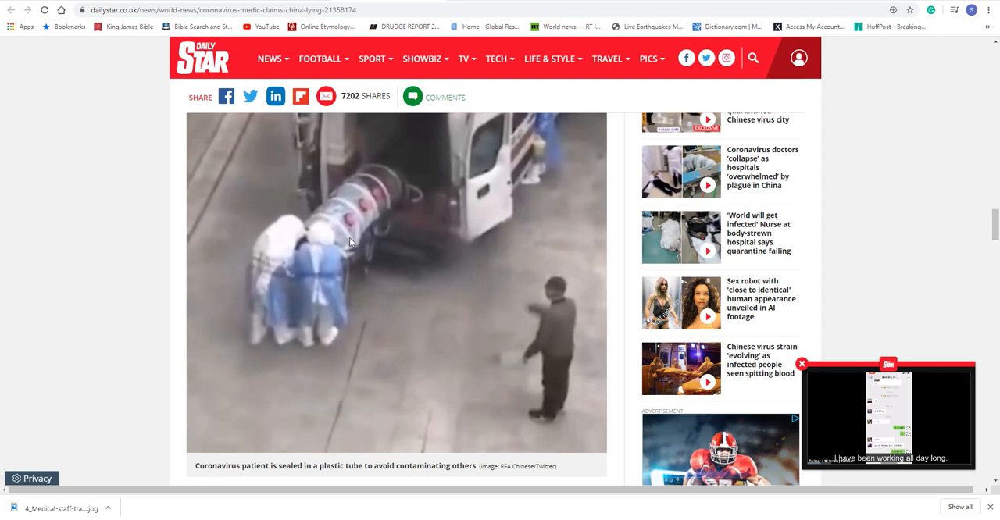
pyautogui.moveTo(360, 43)
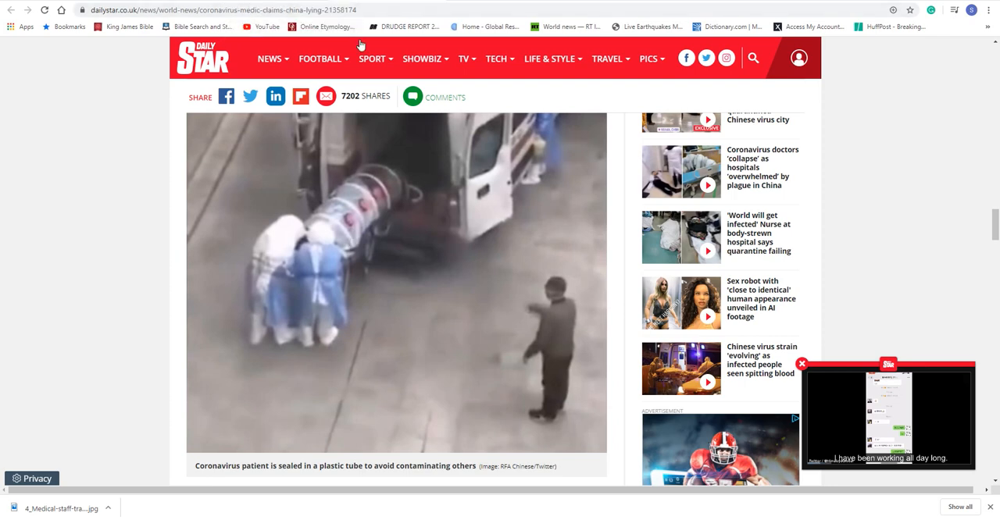
pyautogui.moveTo(351, 153)
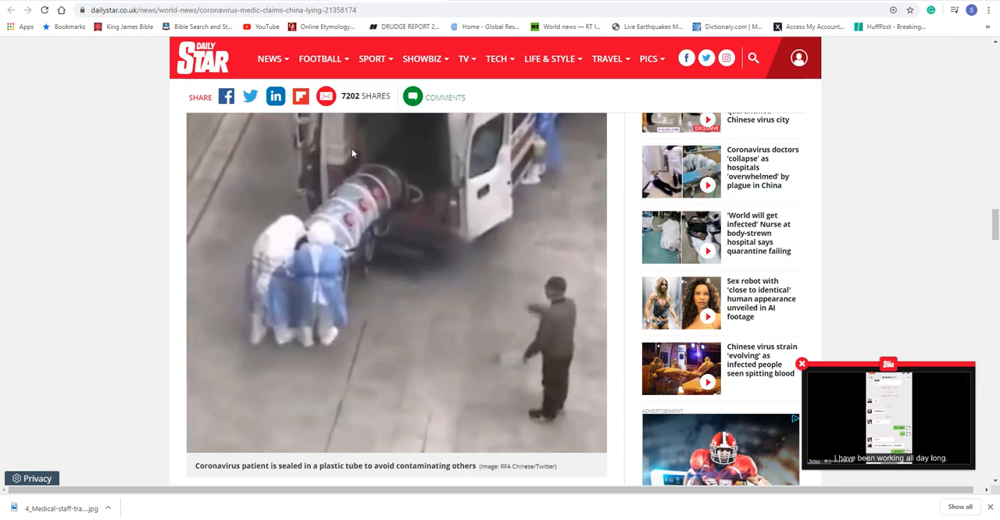
pyautogui.click(608, 58)
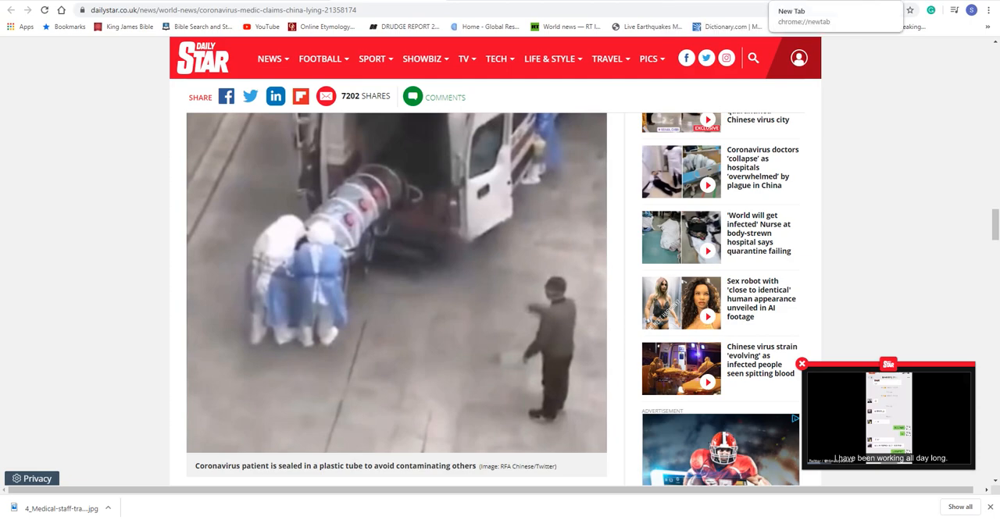
# Load quakes.globalincidentmap.com from the Live Earthquakes Map bookmark
pyautogui.click(647, 26)
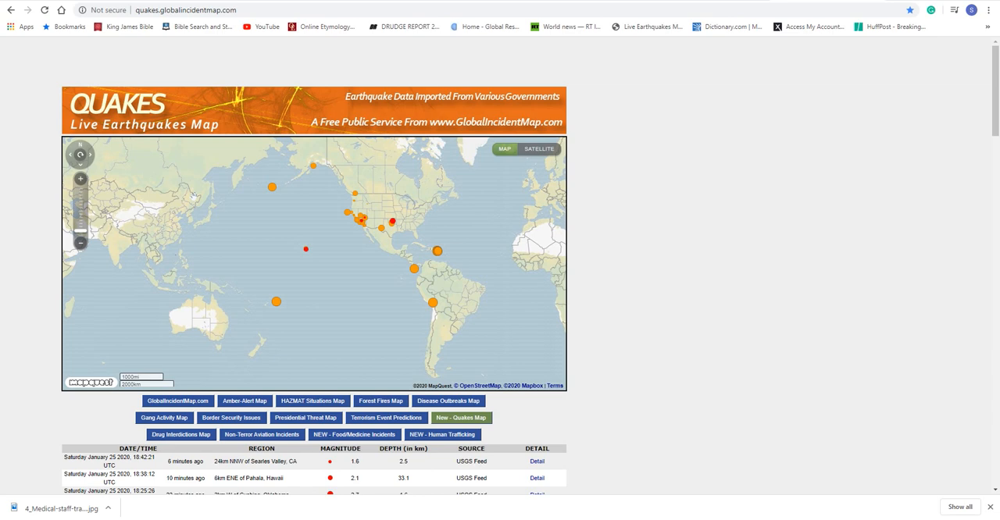
# Scroll past the map into the quake table, reaching older Turkey and California entries
pyautogui.scroll(-3)
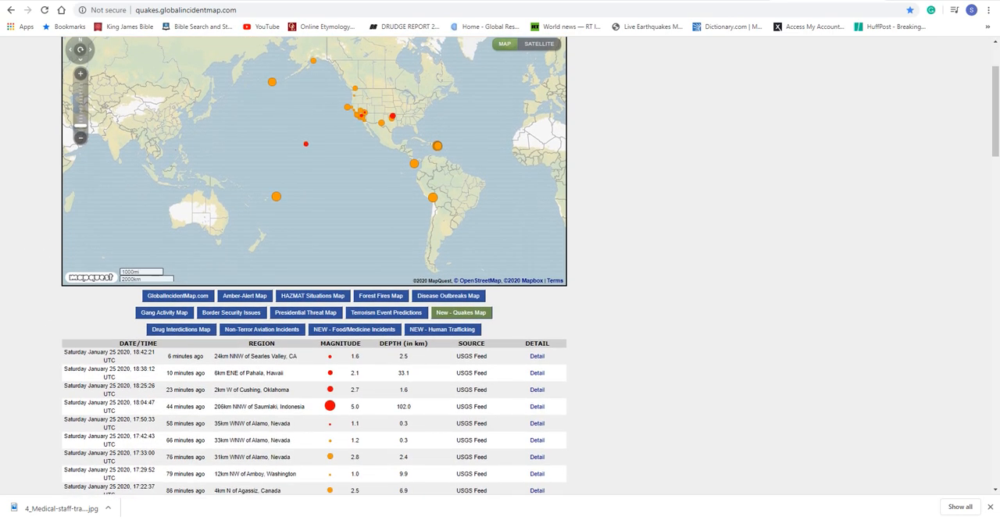
pyautogui.moveTo(258, 368)
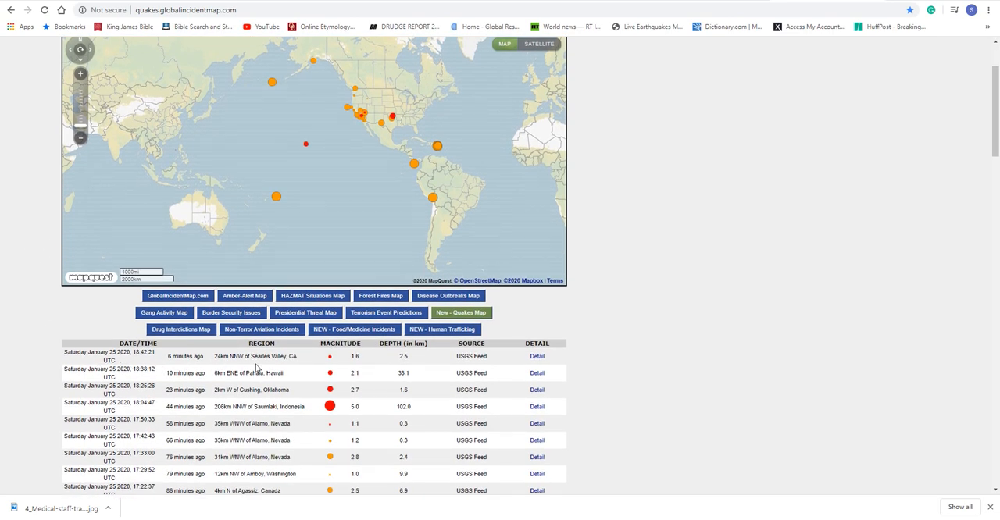
pyautogui.moveTo(359, 364)
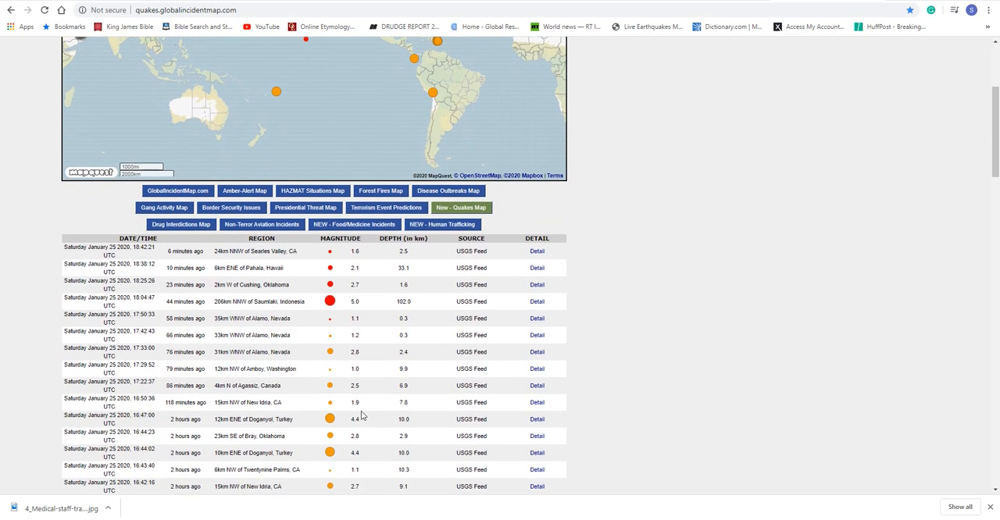
pyautogui.moveTo(333, 331)
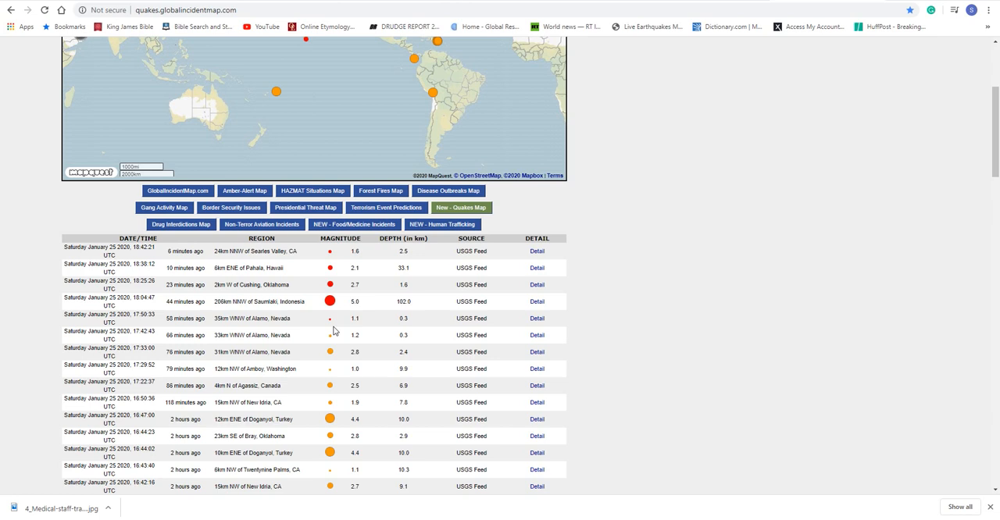
pyautogui.moveTo(336, 397)
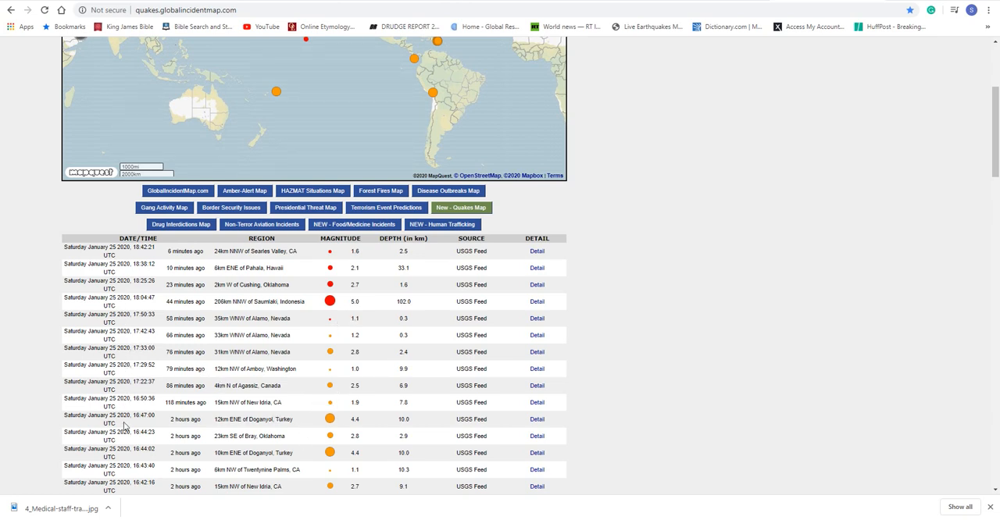
pyautogui.moveTo(161, 414)
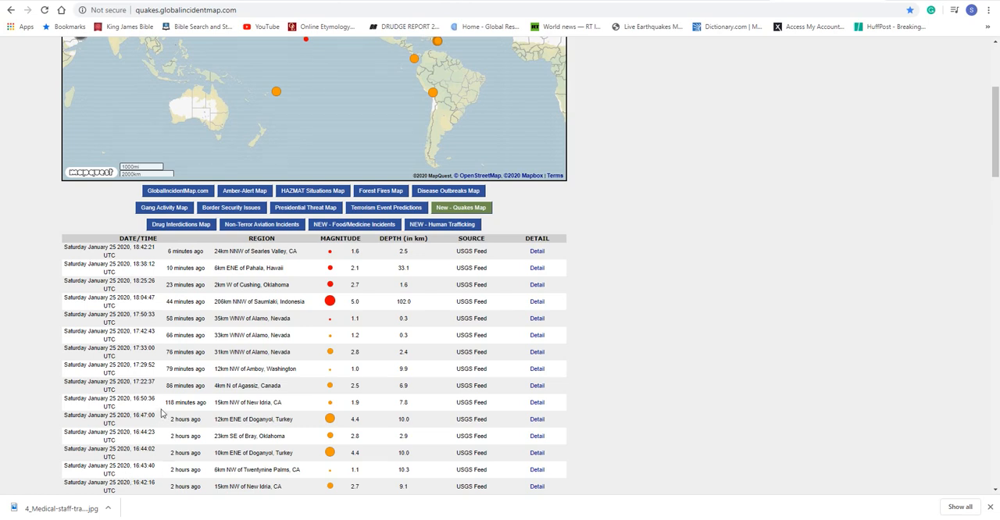
pyautogui.moveTo(275, 276)
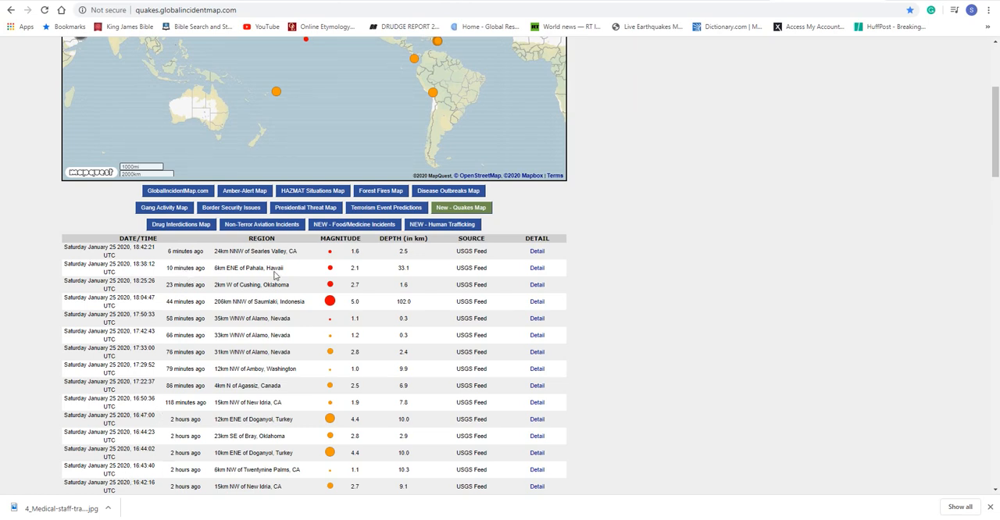
pyautogui.moveTo(280, 294)
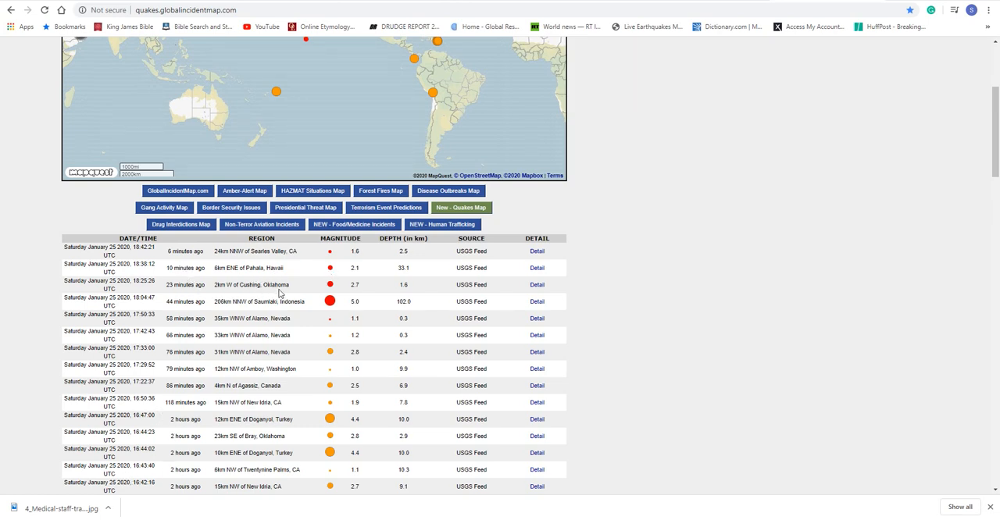
pyautogui.moveTo(308, 317)
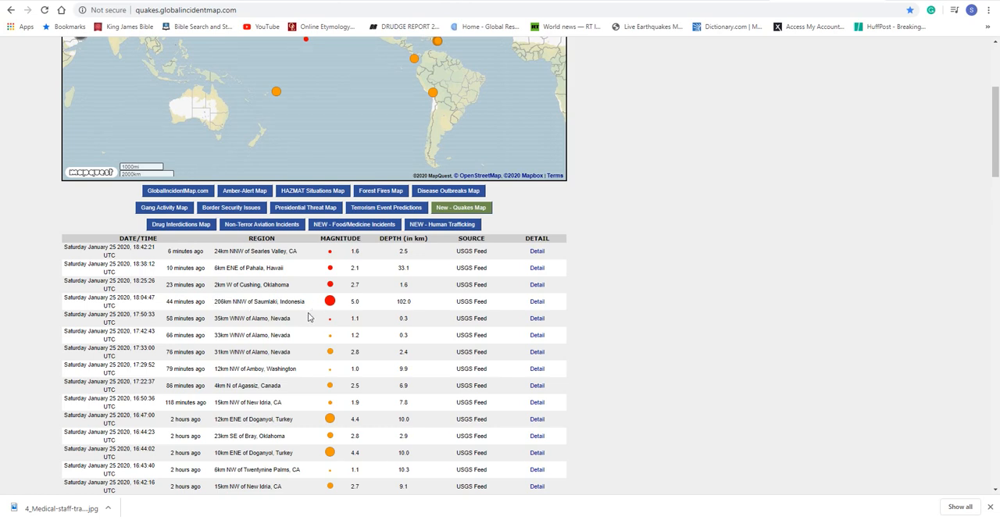
pyautogui.scroll(-3)
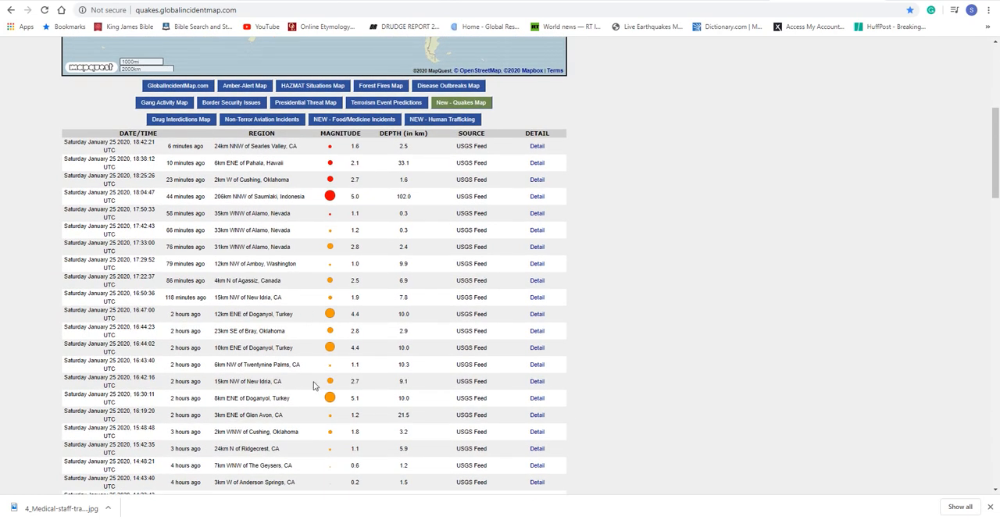
pyautogui.moveTo(333, 403)
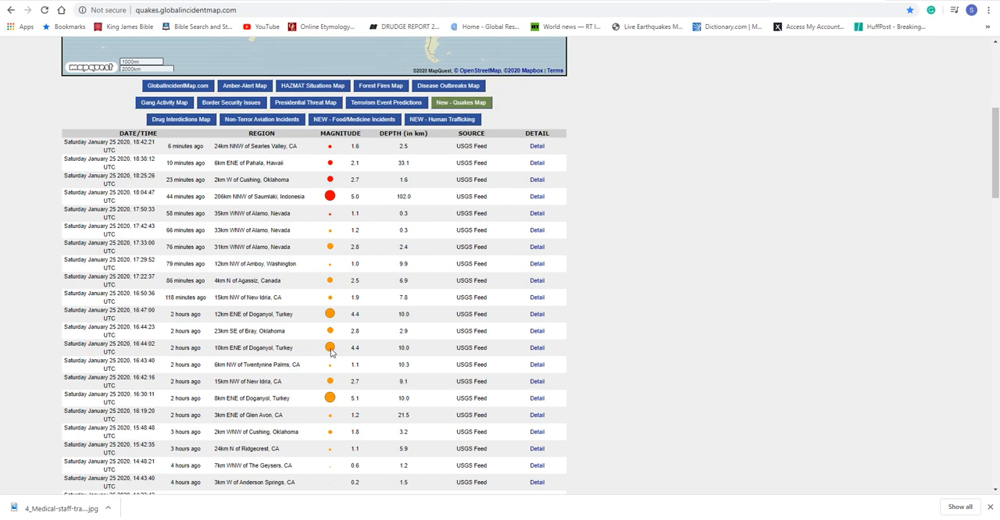
pyautogui.moveTo(287, 323)
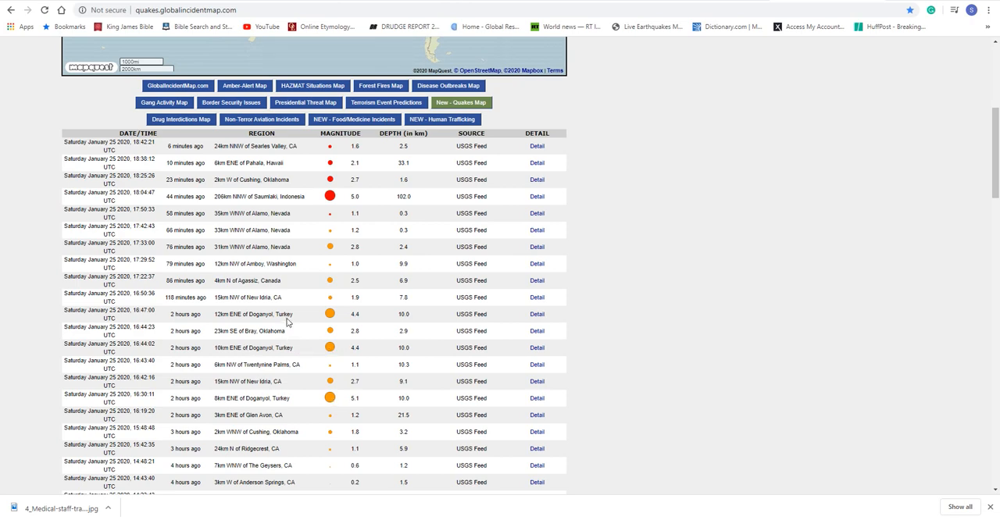
pyautogui.scroll(-3)
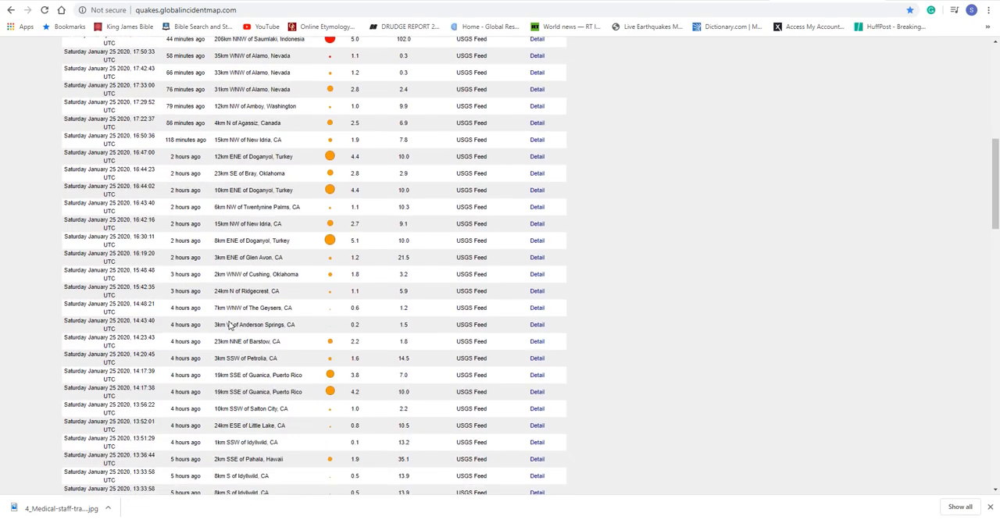
pyautogui.scroll(-3)
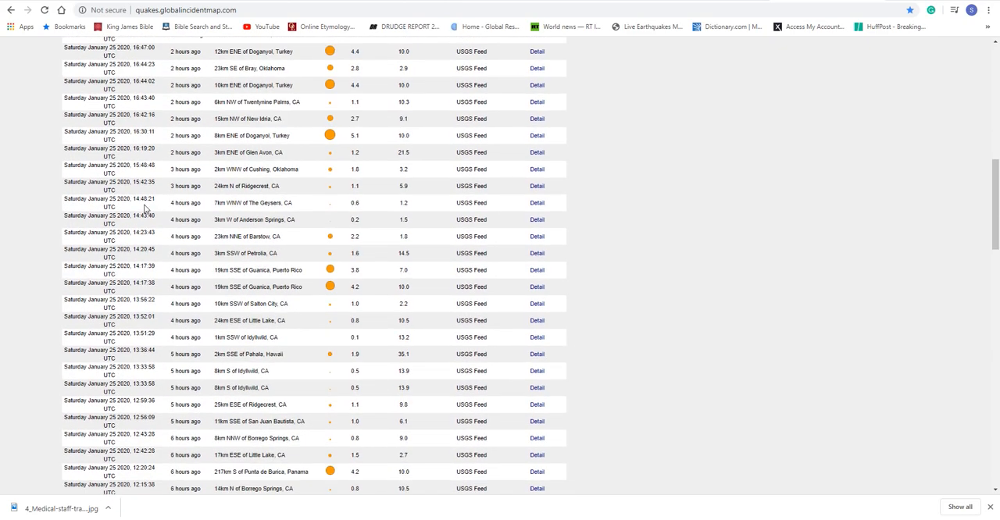
pyautogui.scroll(-3)
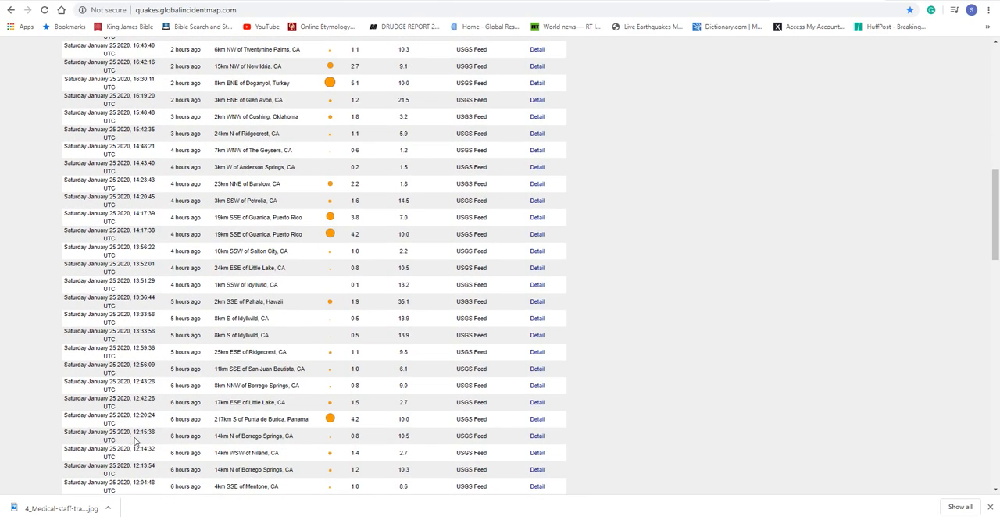
pyautogui.moveTo(332, 426)
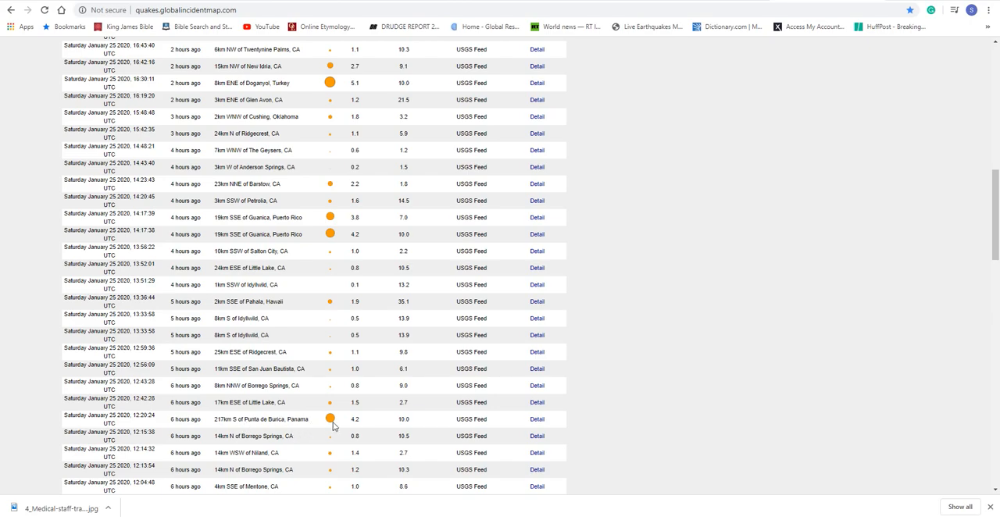
pyautogui.scroll(-3)
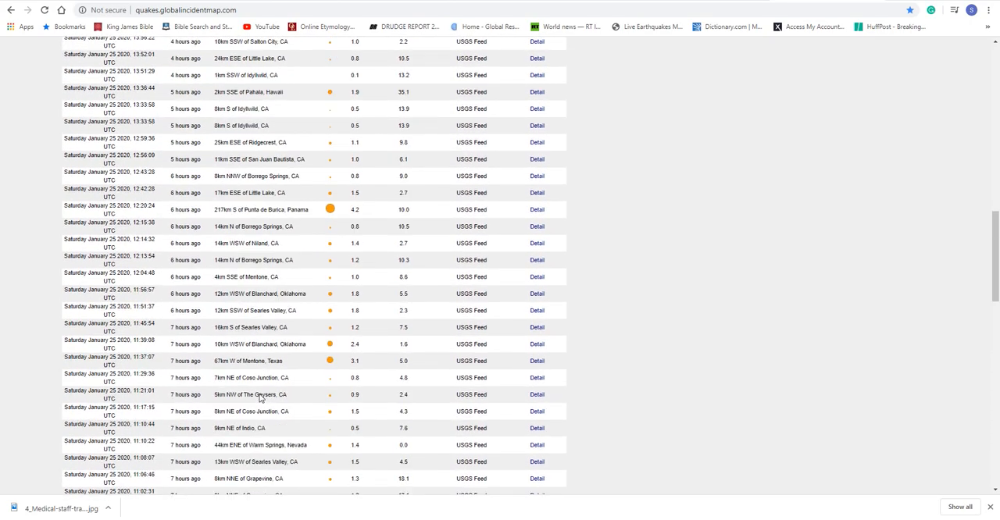
pyautogui.scroll(-3)
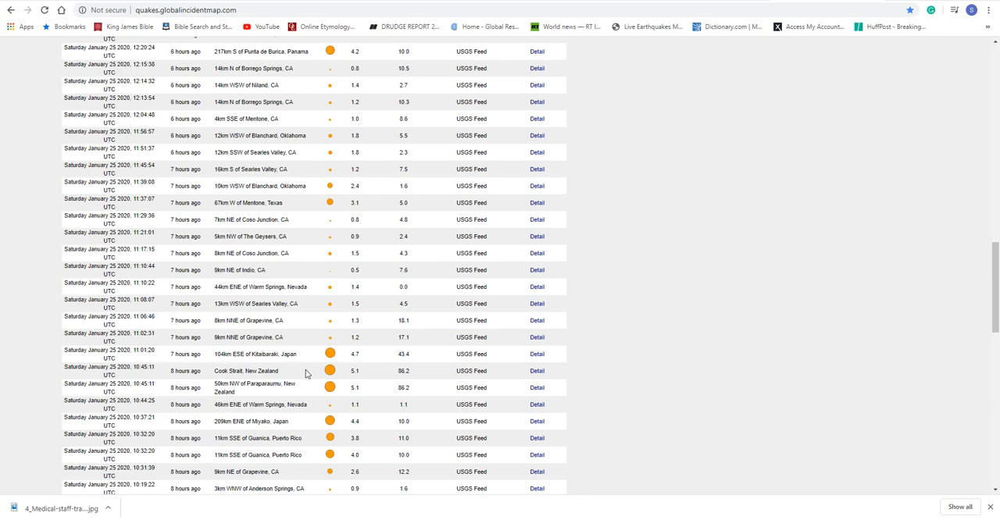
pyautogui.moveTo(296, 392)
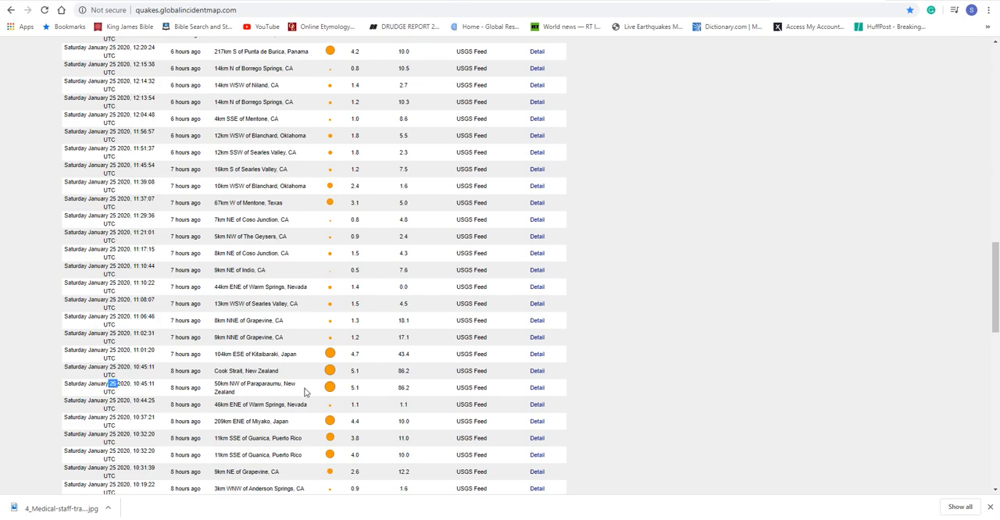
pyautogui.scroll(-3)
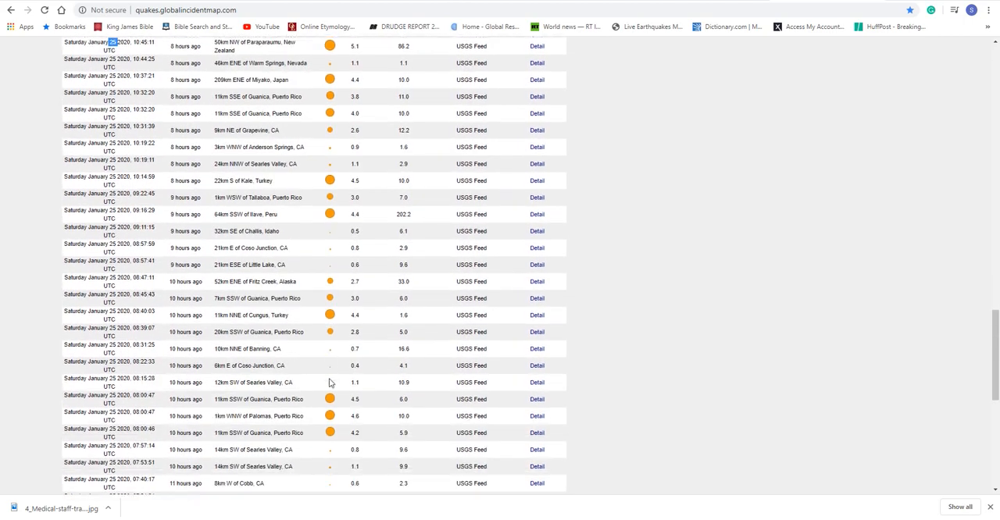
pyautogui.scroll(-3)
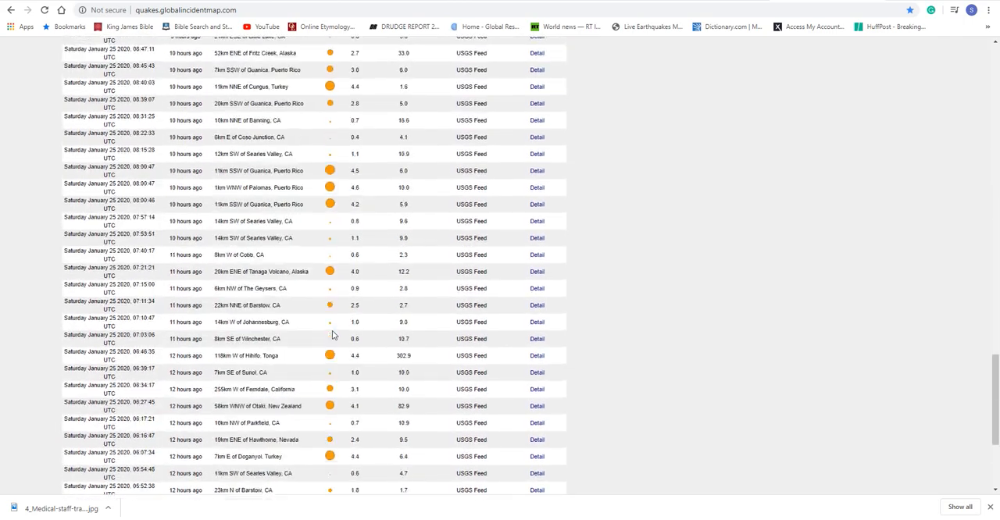
pyautogui.scroll(-3)
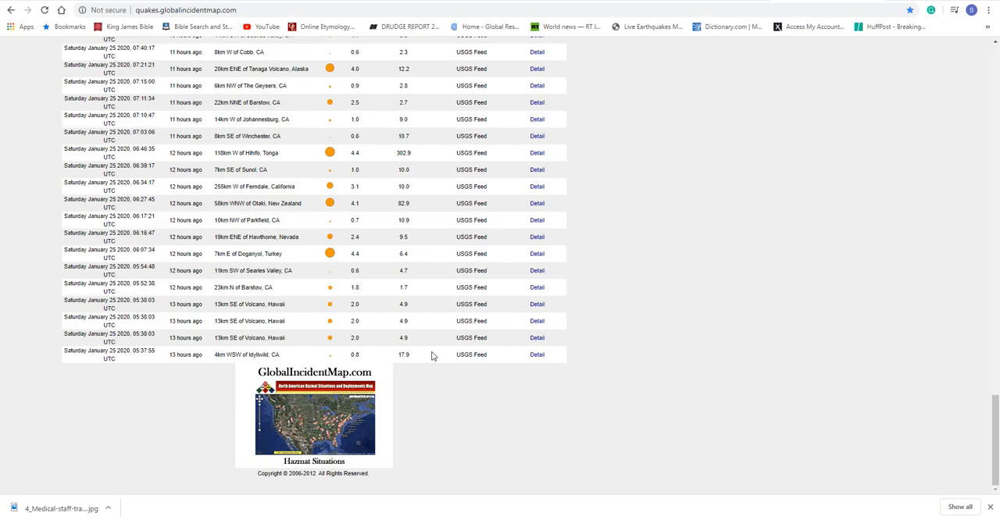
pyautogui.scroll(3)
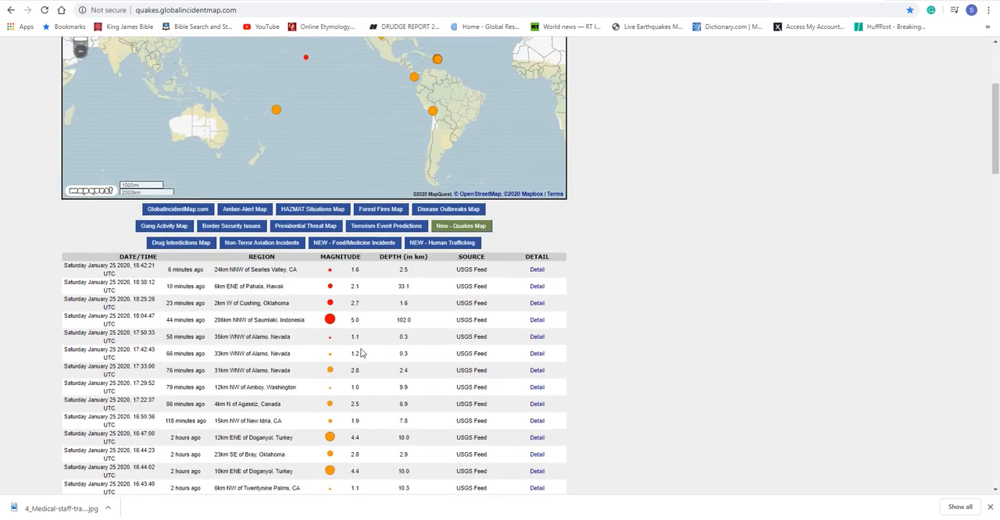
pyautogui.scroll(3)
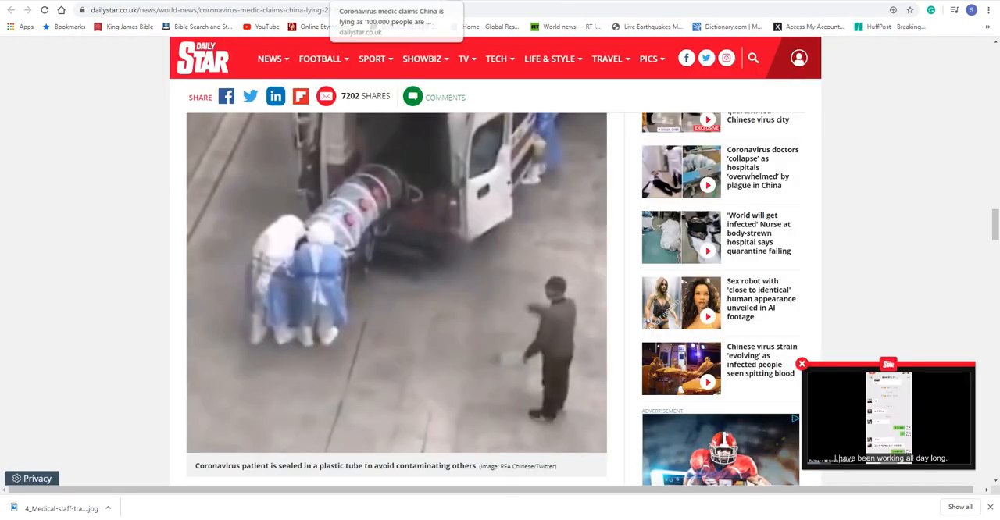
# Scroll down and back up through the Daily Star medic article
pyautogui.scroll(-3)
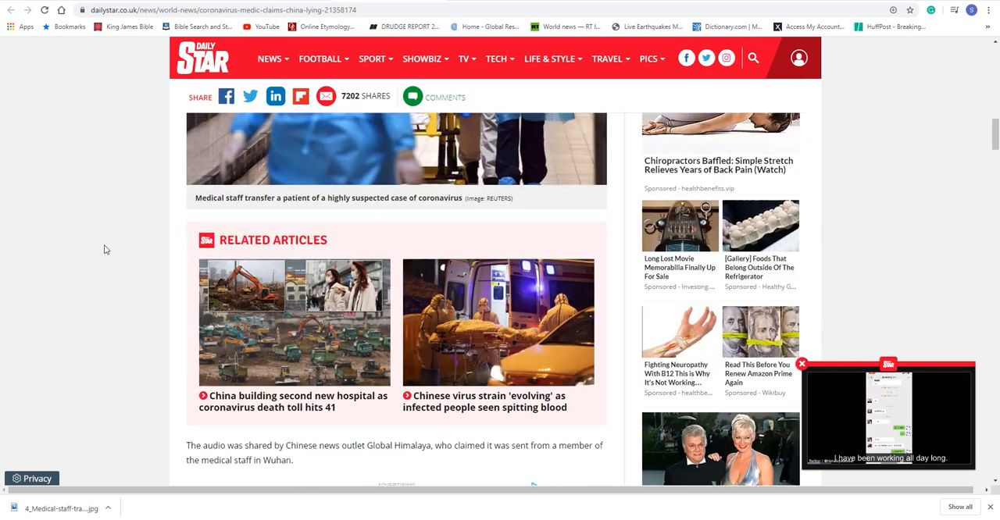
pyautogui.scroll(3)
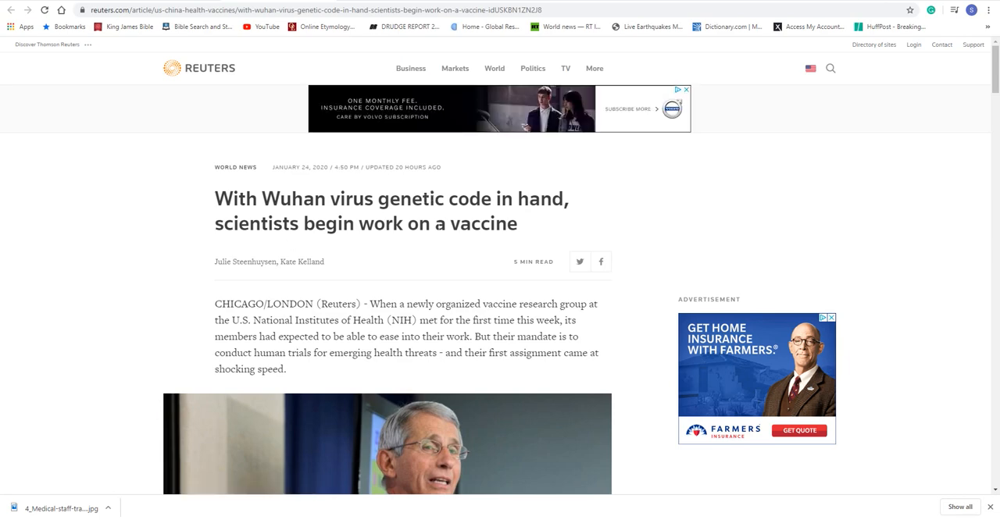
# Highlight 'vaccine' in the Reuters headline, read down the article, then scroll back up
pyautogui.doubleClick(484, 223)
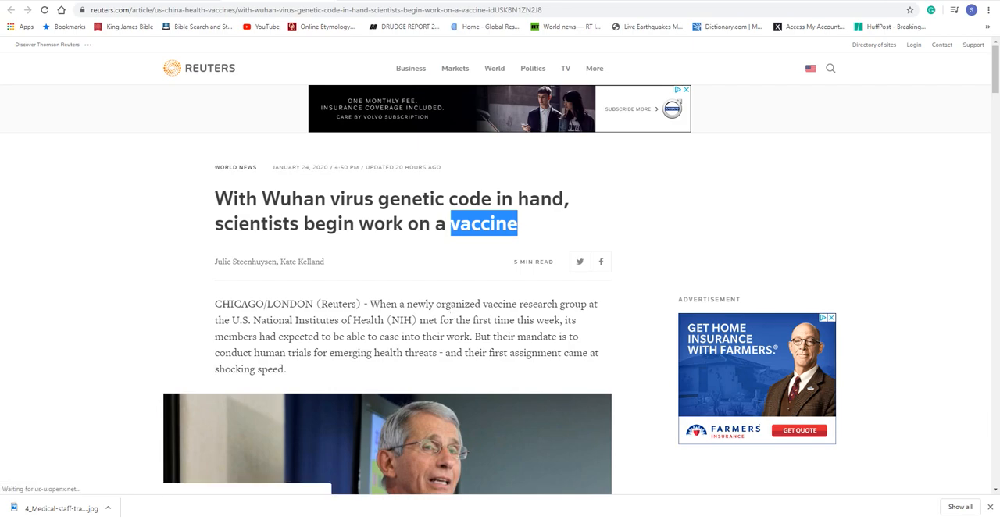
pyautogui.scroll(-3)
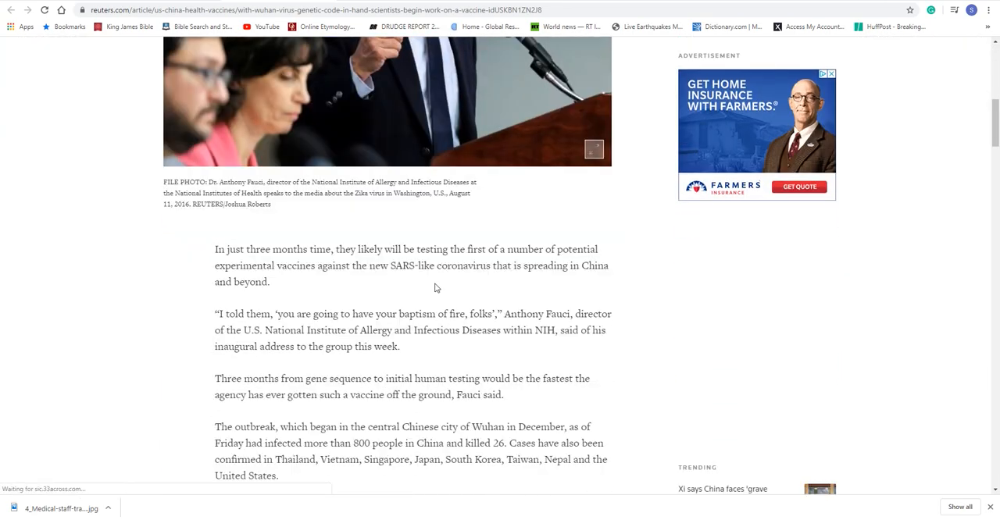
pyautogui.scroll(3)
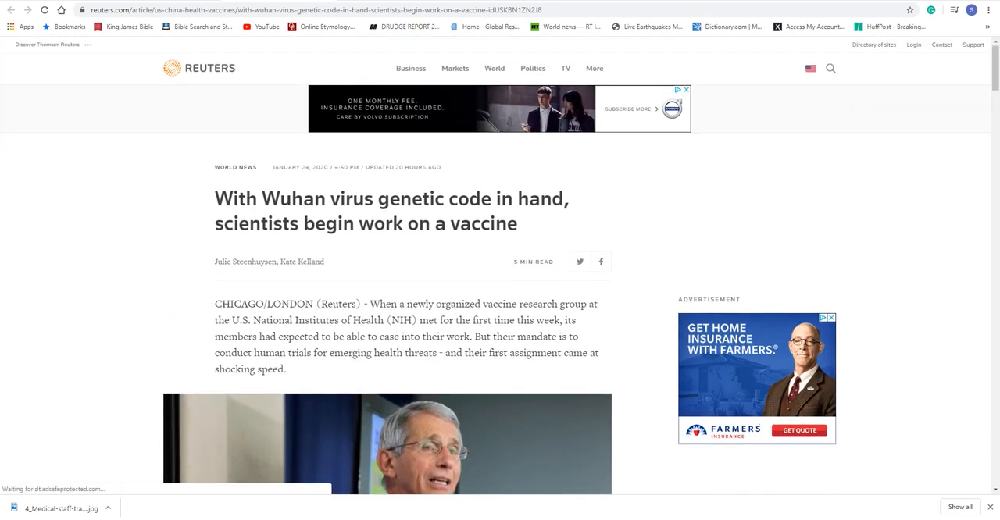
pyautogui.scroll(-3)
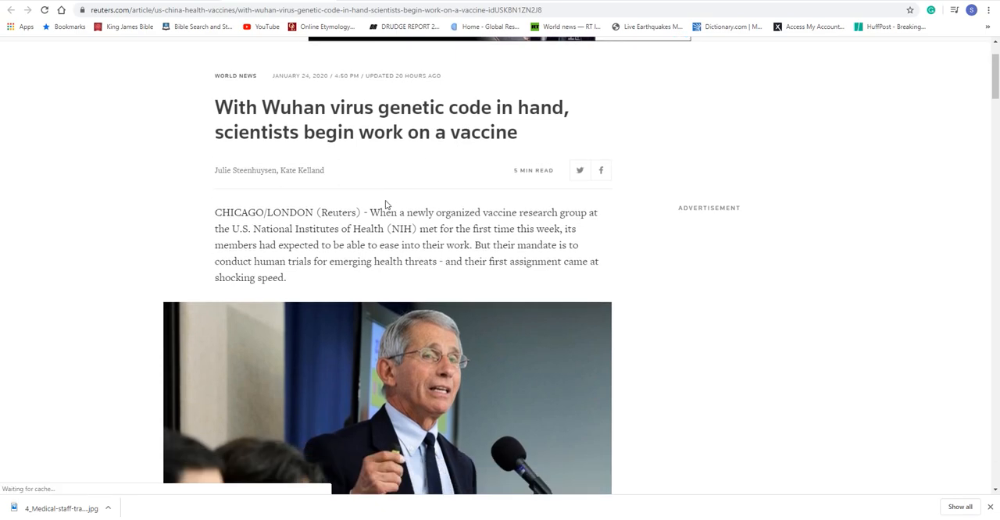
pyautogui.scroll(-3)
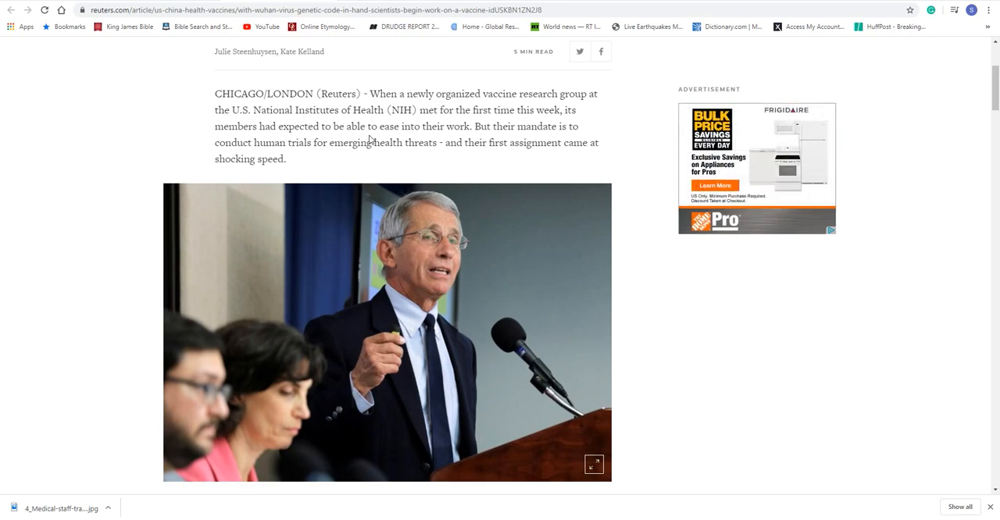
pyautogui.scroll(-3)
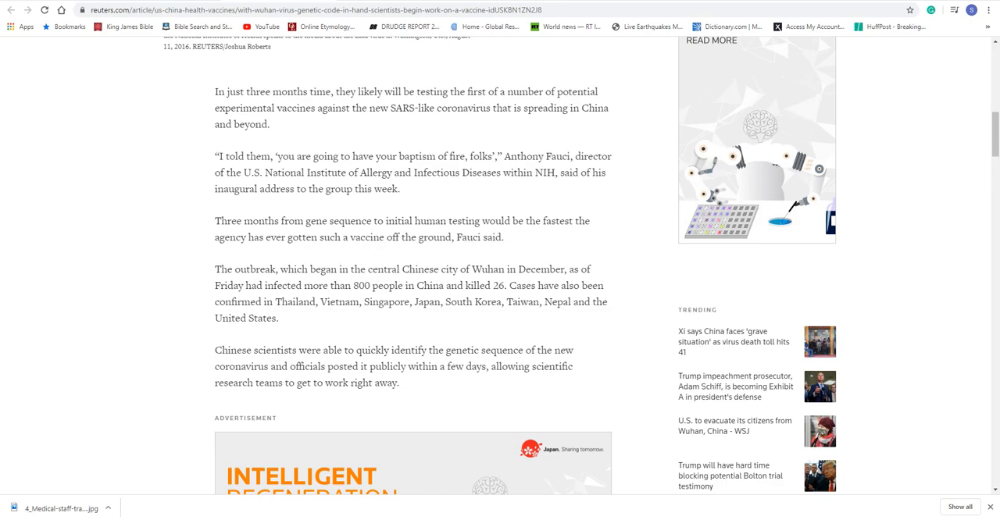
pyautogui.scroll(3)
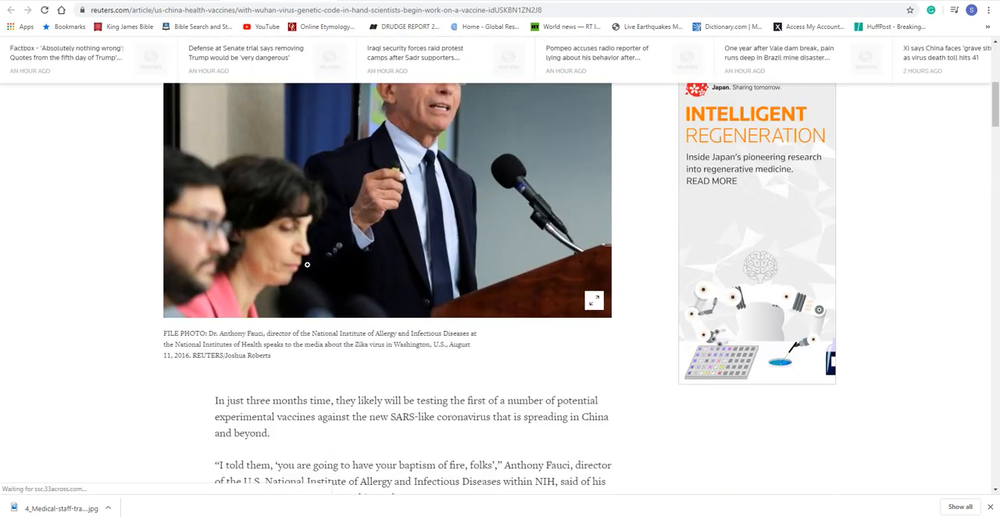
pyautogui.scroll(3)
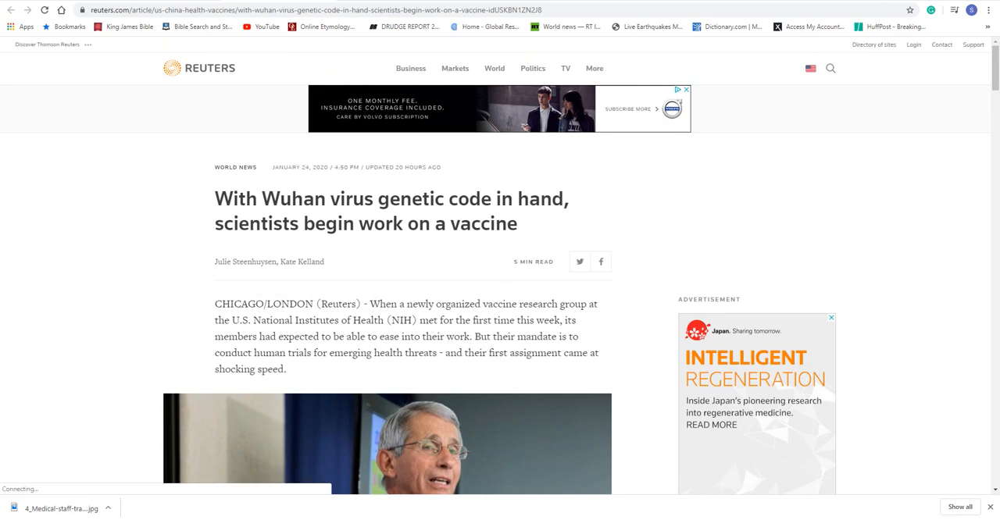
pyautogui.moveTo(115, 47)
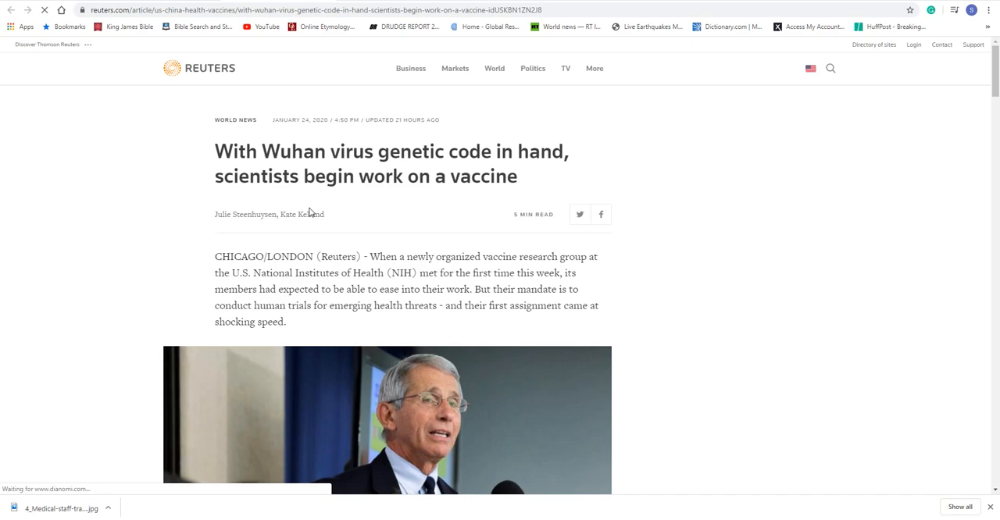
pyautogui.scroll(-3)
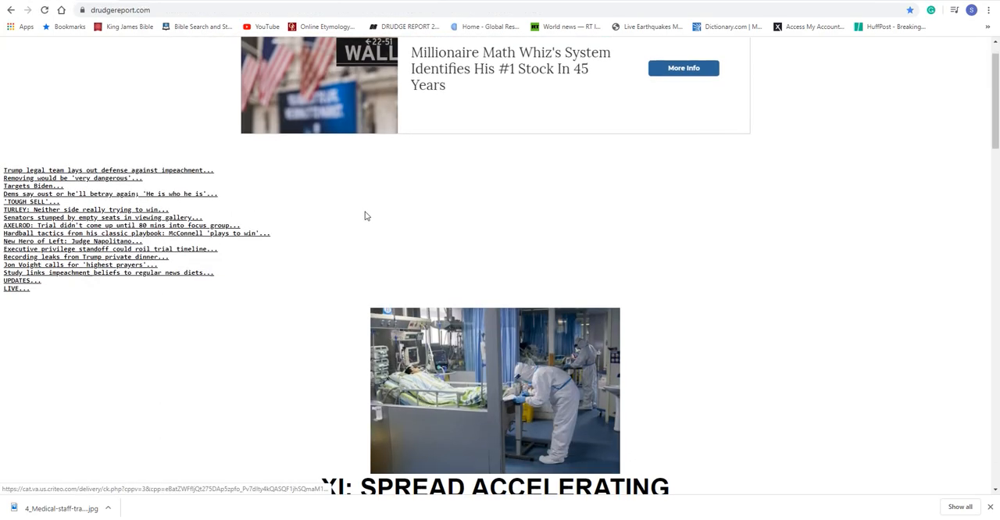
# Scroll up Drudge Report and follow the 'Doctor at Wuhan Hospital Dies...' headline
pyautogui.scroll(3)
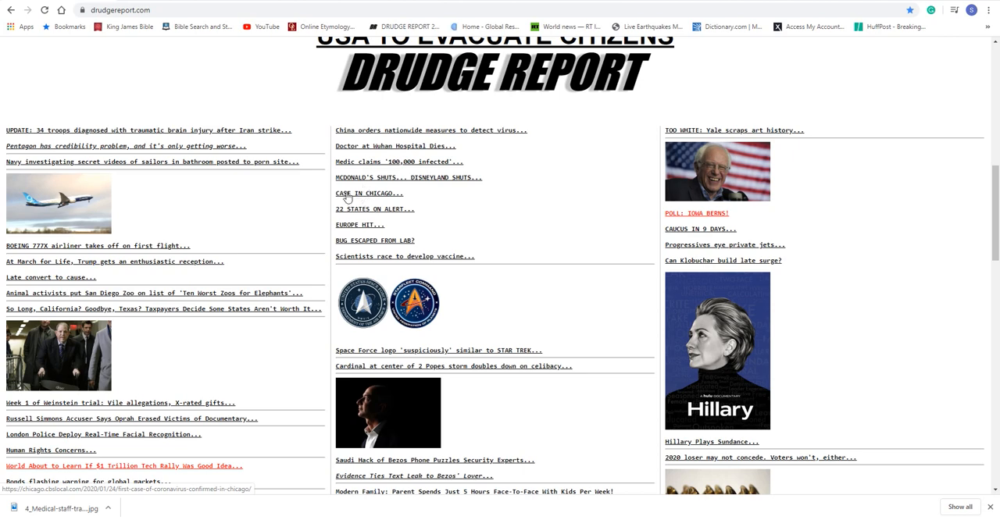
pyautogui.moveTo(425, 186)
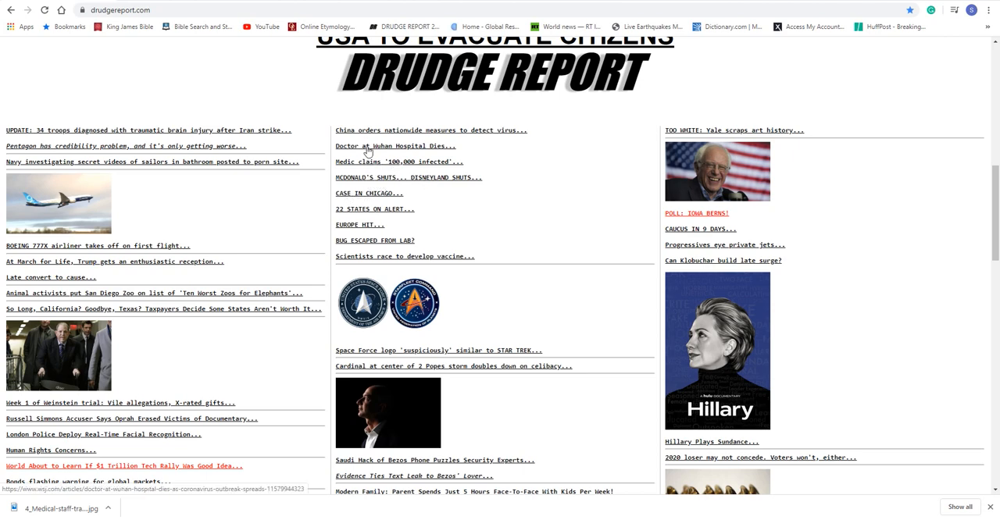
pyautogui.moveTo(383, 131)
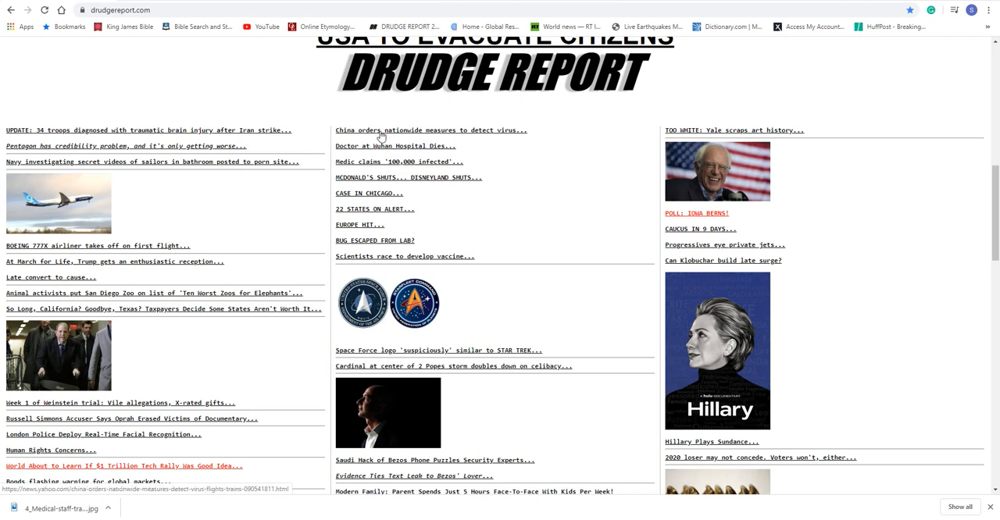
pyautogui.moveTo(407, 146)
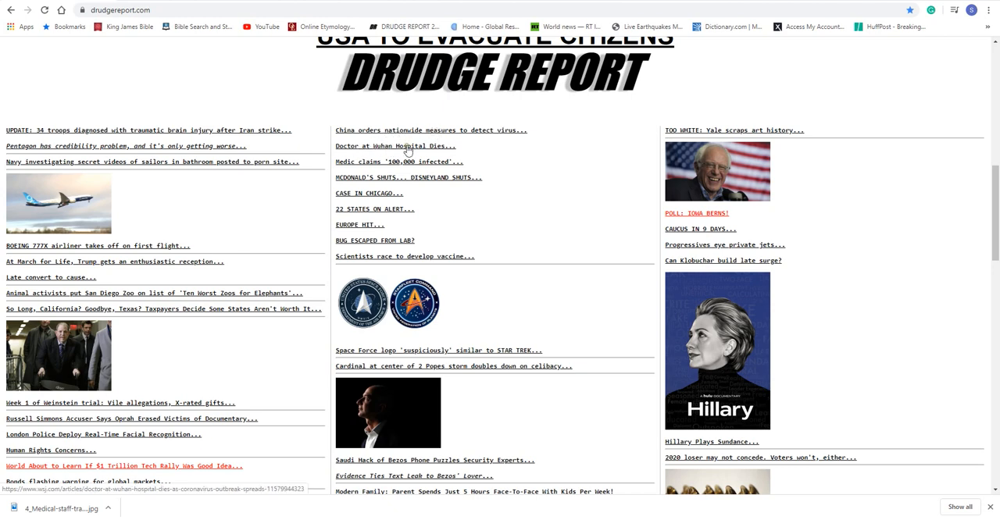
pyautogui.click(394, 146)
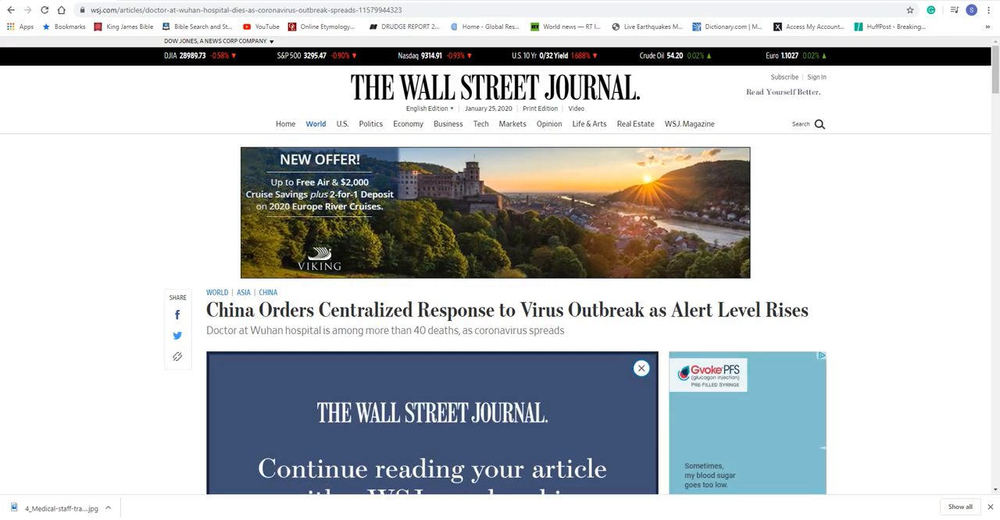
pyautogui.scroll(-3)
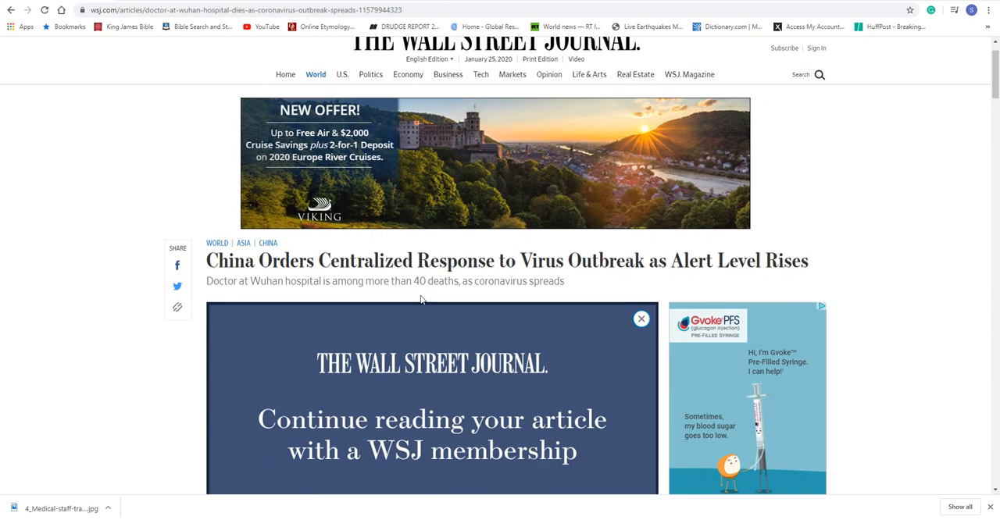
pyautogui.scroll(3)
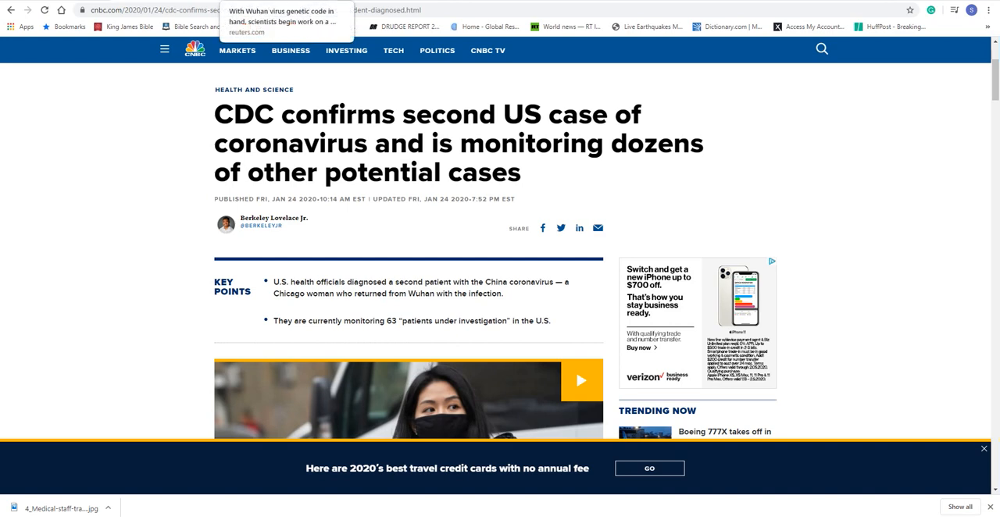
pyautogui.moveTo(336, 319)
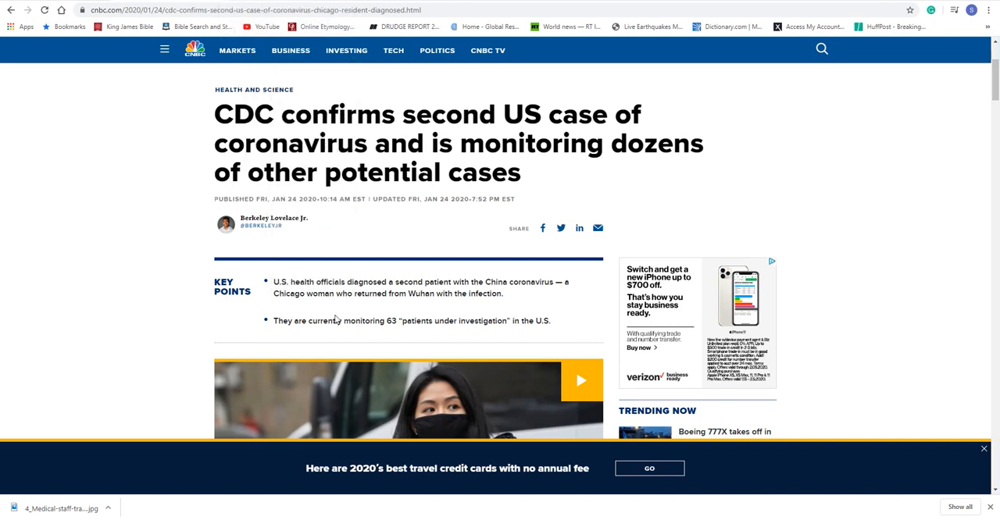
# Scroll through the CNBC article on the CDC confirming a second US coronavirus case
pyautogui.scroll(-3)
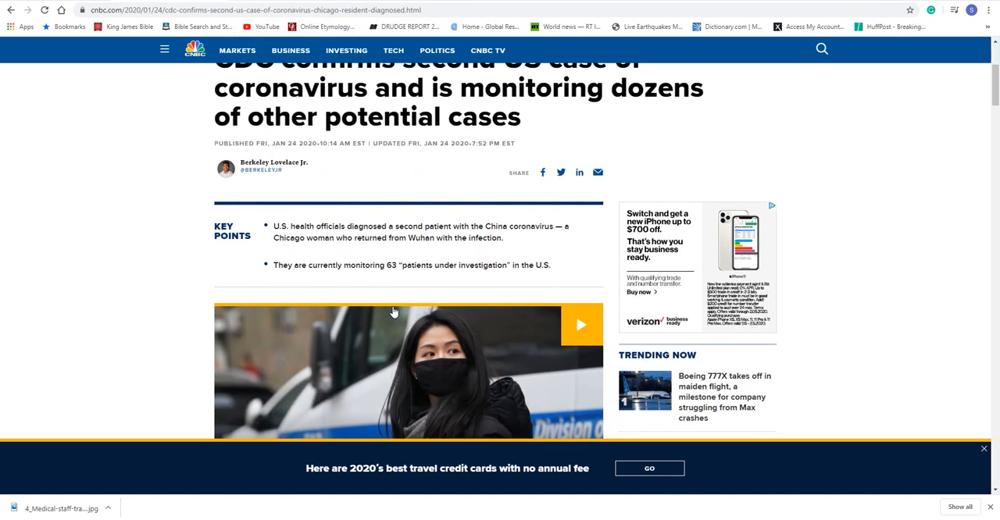
pyautogui.scroll(-3)
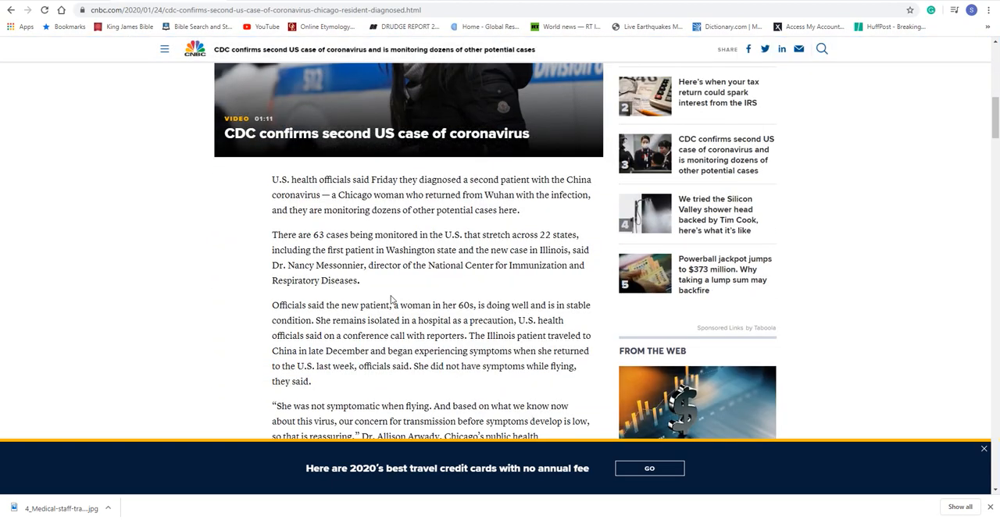
pyautogui.moveTo(223, 204)
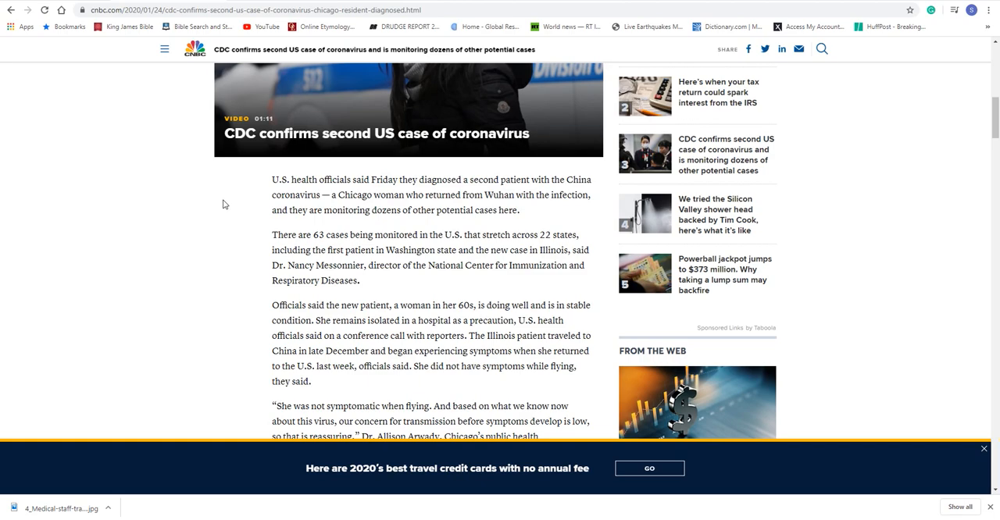
pyautogui.scroll(3)
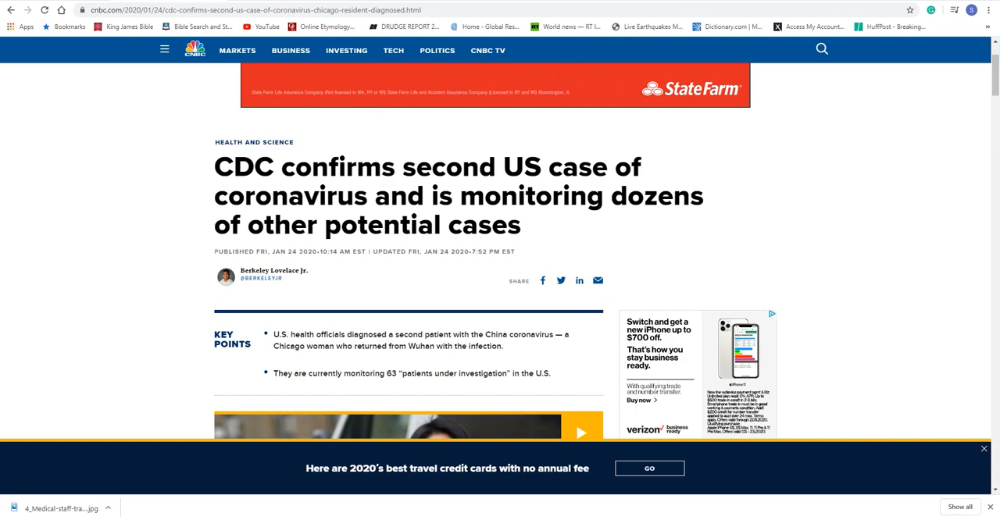
pyautogui.scroll(-3)
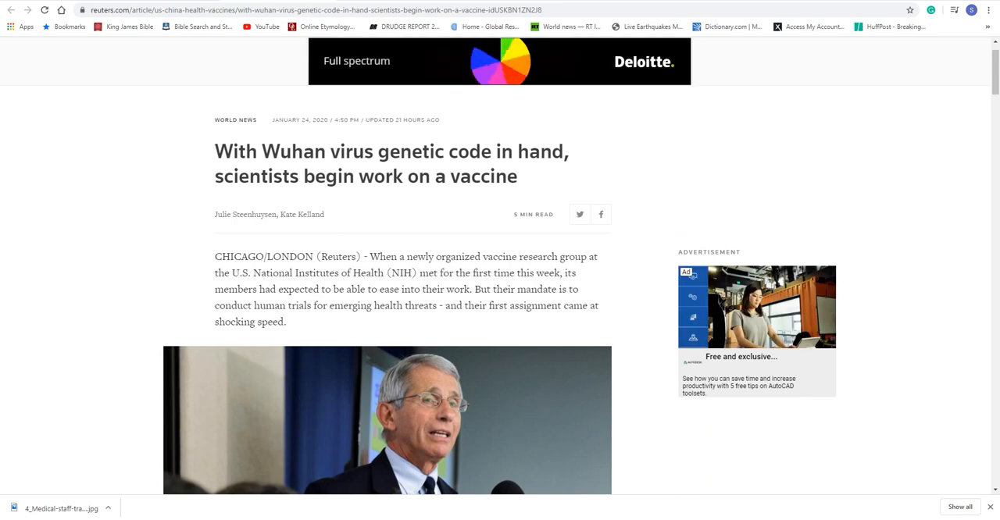
# Scroll past the photo into the Reuters story on a vaccine from the Wuhan virus code
pyautogui.scroll(-3)
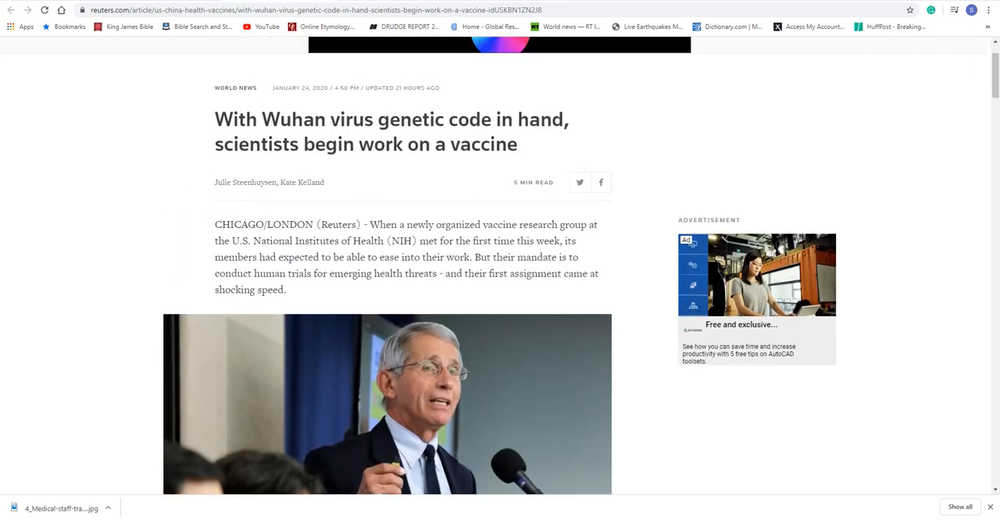
pyautogui.scroll(-3)
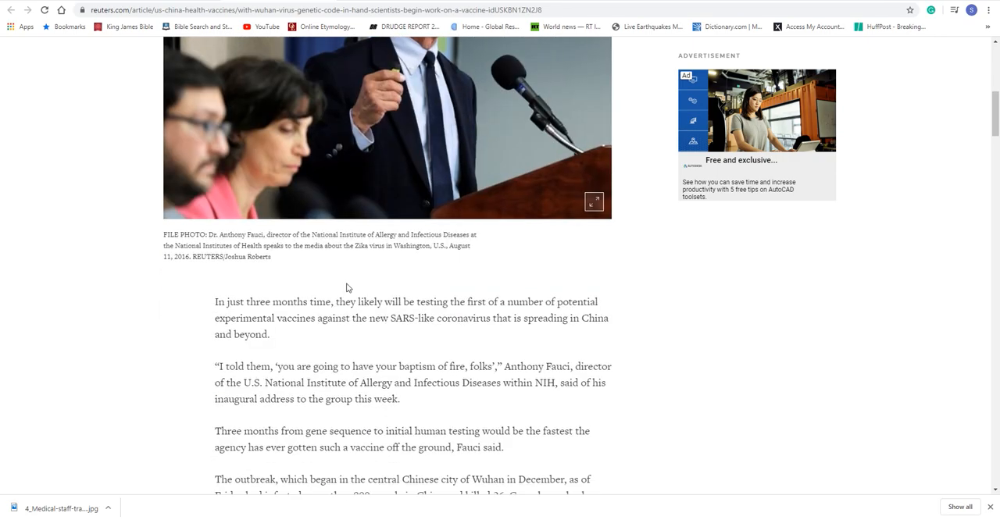
pyautogui.scroll(-3)
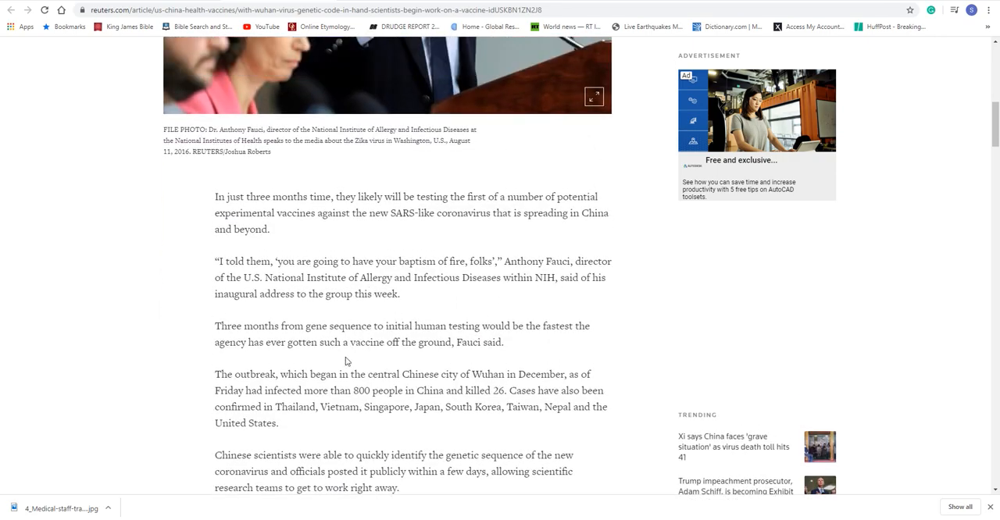
pyautogui.scroll(-3)
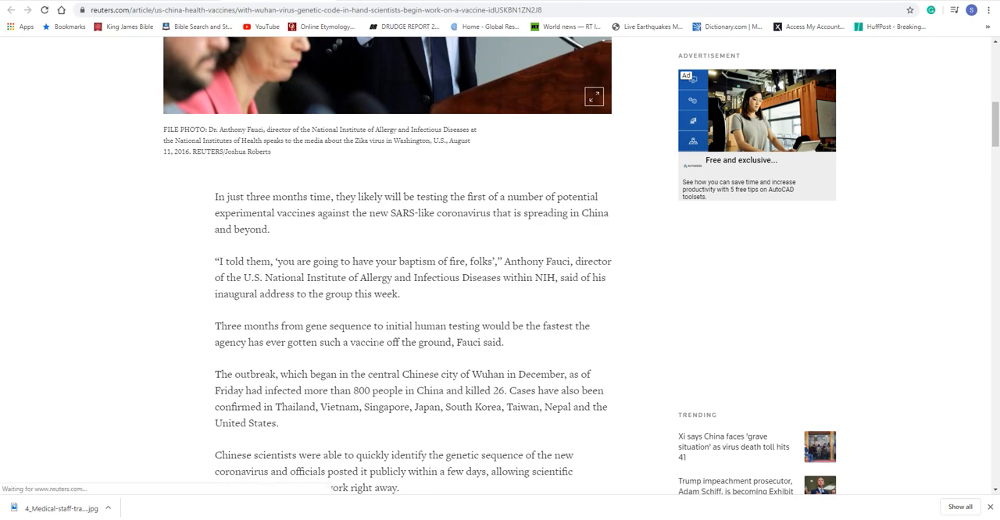
pyautogui.scroll(3)
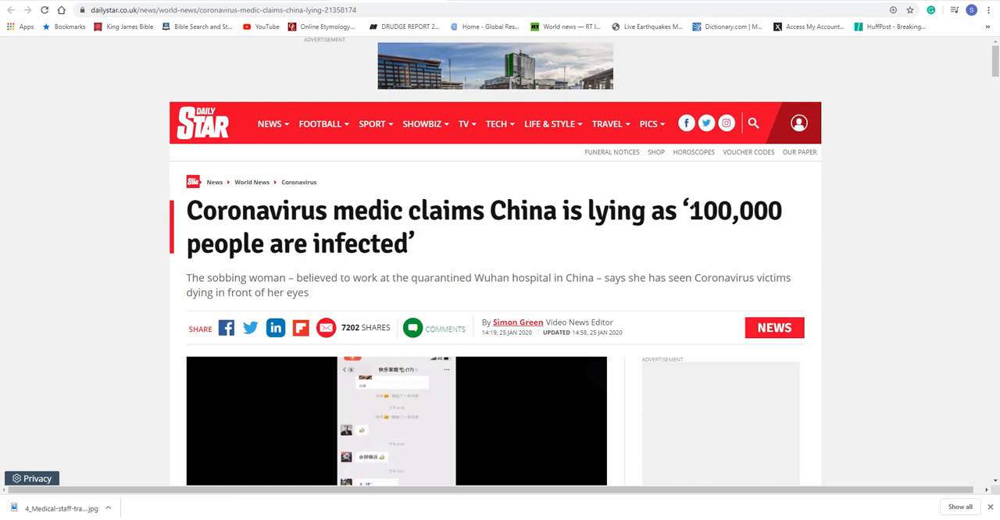
# Scroll through the Daily Star '100,000 infected' article down to its Related Articles list
pyautogui.scroll(-3)
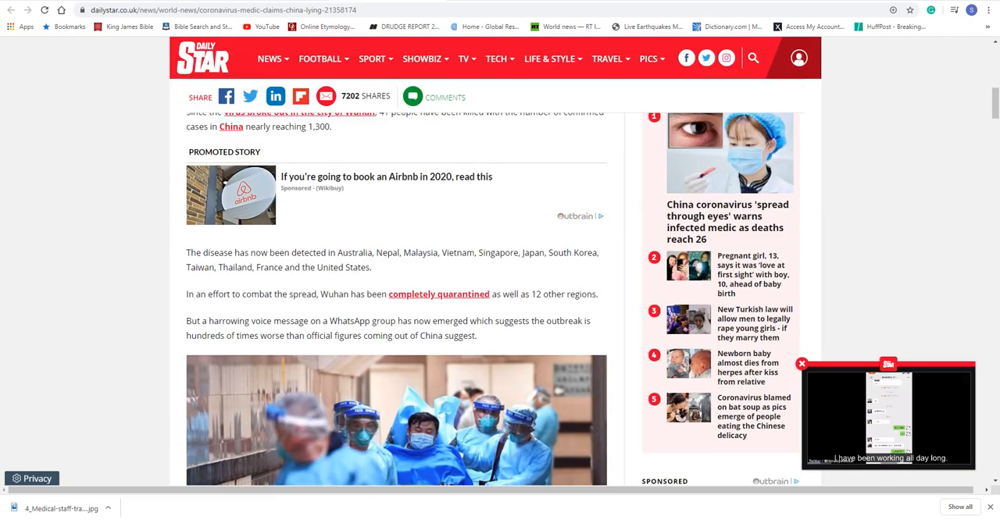
pyautogui.scroll(3)
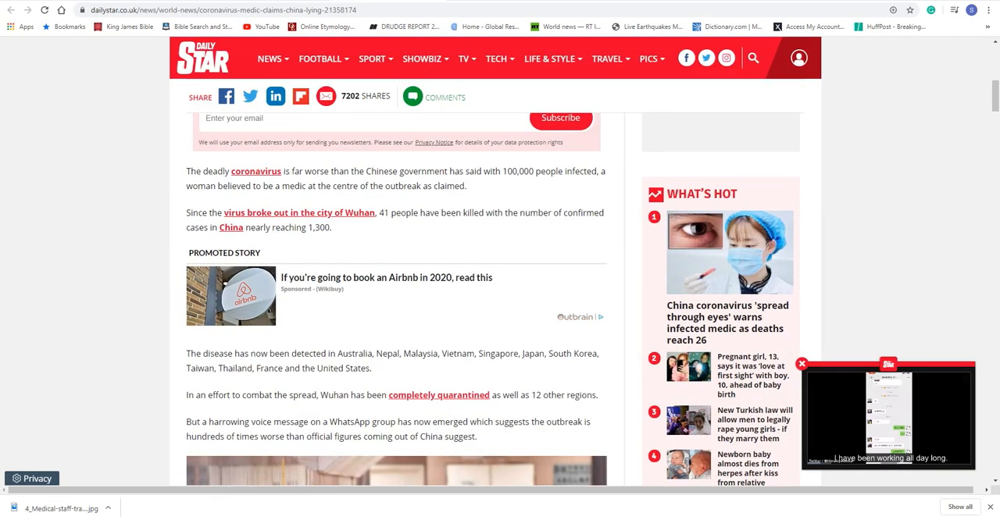
pyautogui.scroll(-3)
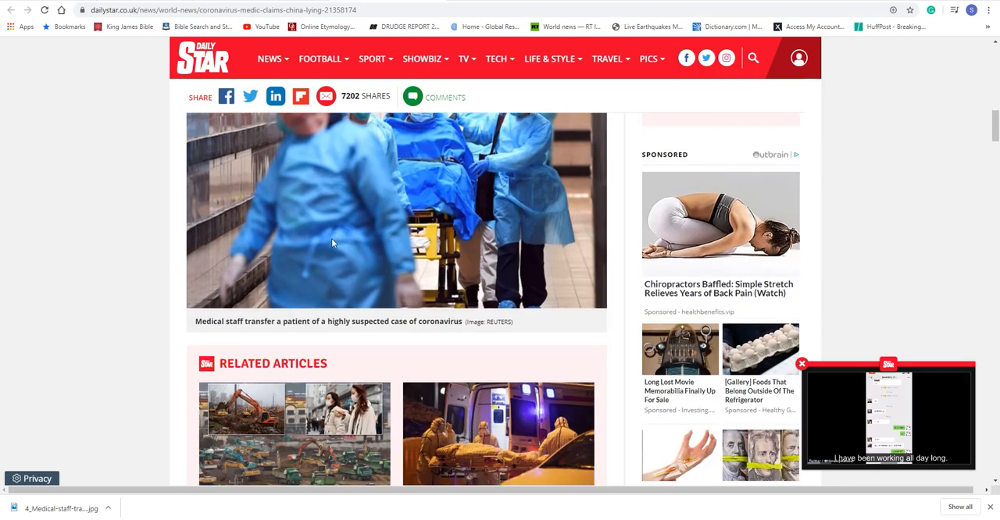
pyautogui.scroll(-3)
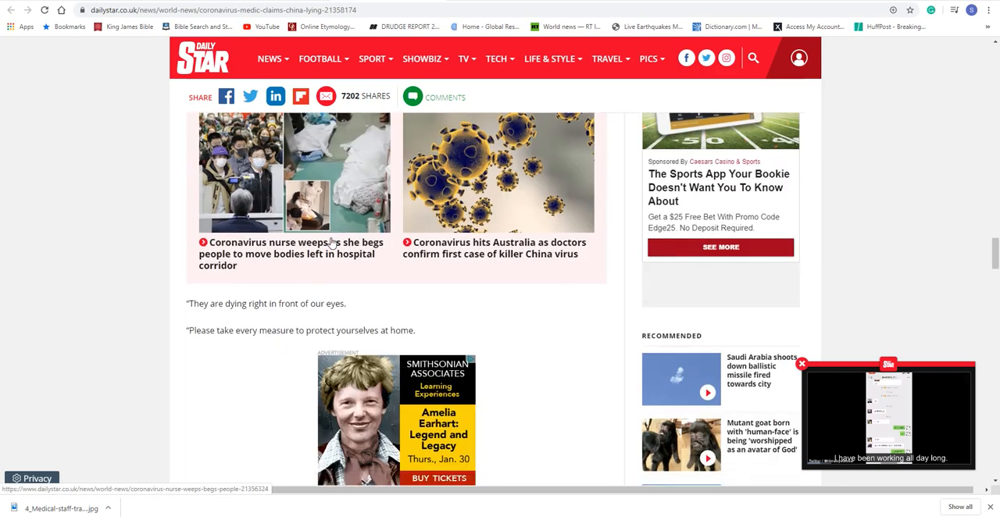
pyautogui.scroll(-3)
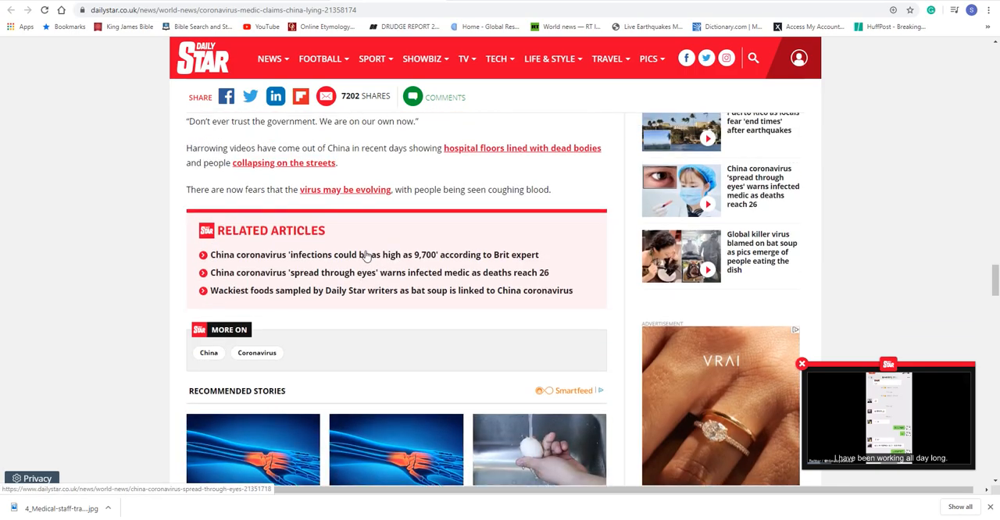
pyautogui.scroll(3)
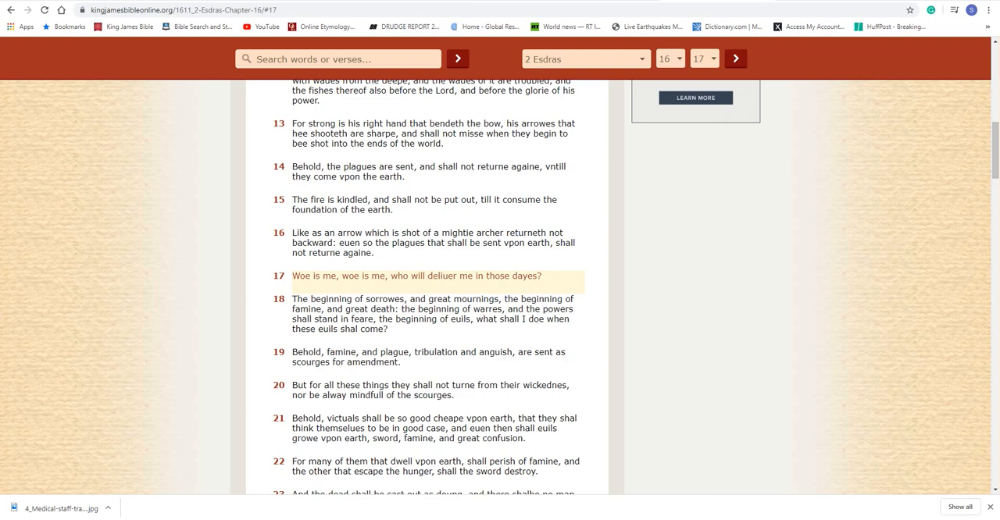
# Double-click in the 2 Esdras 16 page to single out verse 17, 'Woe is me'
pyautogui.doubleClick(418, 309)
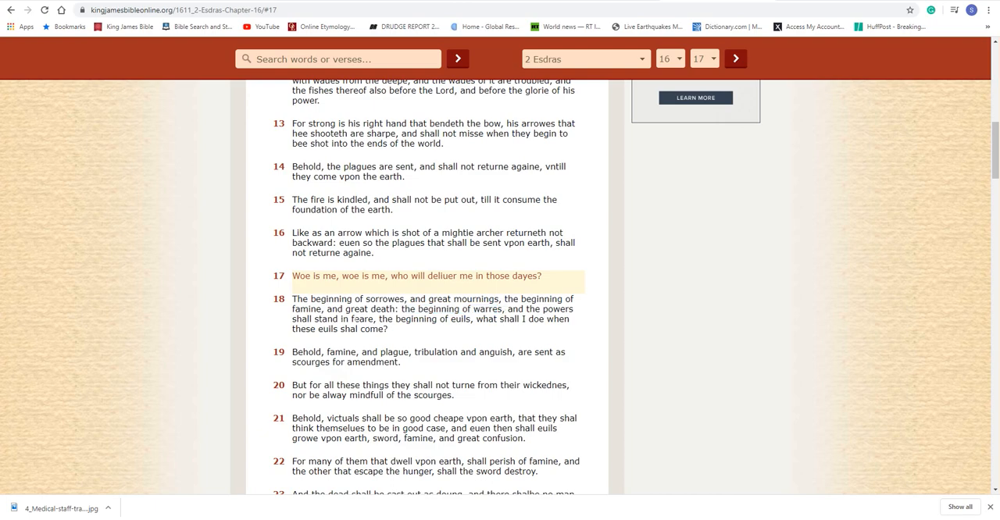
pyautogui.moveTo(393, 341)
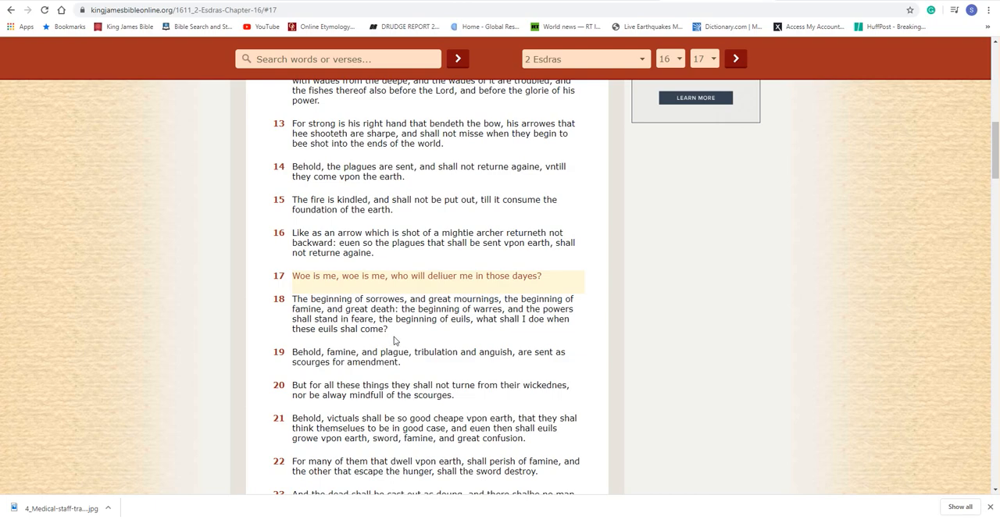
pyautogui.moveTo(323, 383)
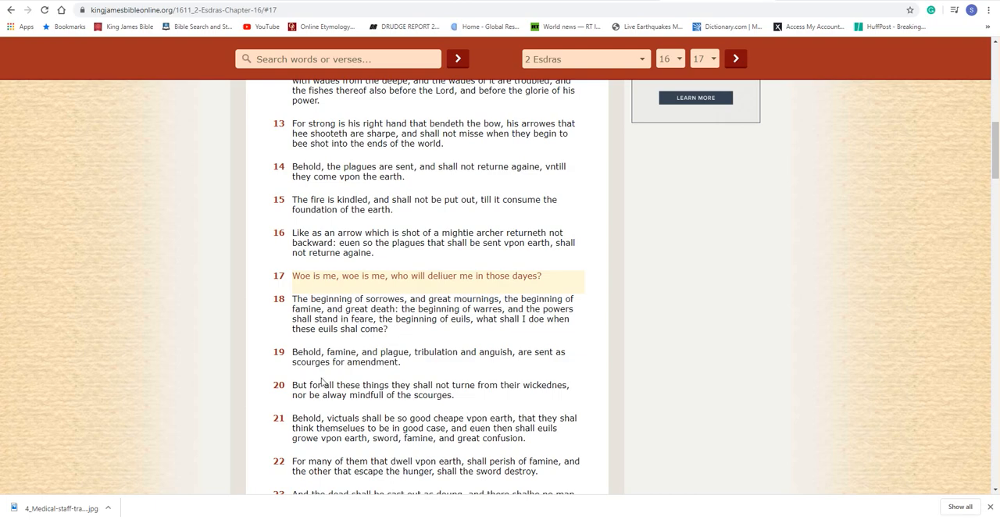